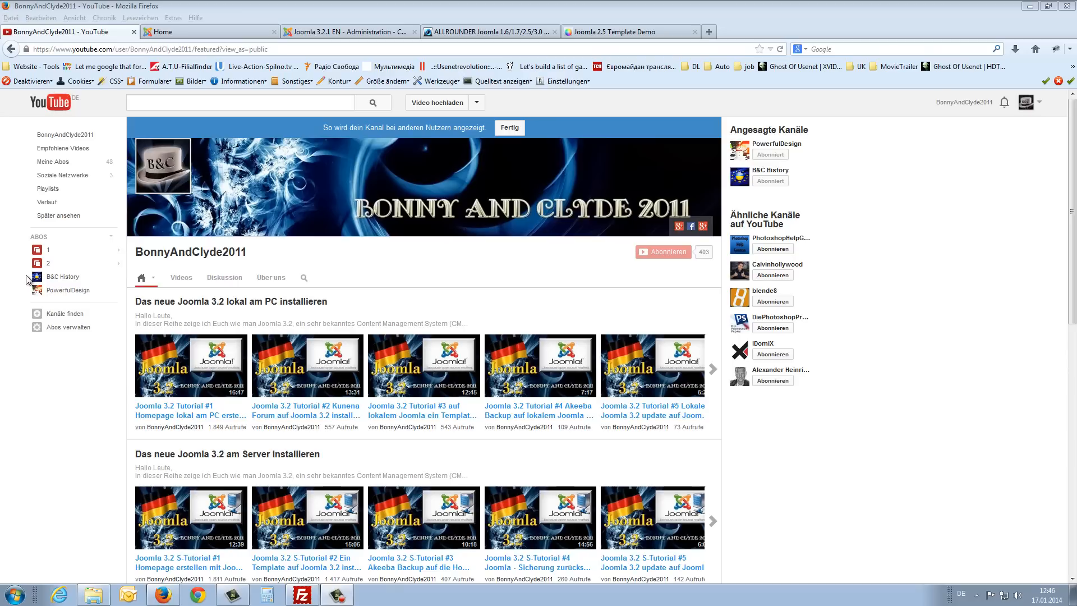
mouse_move(23, 401)
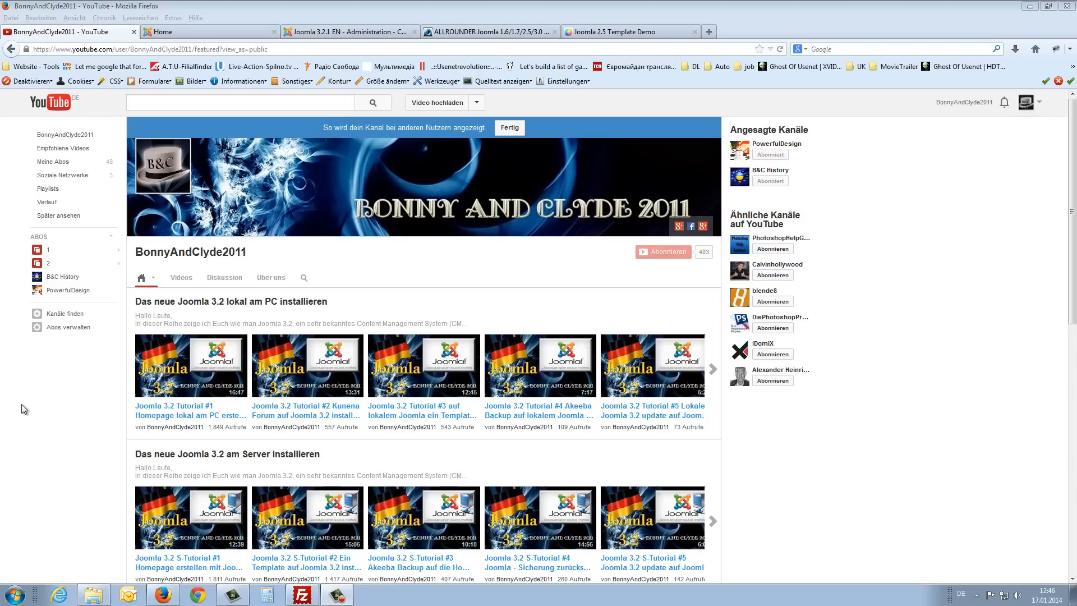
- Show the Joomla site's Home page with its Main Menu and Login Form
click(207, 32)
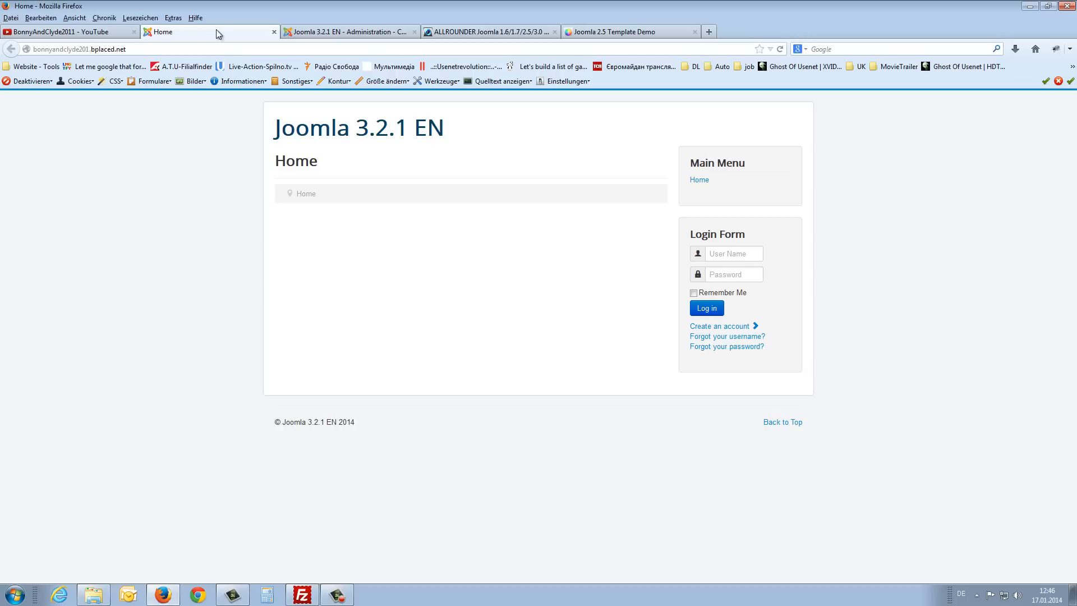
mouse_move(152, 289)
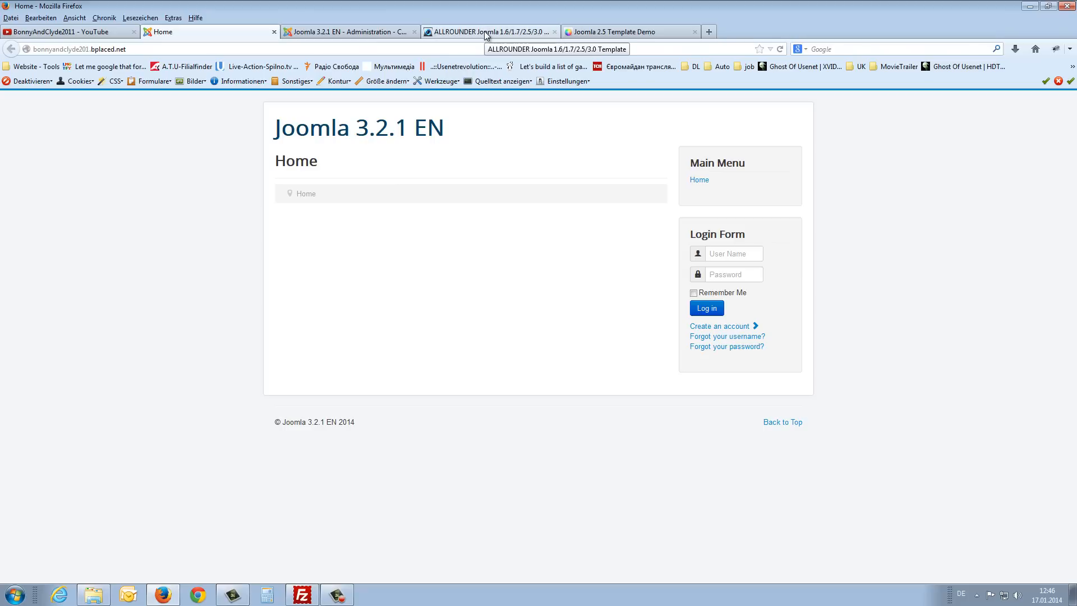
- Show the ALLROUNDER template page and its Downloads list of three zip versions including Joomla 3.0
click(488, 32)
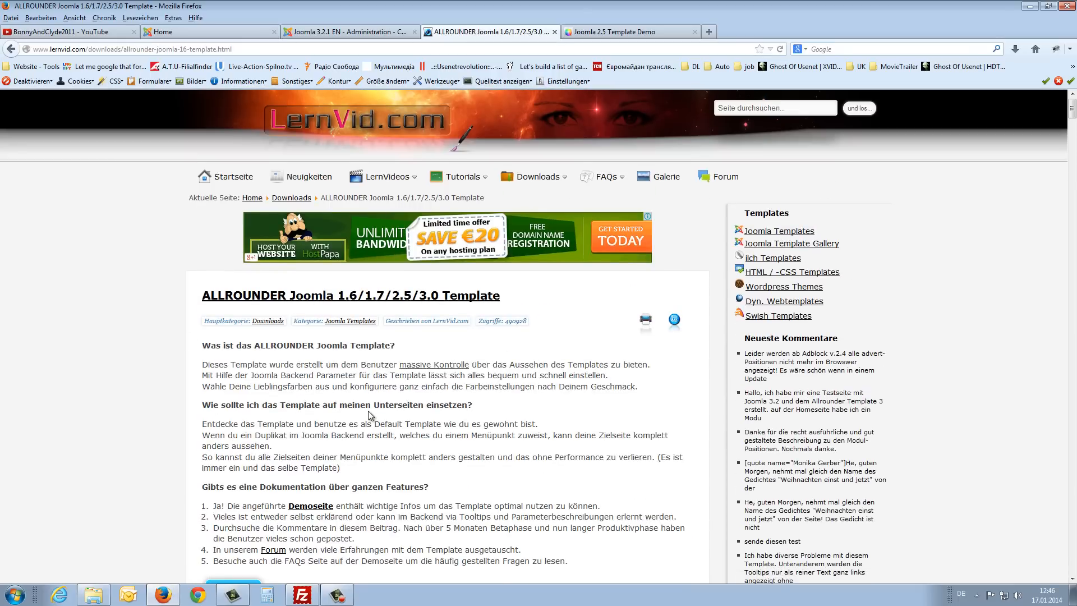
scroll(down, 3)
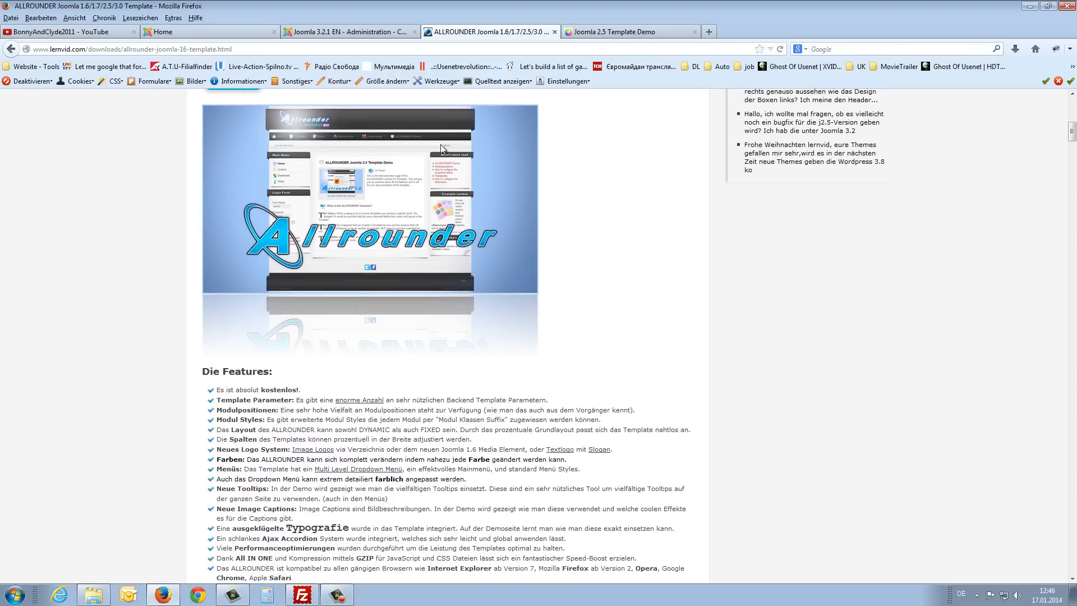
scroll(down, 3)
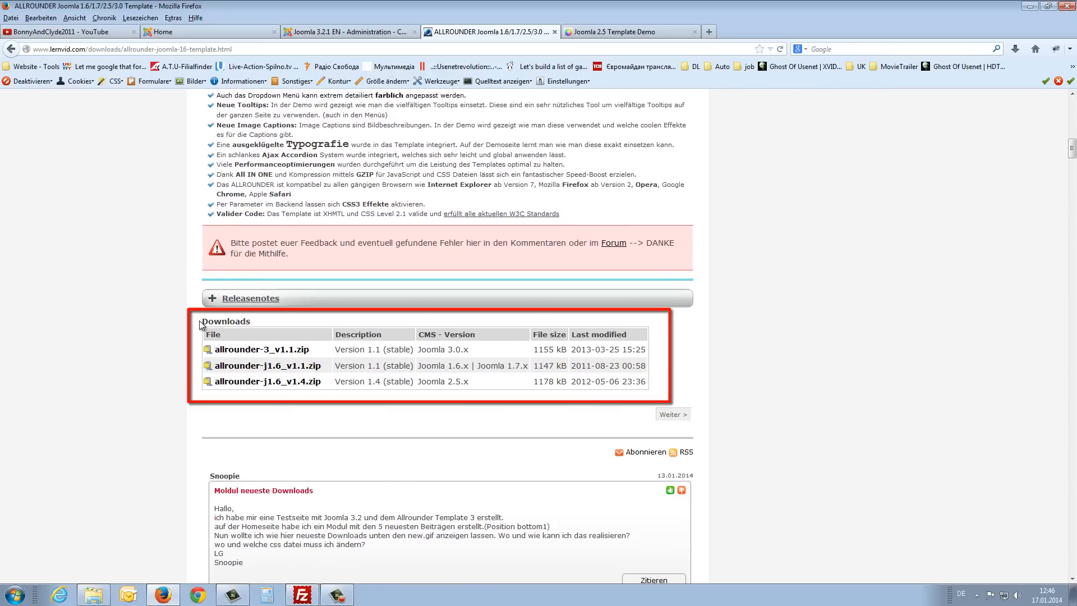
mouse_move(262, 350)
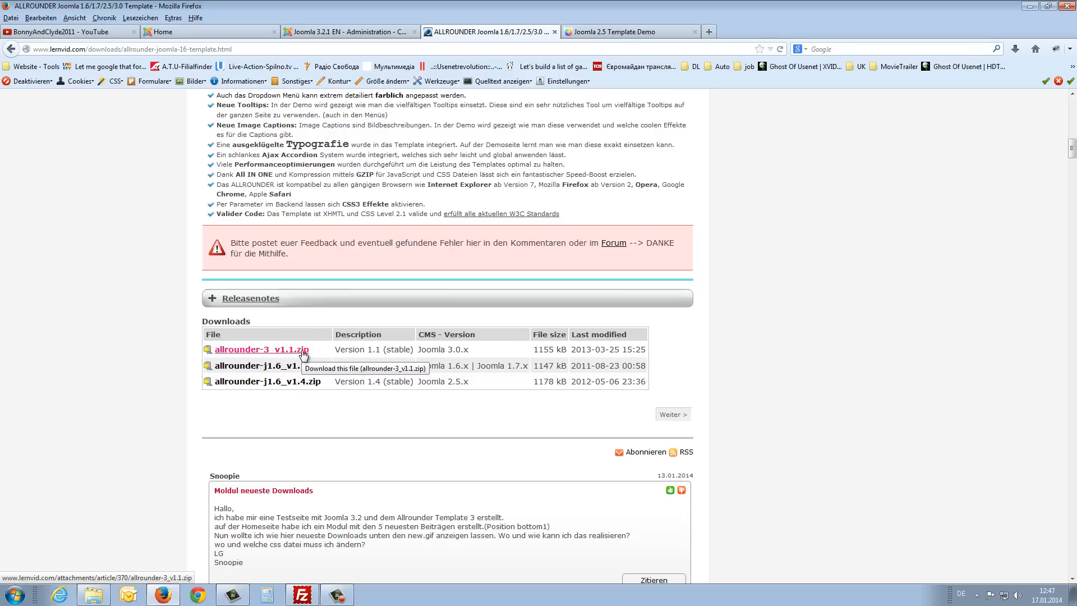
mouse_move(323, 366)
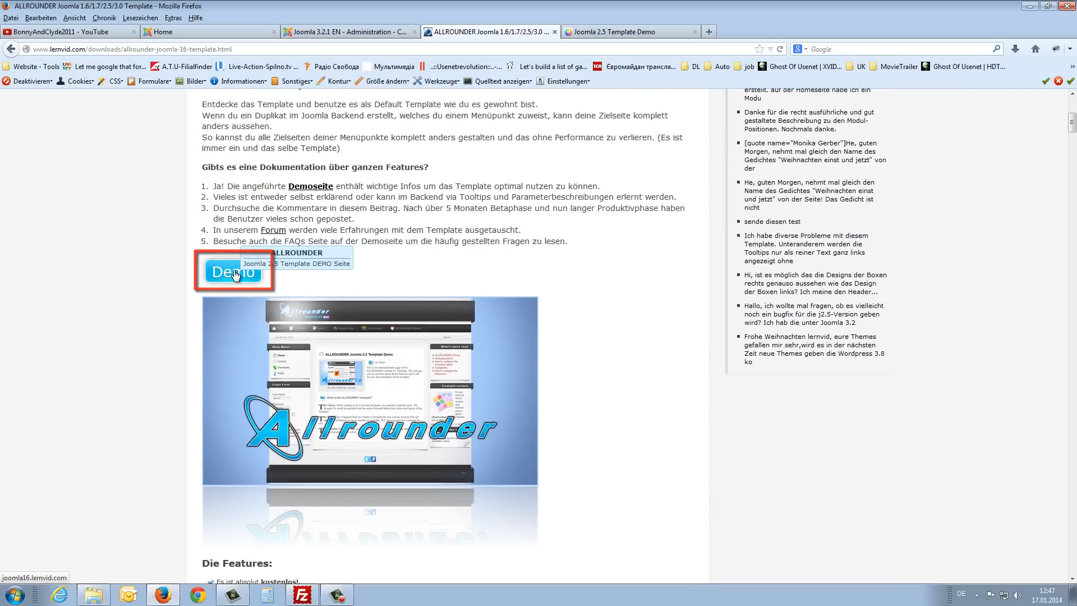
- Reach the demo's 'How to configure the Dropdown Menu' page via Menus > Dropdown menu
click(233, 271)
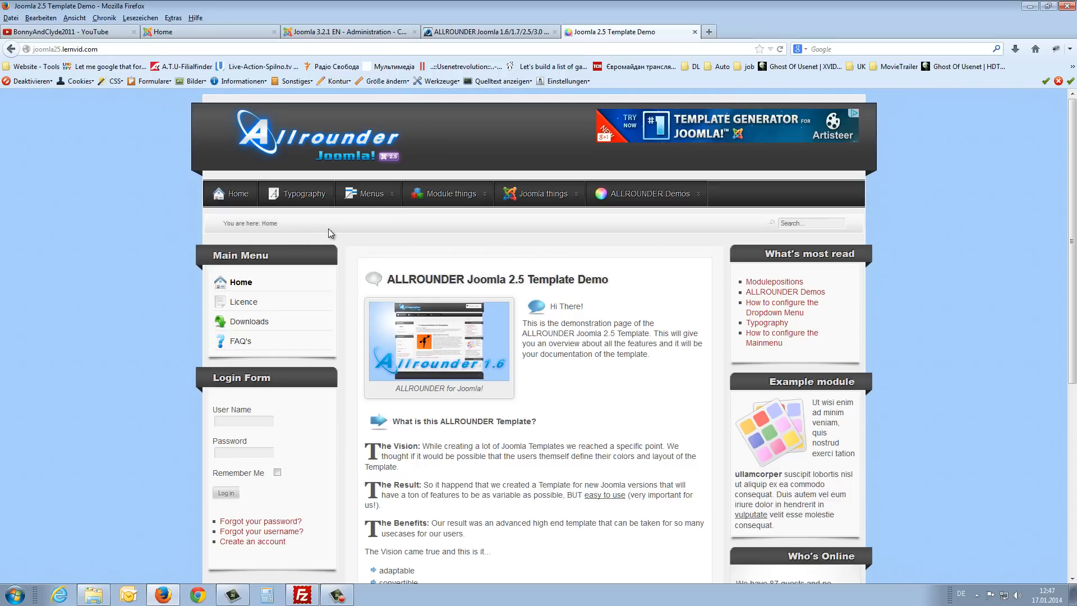
mouse_move(357, 254)
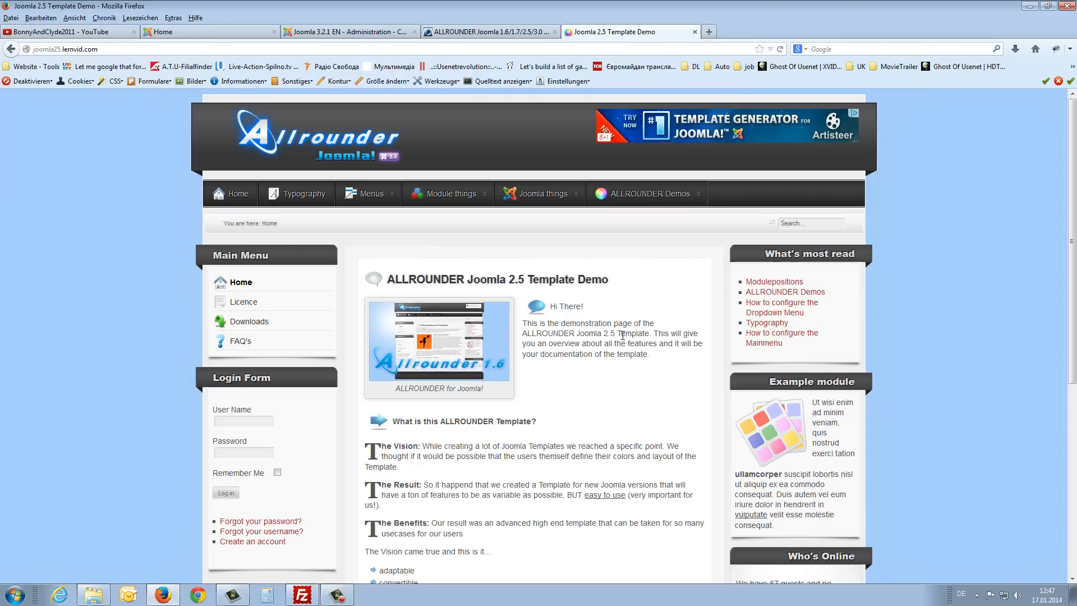
mouse_move(587, 308)
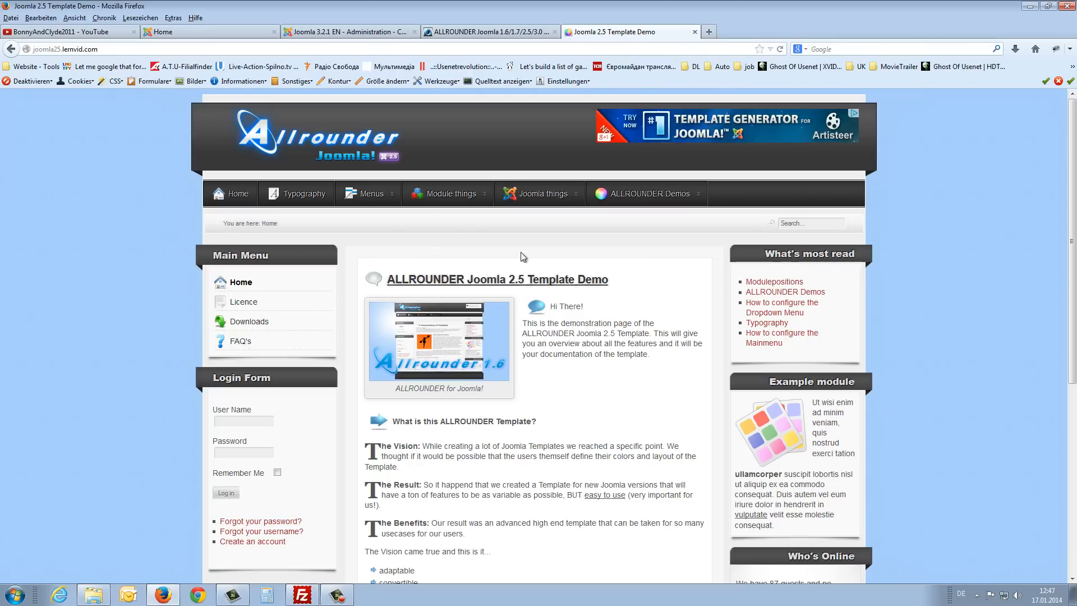
click(369, 193)
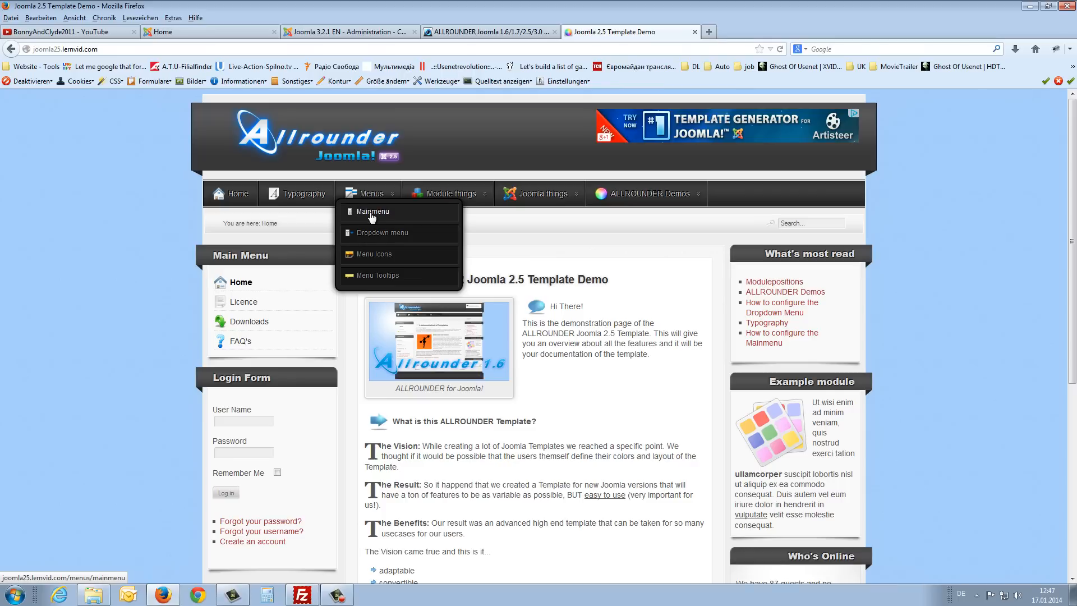
click(374, 212)
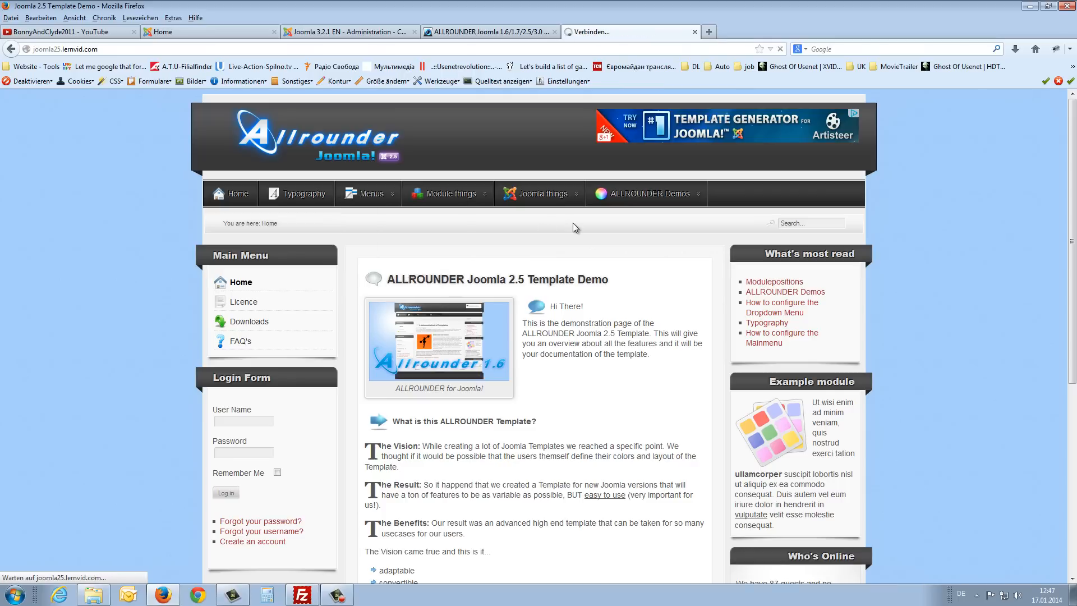
click(781, 308)
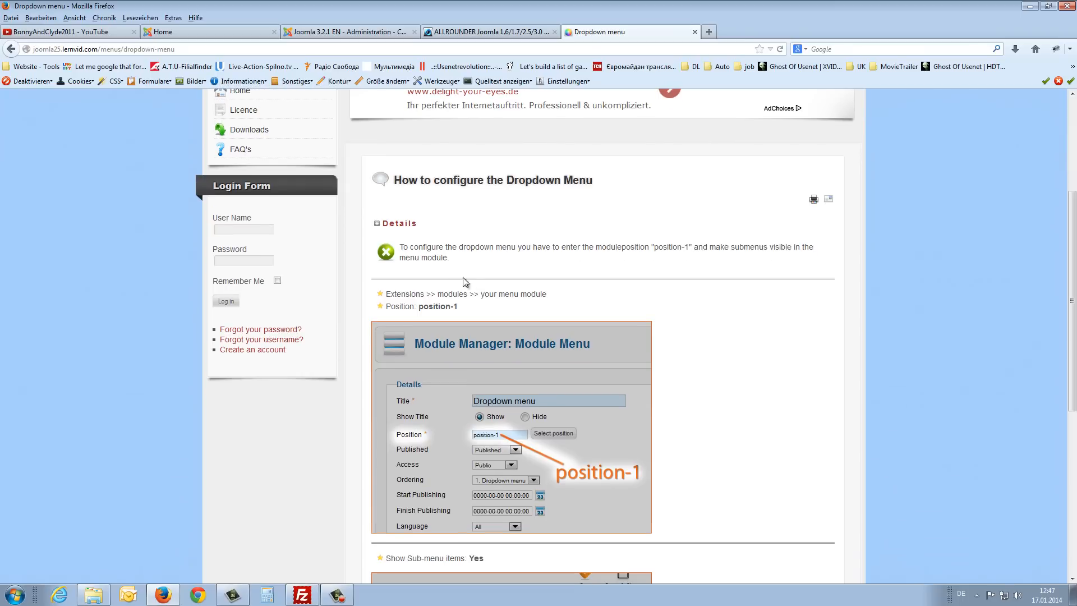
mouse_move(456, 263)
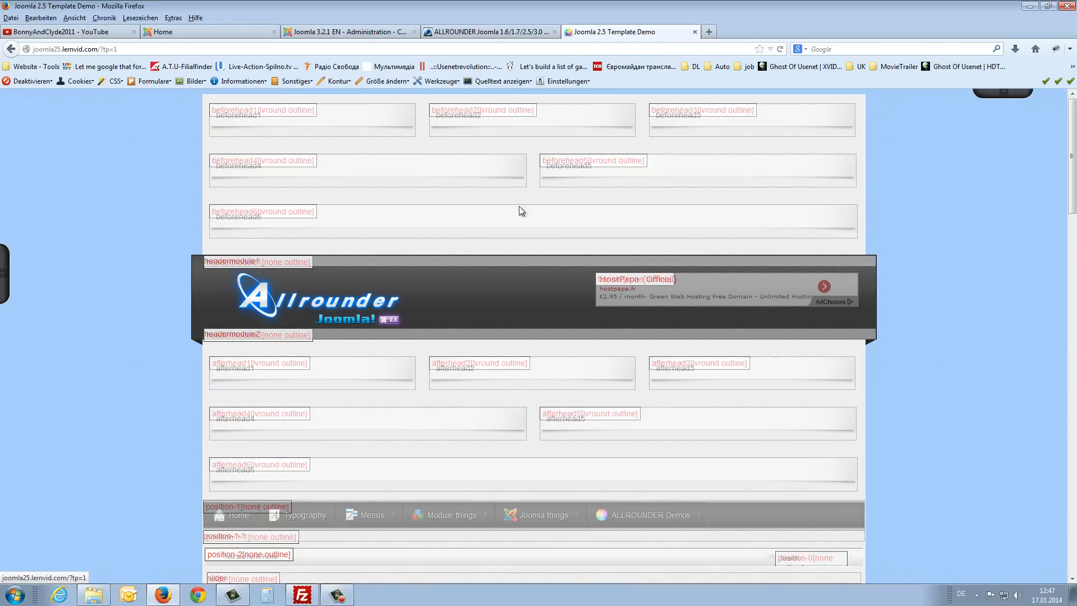
- Scroll through the demo's outlined module positions down to the footer and back up
scroll(down, 3)
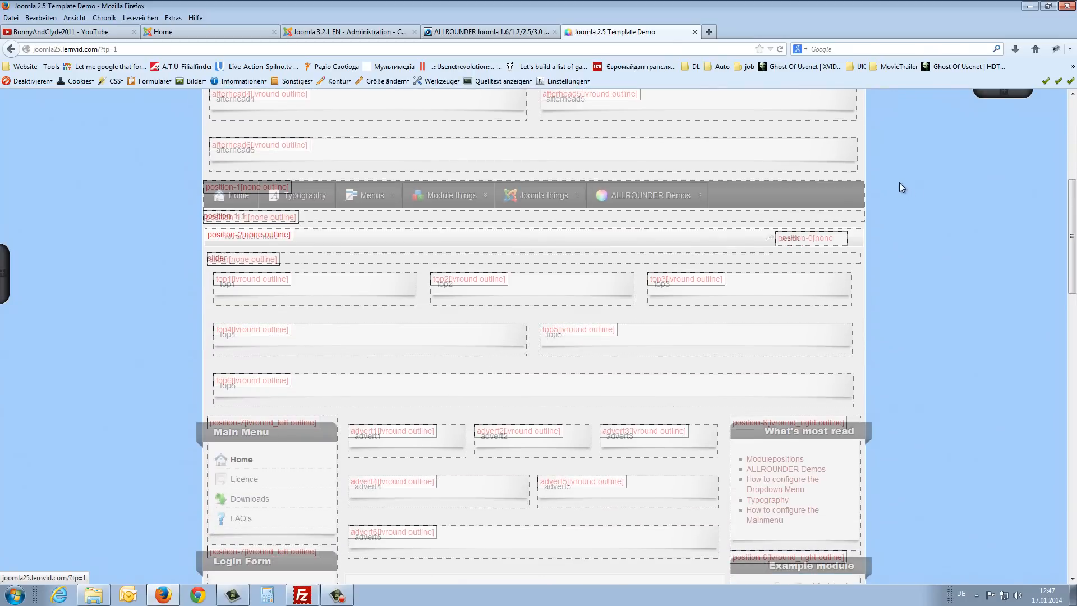
scroll(down, 3)
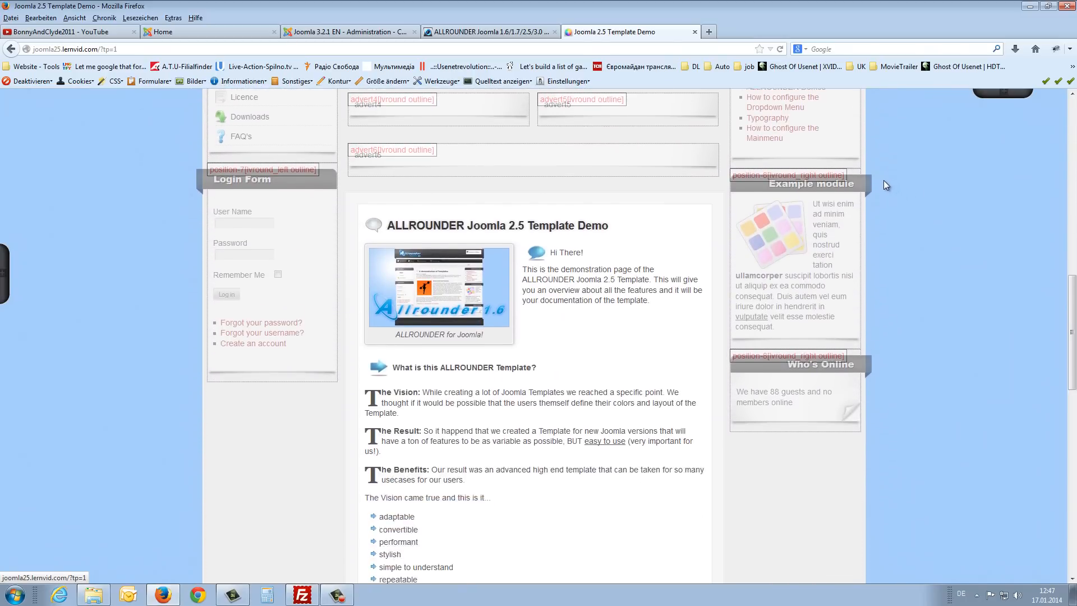
scroll(down, 3)
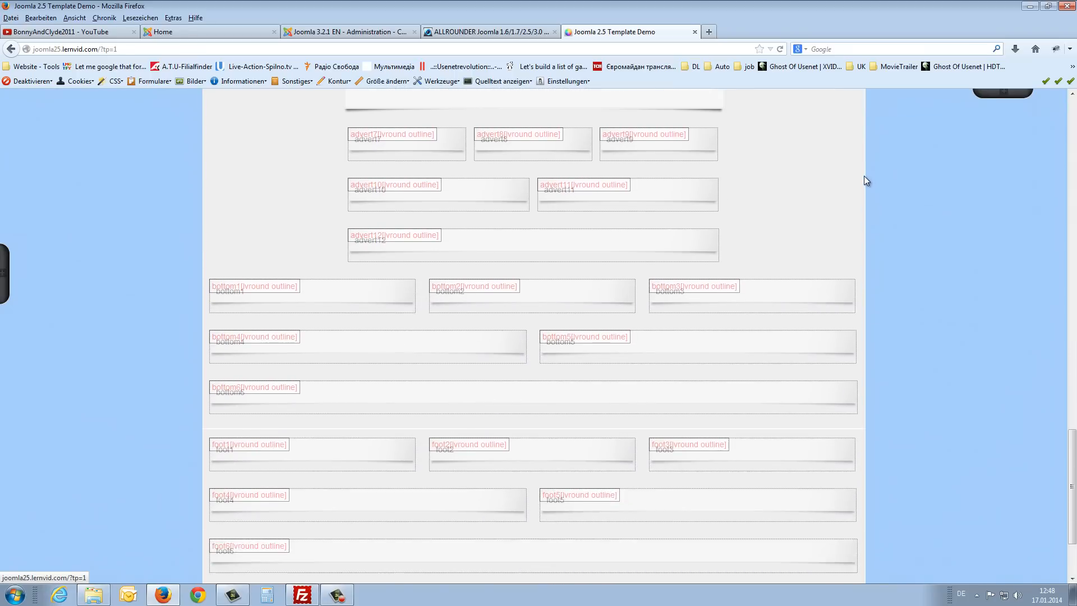
scroll(down, 3)
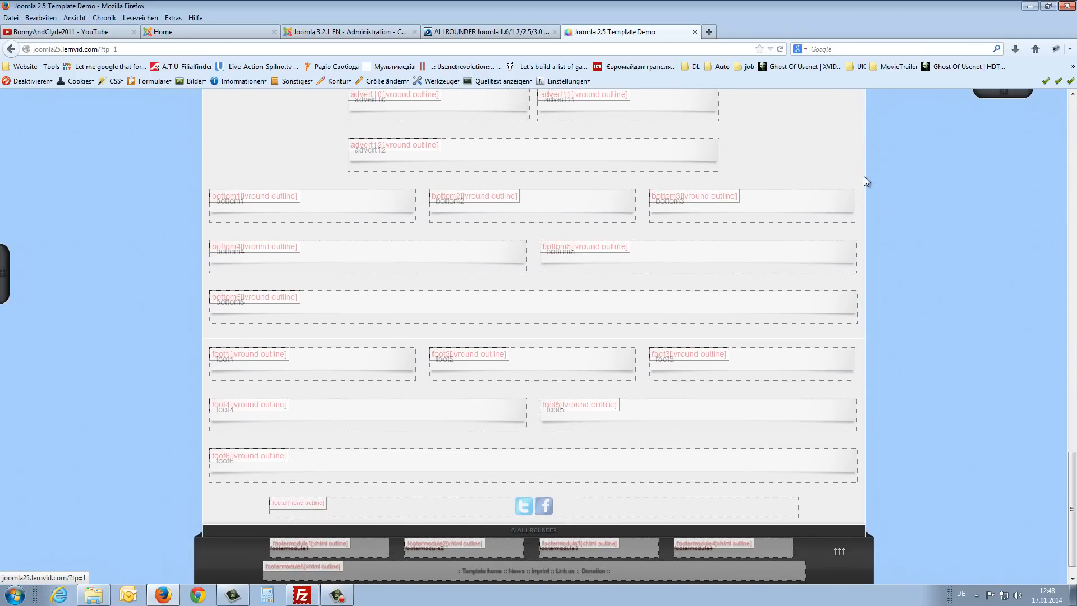
scroll(down, 3)
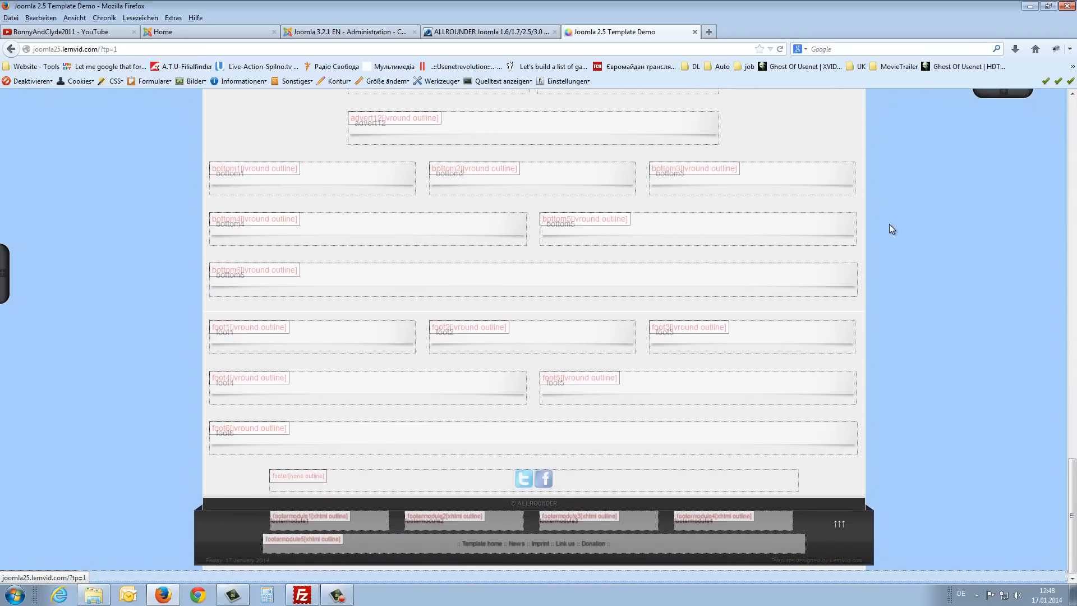
scroll(up, 3)
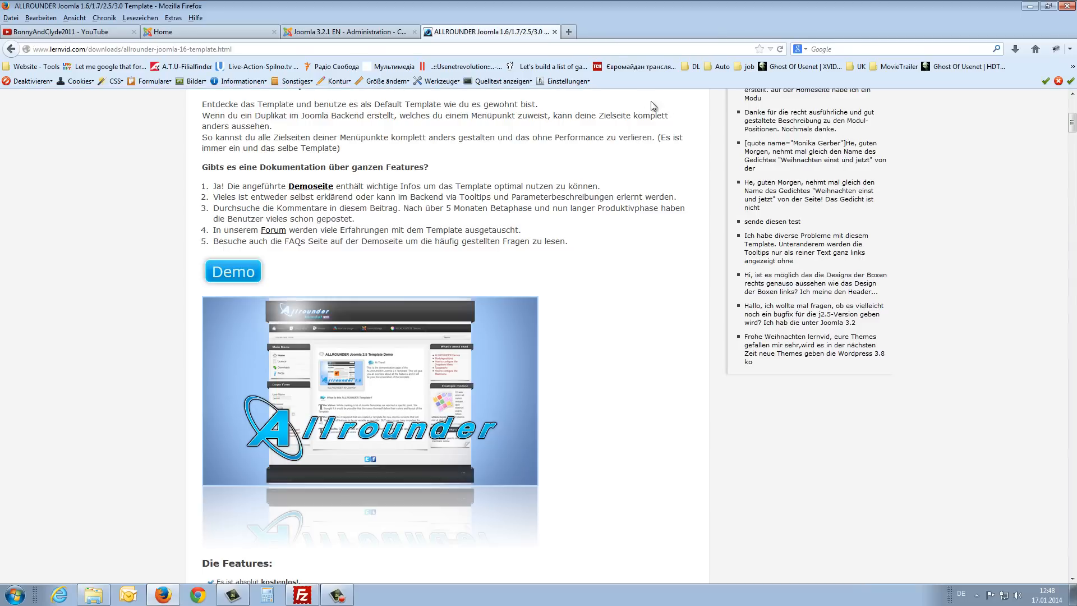
- Reach Extension Manager: Install in the Joomla administration
click(347, 32)
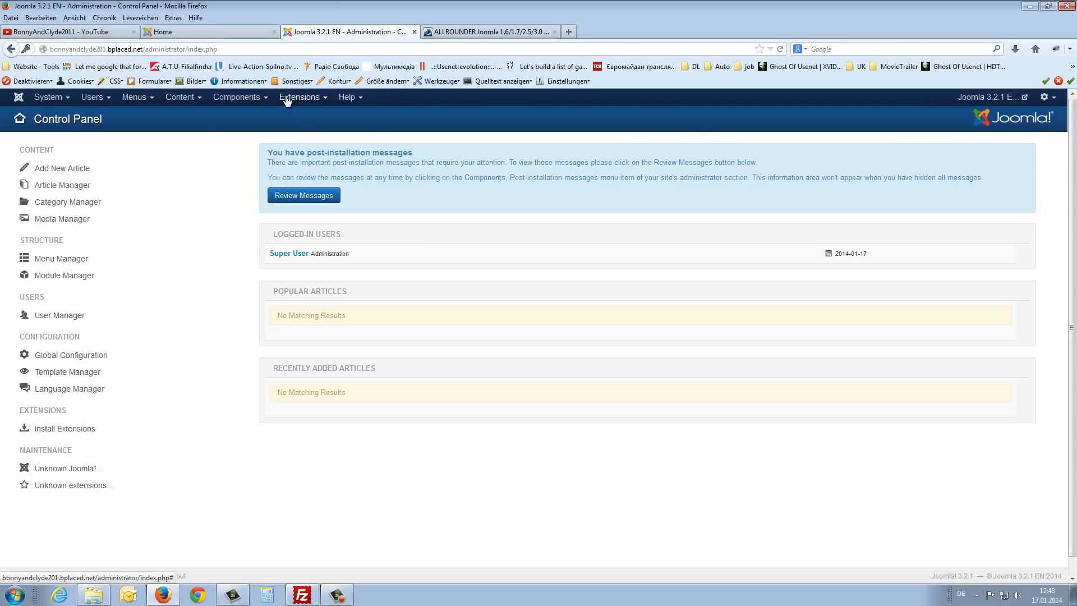
click(301, 96)
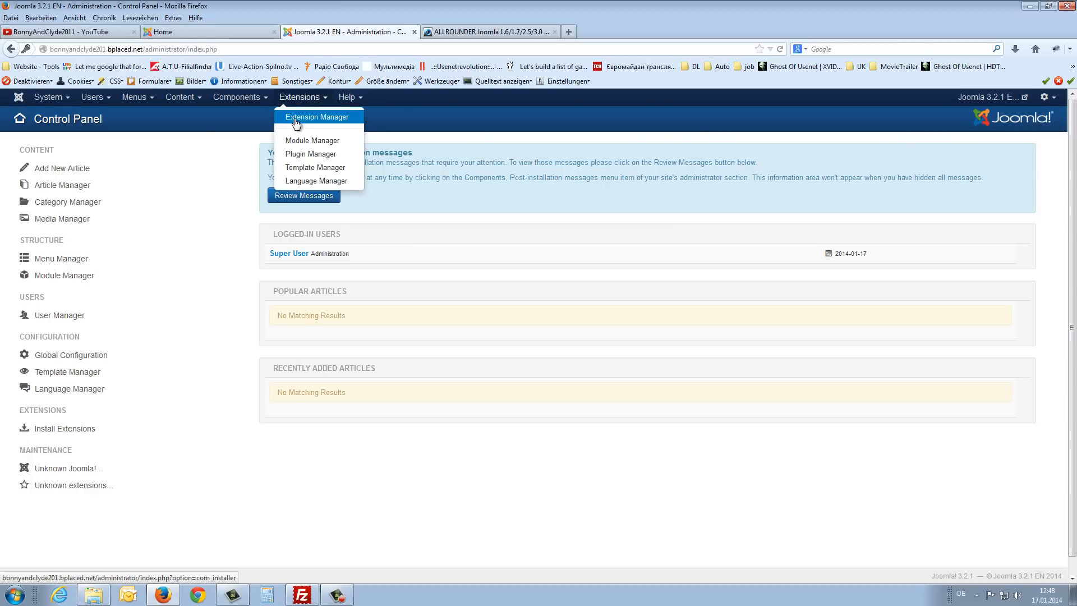
click(316, 117)
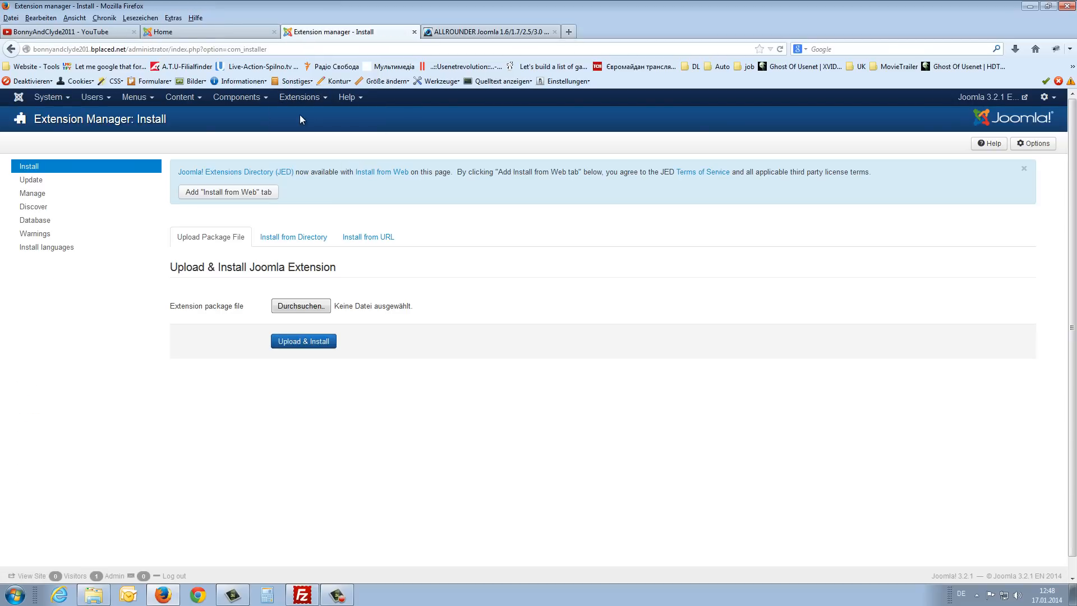
click(210, 236)
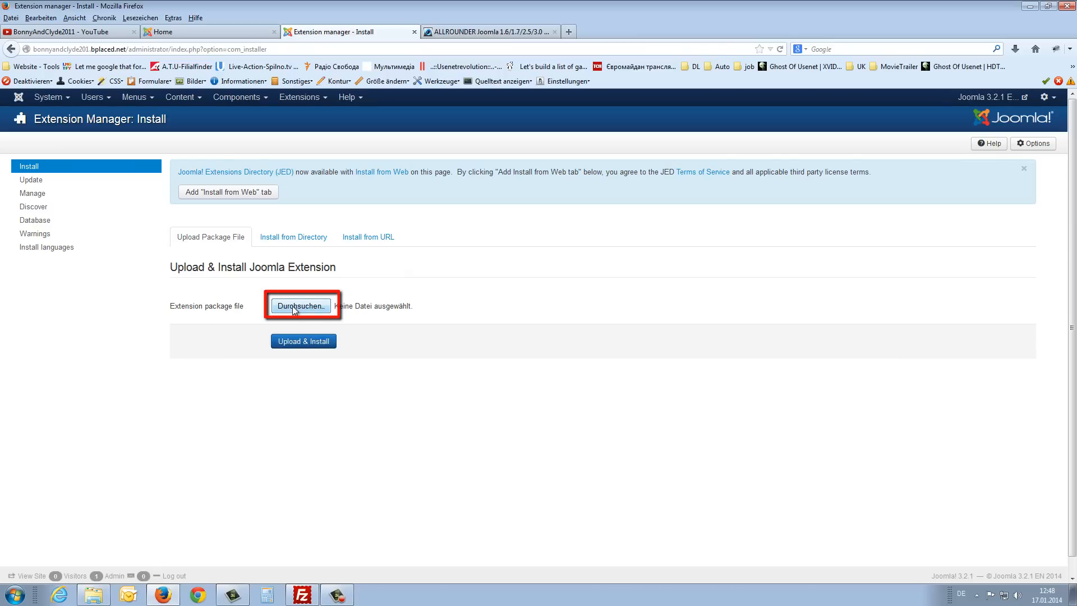
- Upload and install the allrounder-3_v1.1.zip template package until the success message appears
click(300, 305)
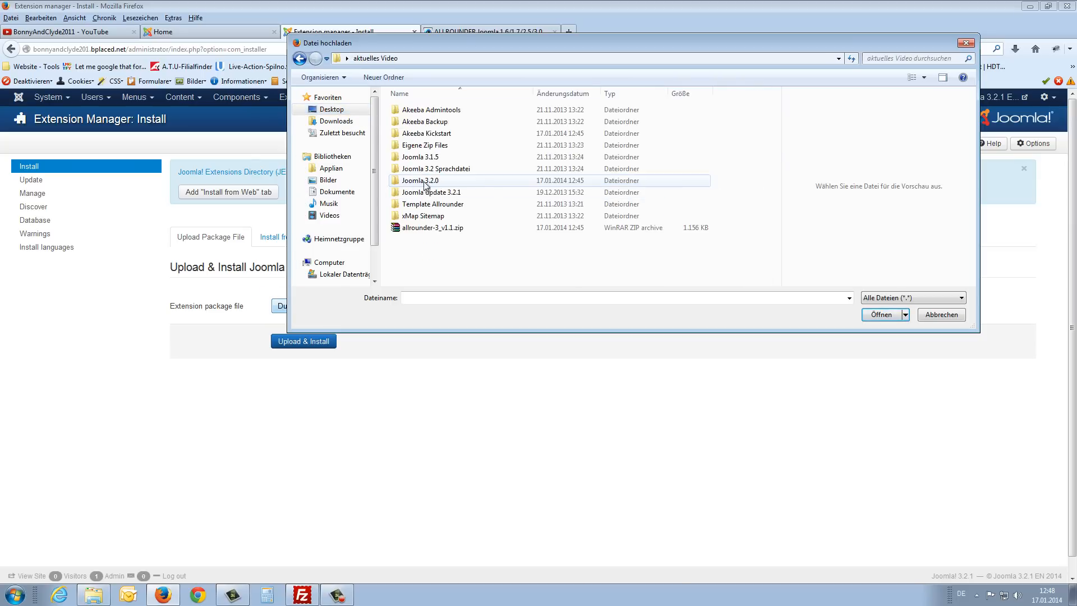
click(433, 227)
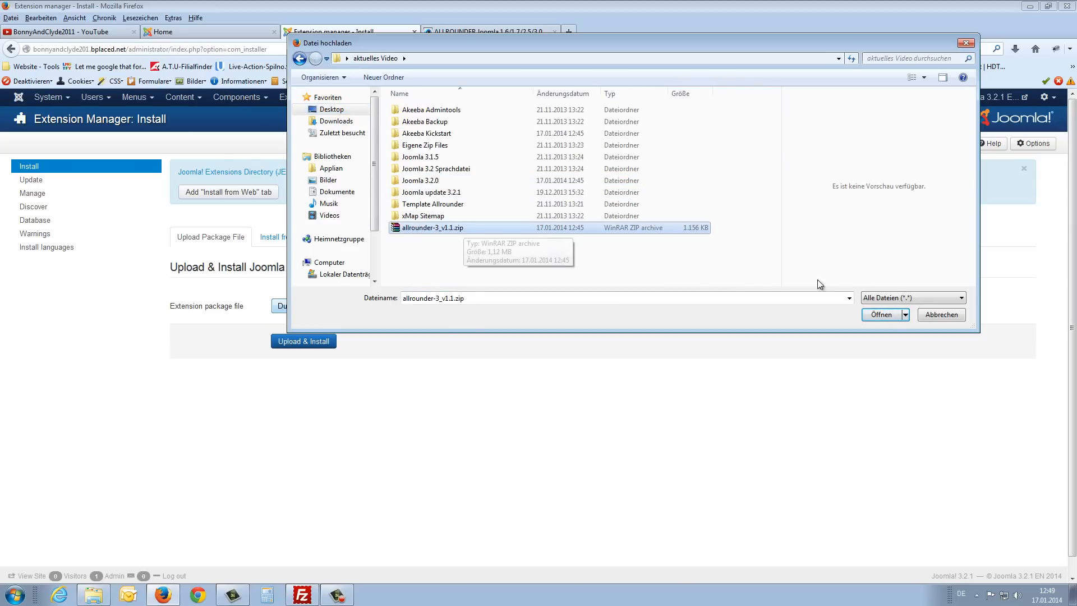
click(881, 315)
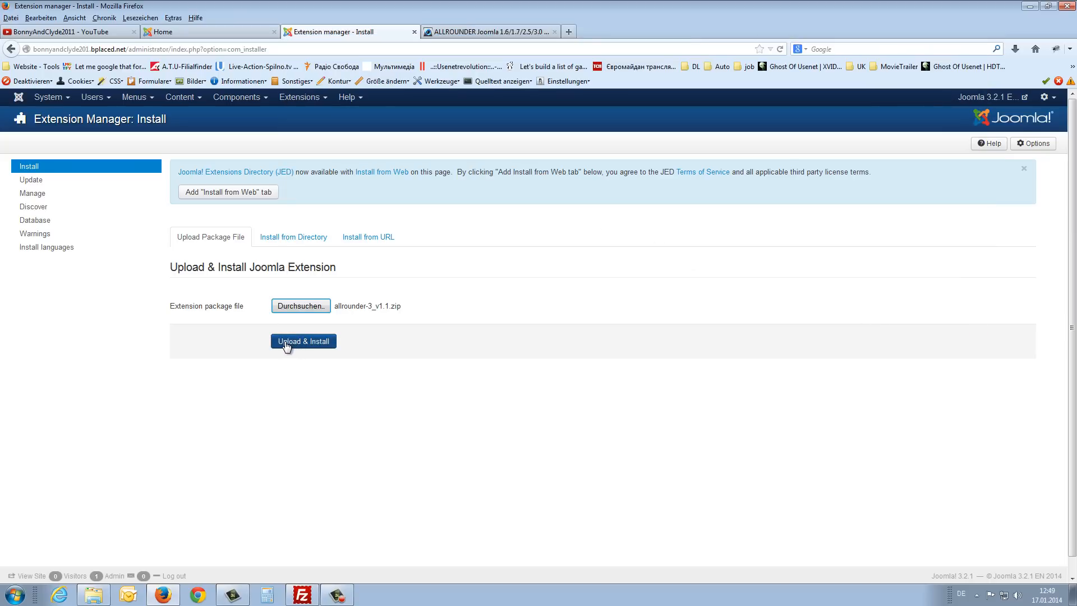
click(303, 341)
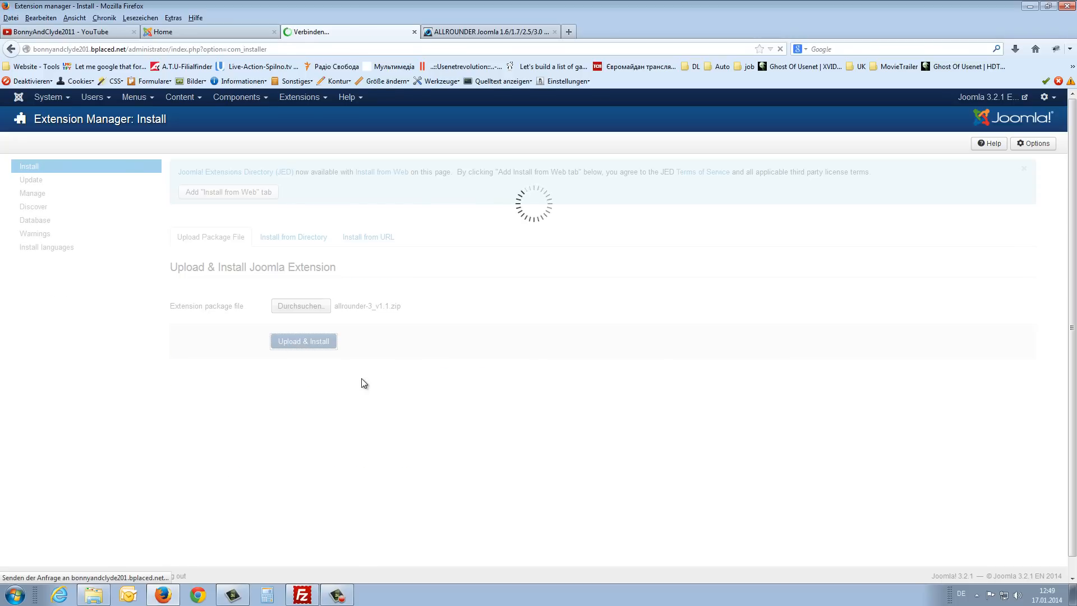
click(302, 341)
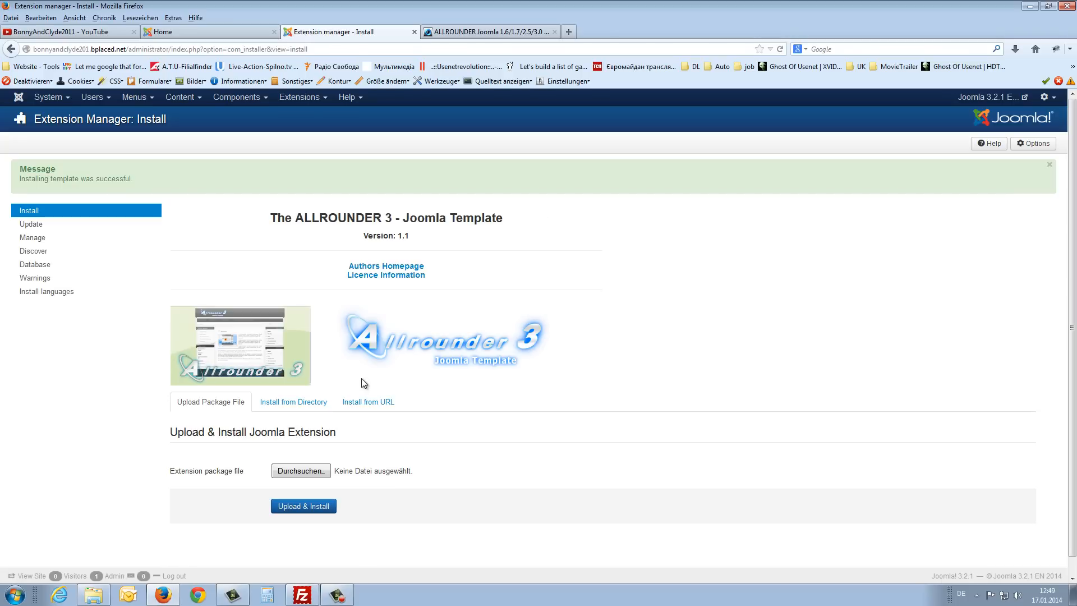
- After a look at the front end, list the template styles including ALLROUNDER-3 - Default
click(210, 31)
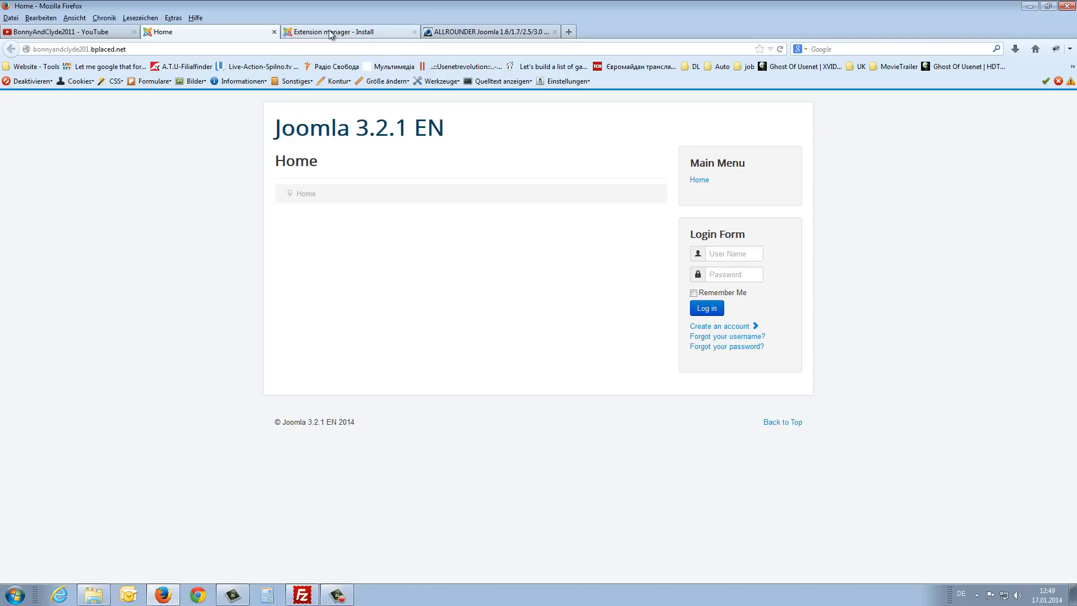
click(347, 32)
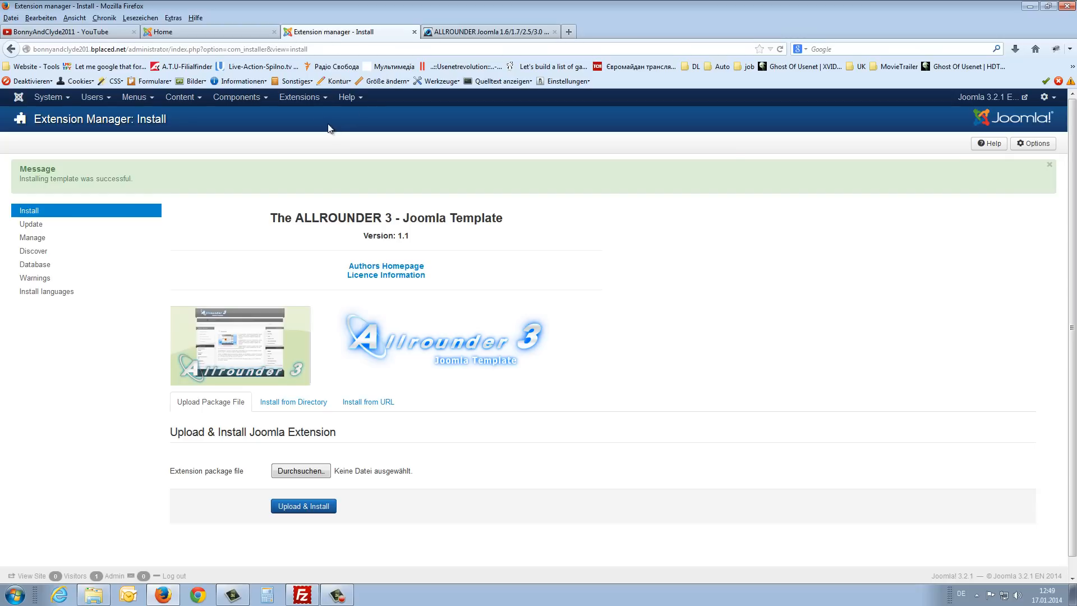
click(298, 97)
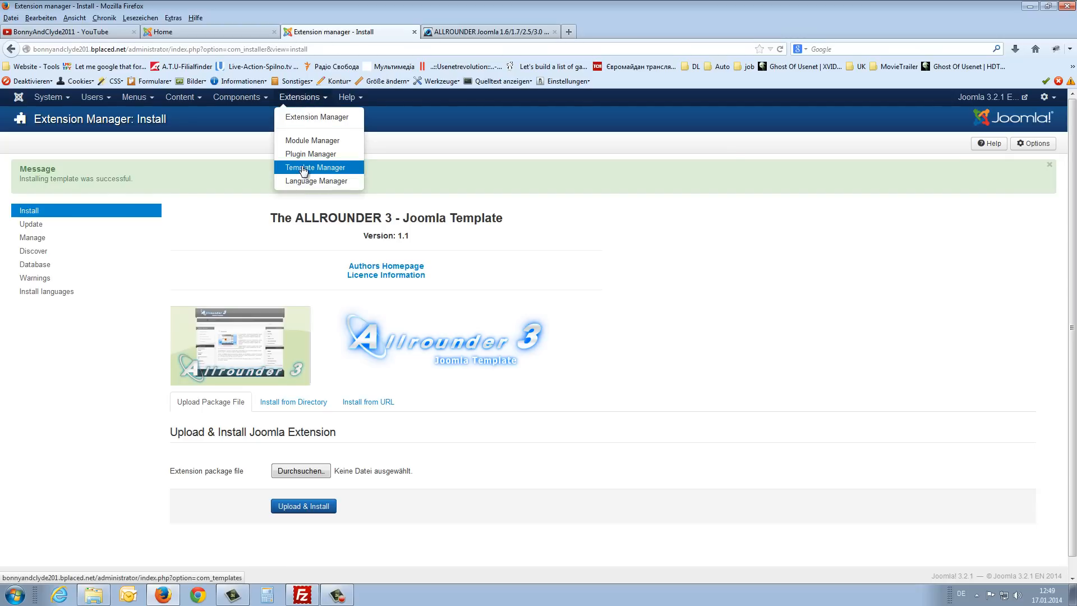
click(315, 167)
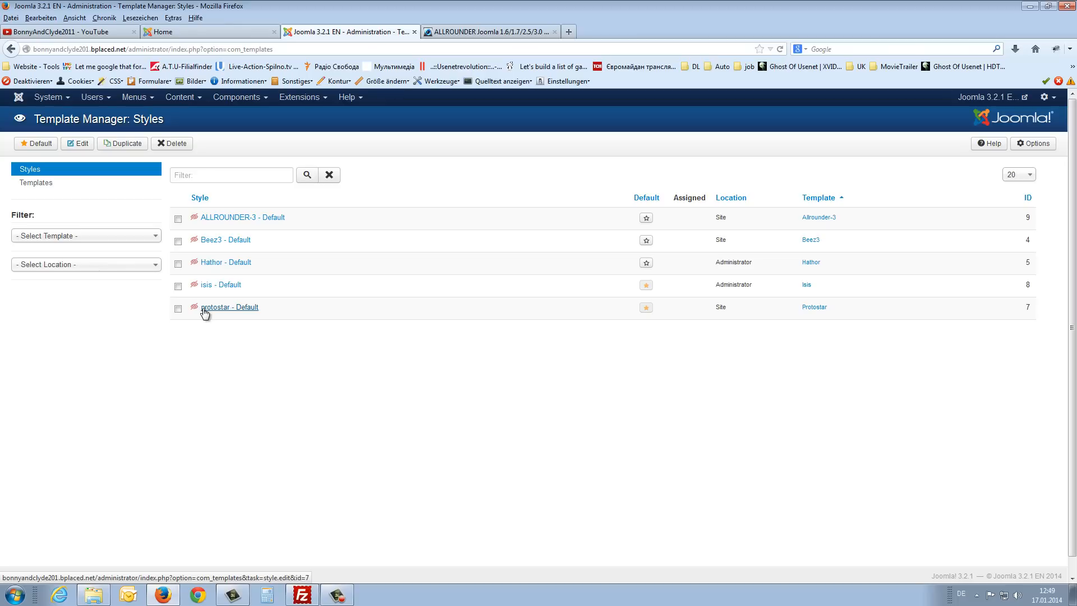
mouse_move(228, 312)
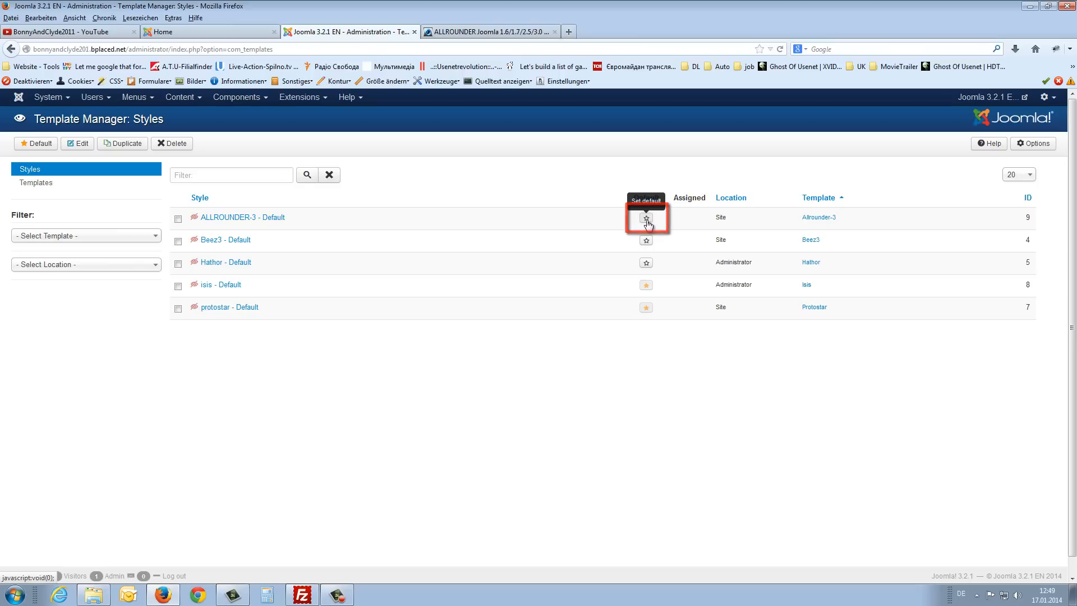
- Make ALLROUNDER-3 - Default the default site style and verify the front end shows the Allrounder 3 design
click(488, 31)
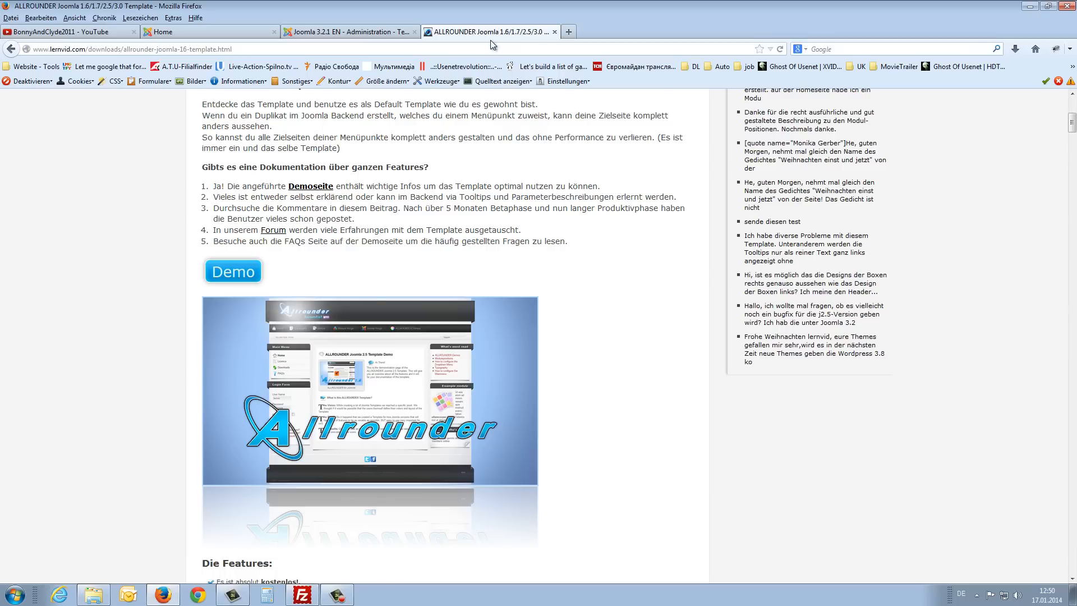
click(210, 31)
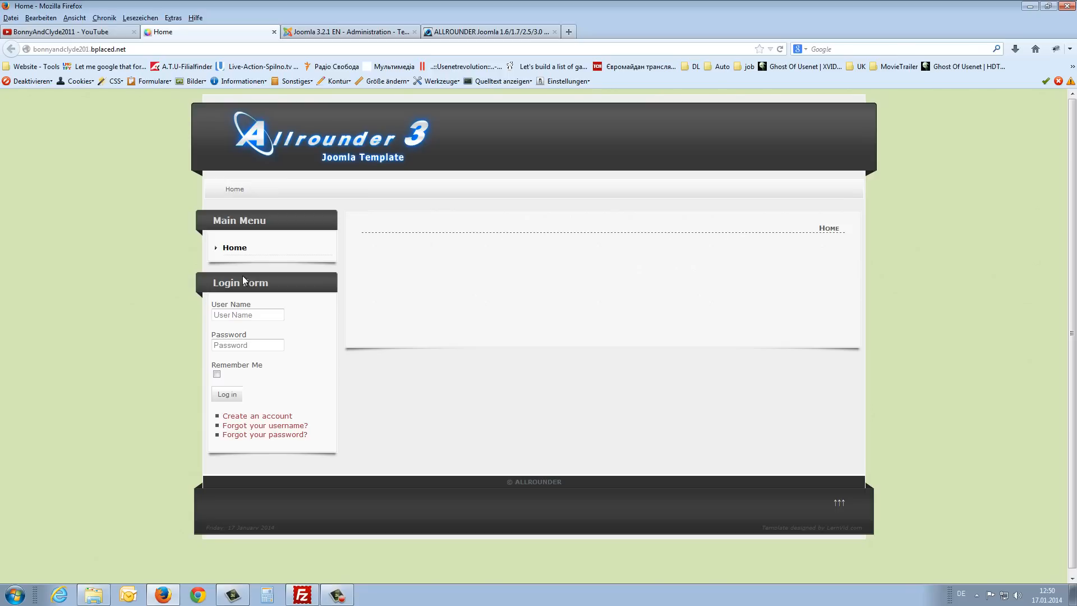
click(350, 32)
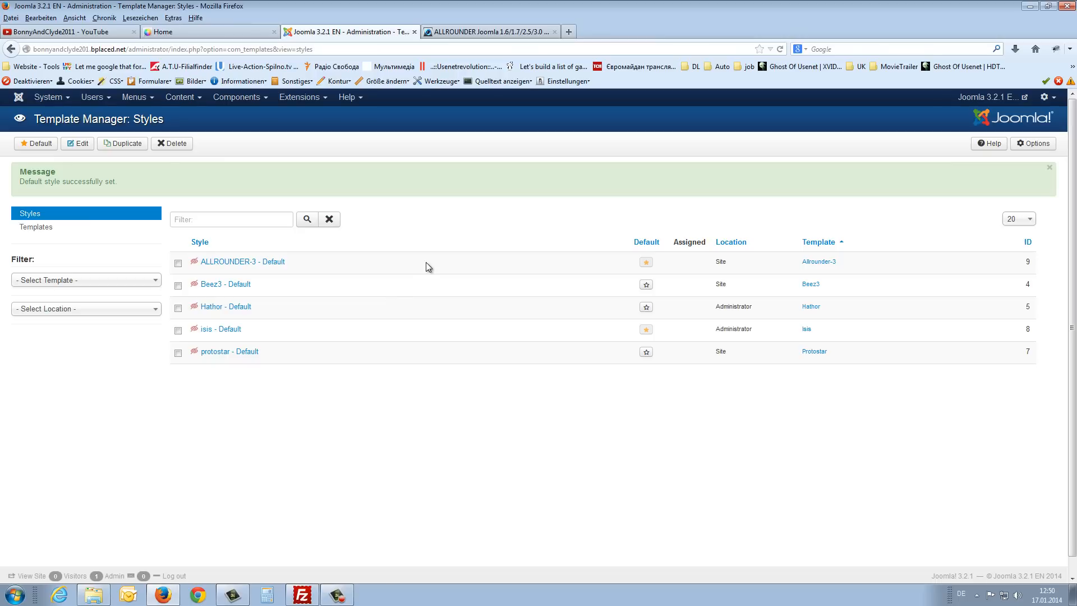
mouse_move(194, 261)
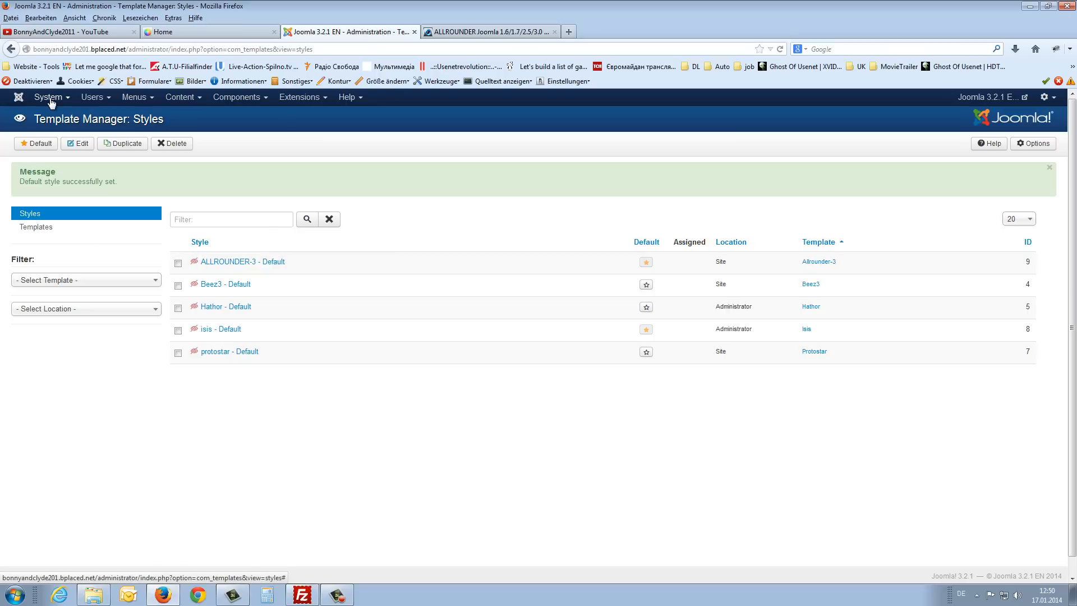
- In Global Configuration > Template Manager, set Preview Module Positions to Enabled and save
click(48, 96)
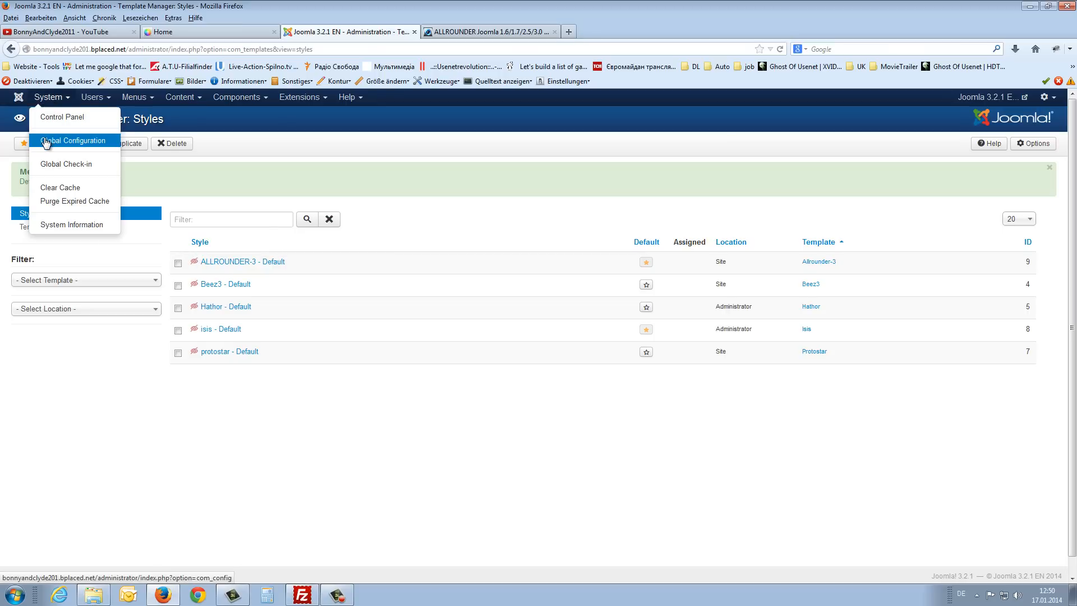
click(72, 140)
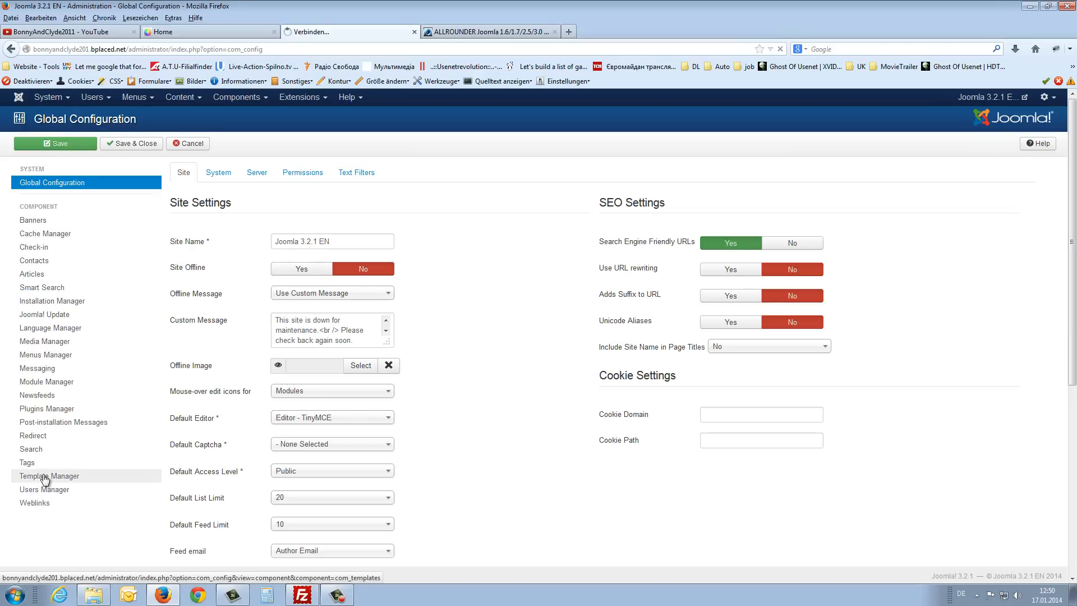
click(50, 475)
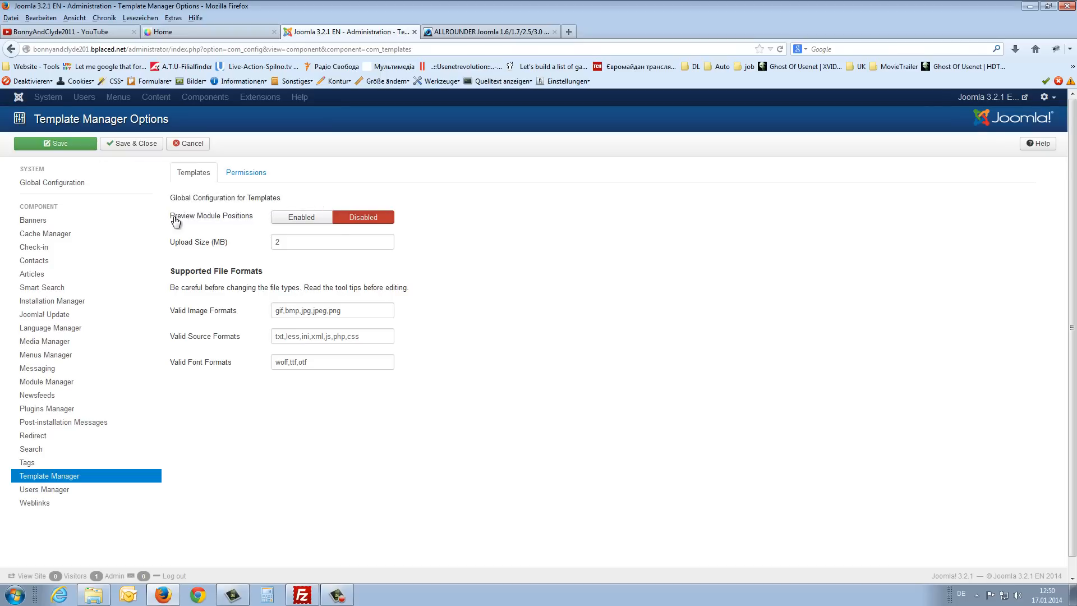
mouse_move(251, 225)
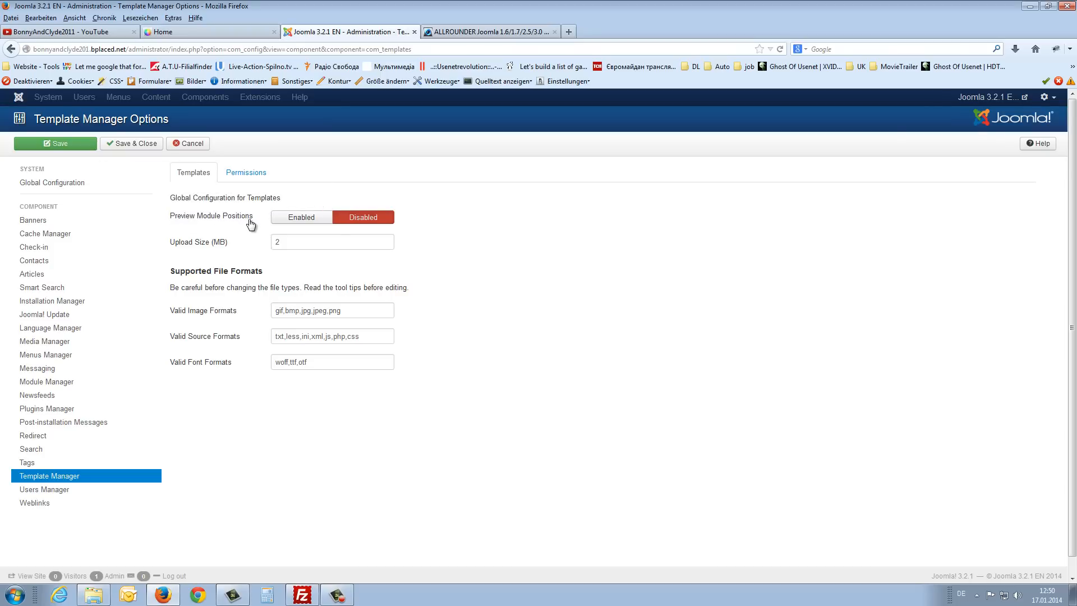
mouse_move(383, 227)
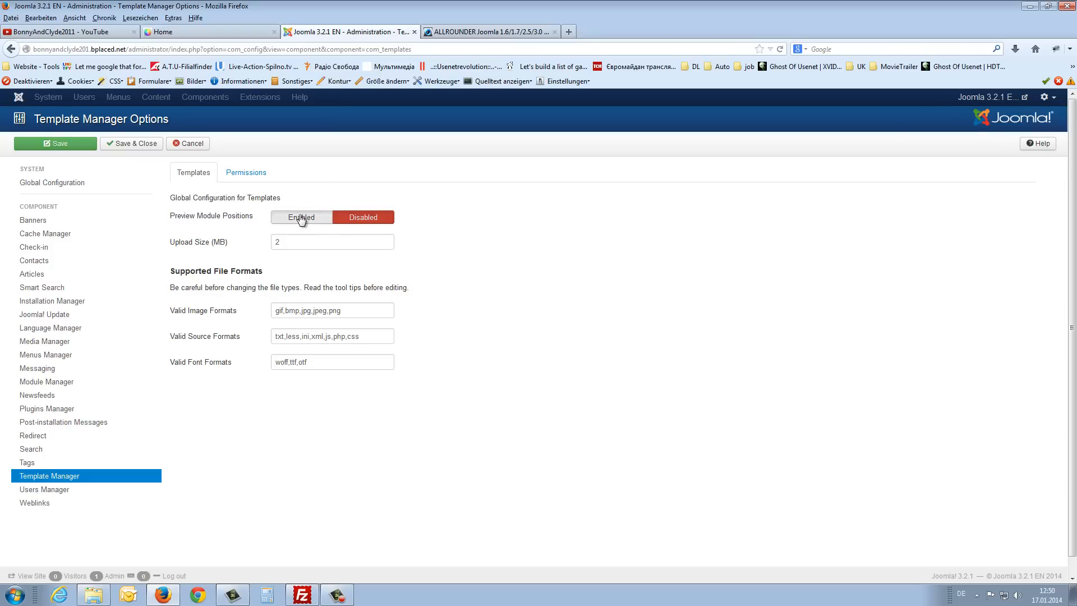
click(301, 216)
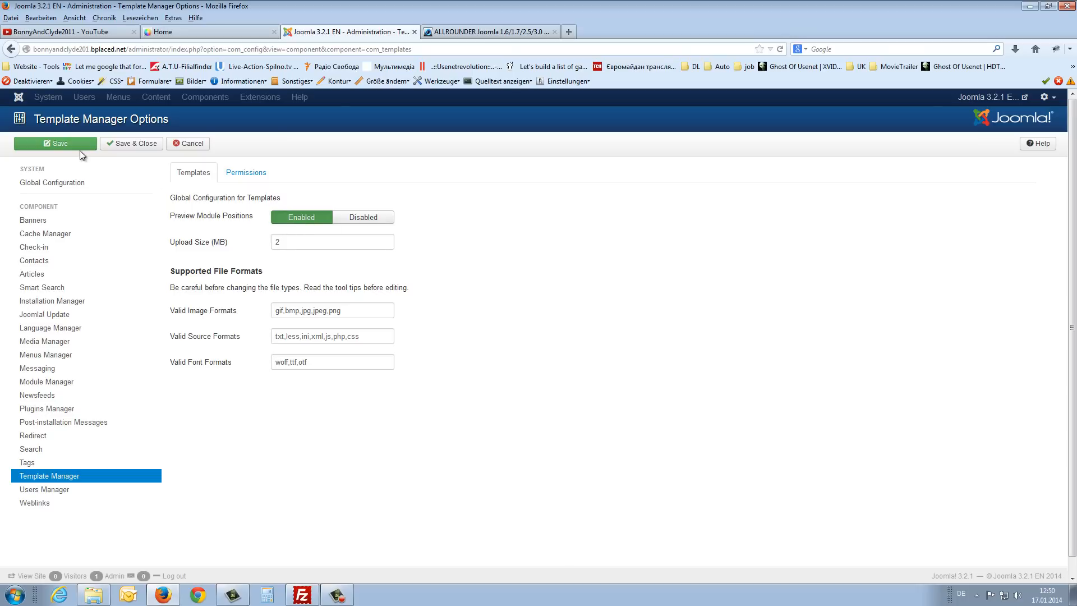
click(187, 143)
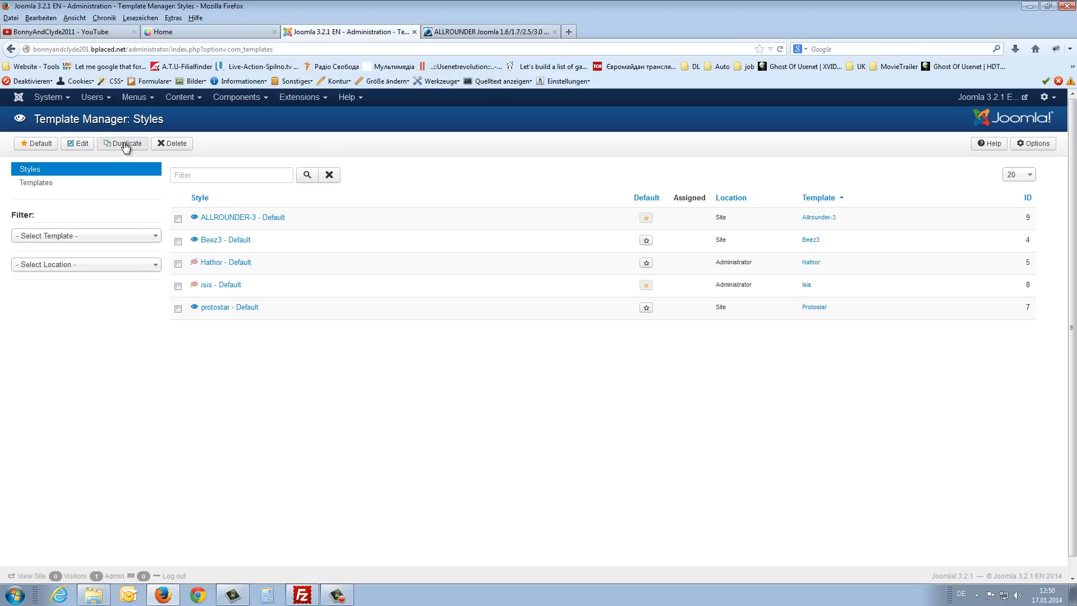
mouse_move(195, 217)
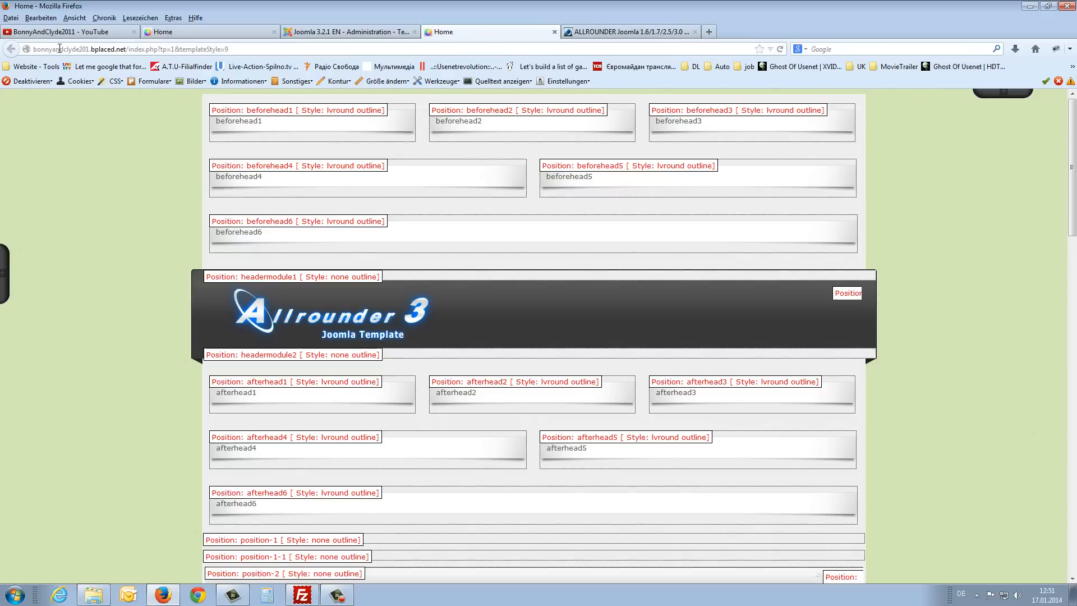
- Preview the front end with ?tp=1 so positions like beforehead6 appear outlined and labelled
double_click(59, 48)
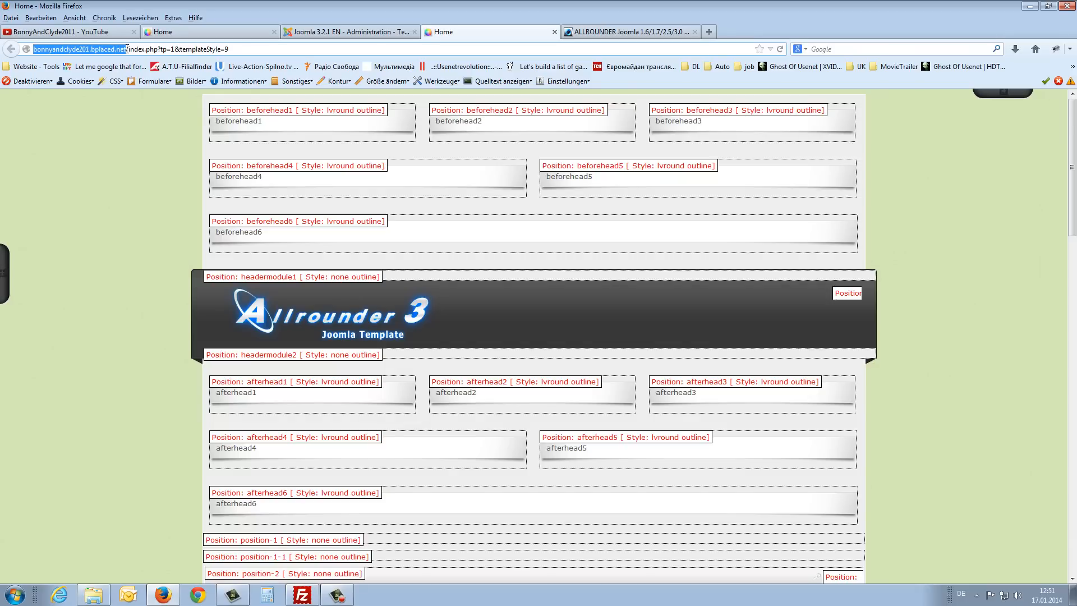
scroll(down, 3)
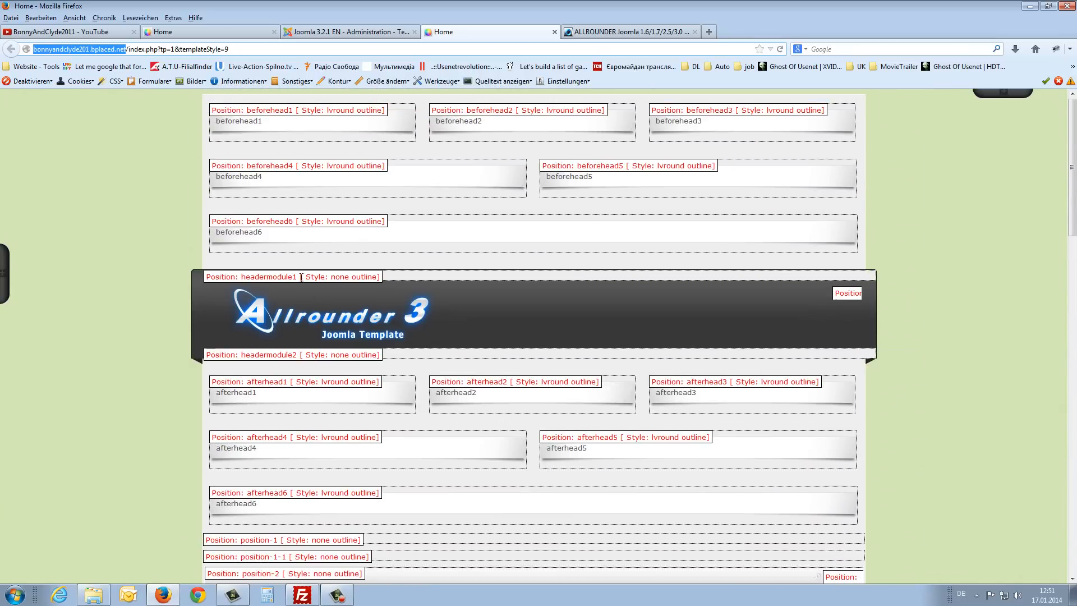
double_click(219, 221)
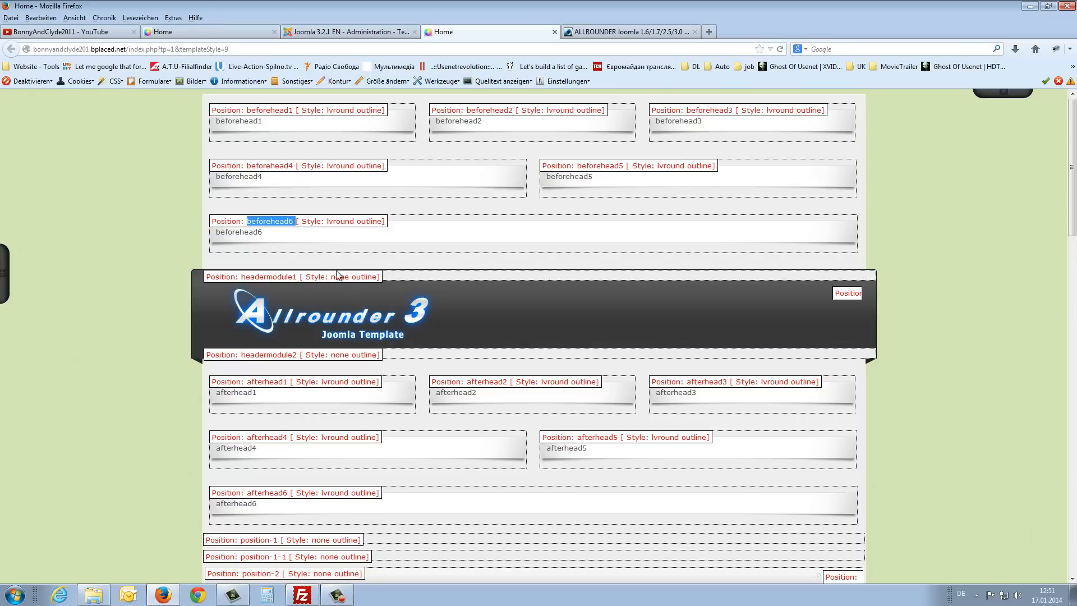
scroll(down, 3)
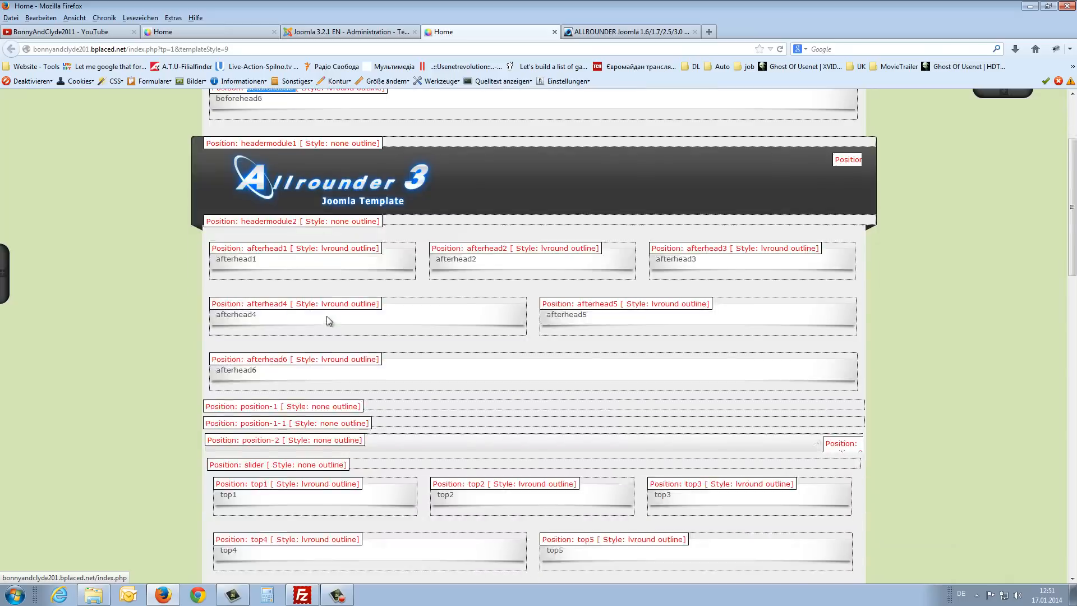
scroll(down, 3)
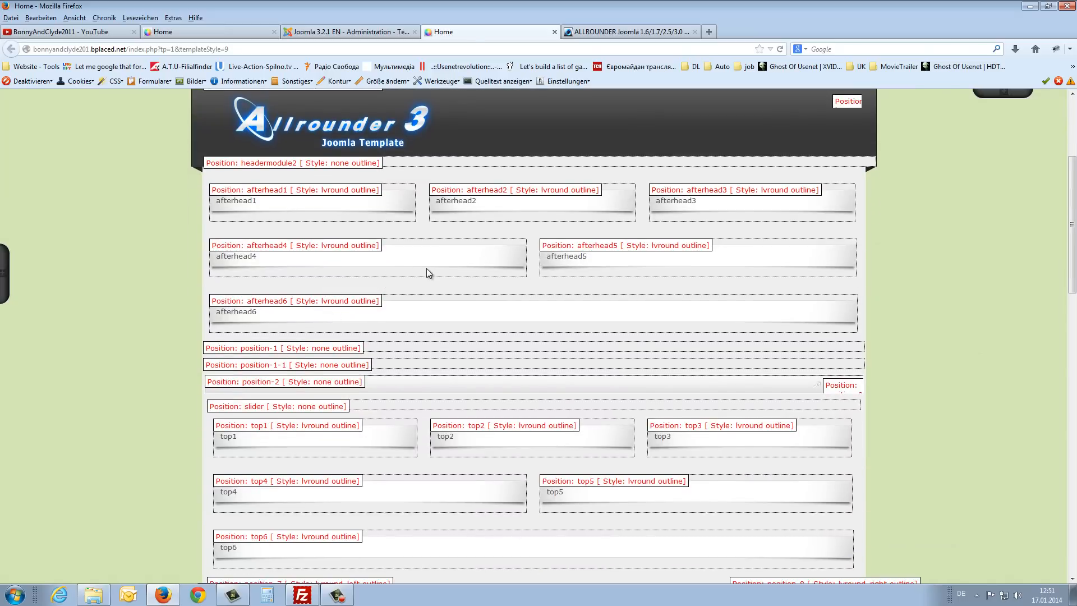
scroll(down, 3)
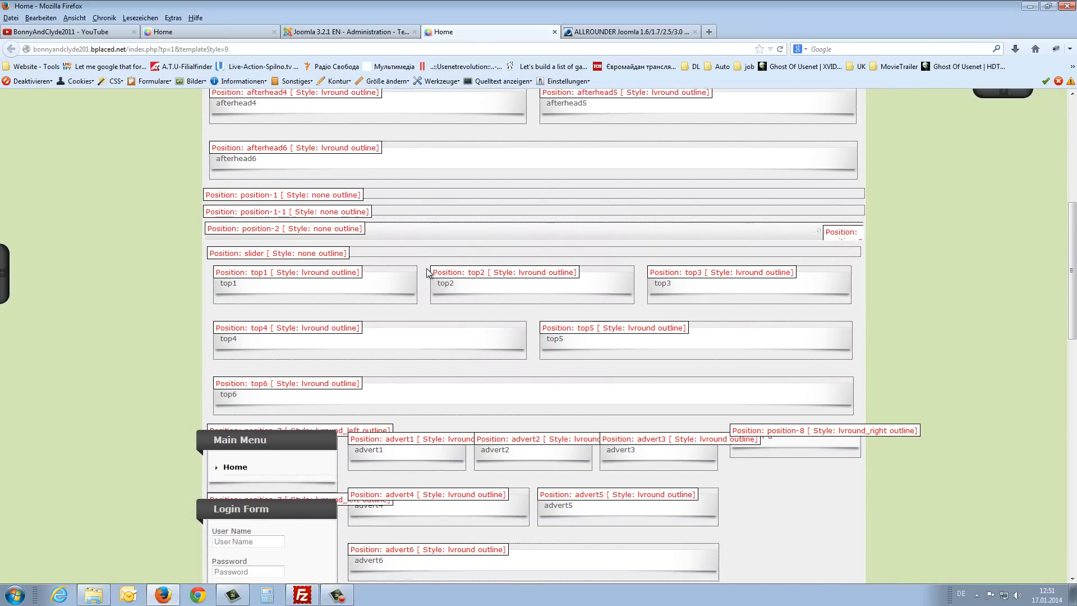
scroll(down, 3)
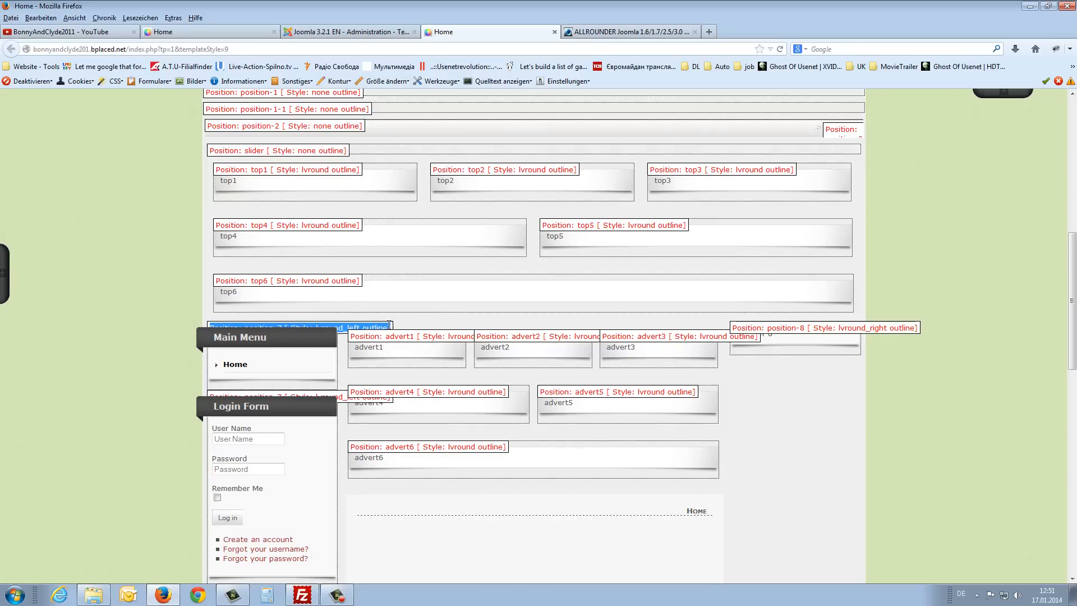
- Copy the position-7 label text and select the name position-7 from it
right_click(350, 326)
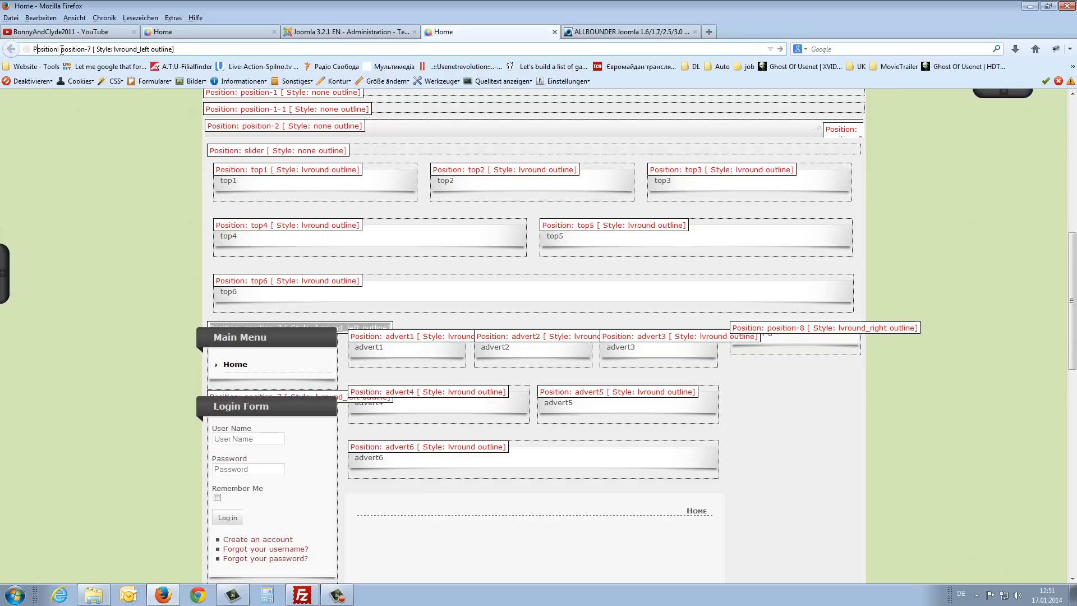
double_click(74, 48)
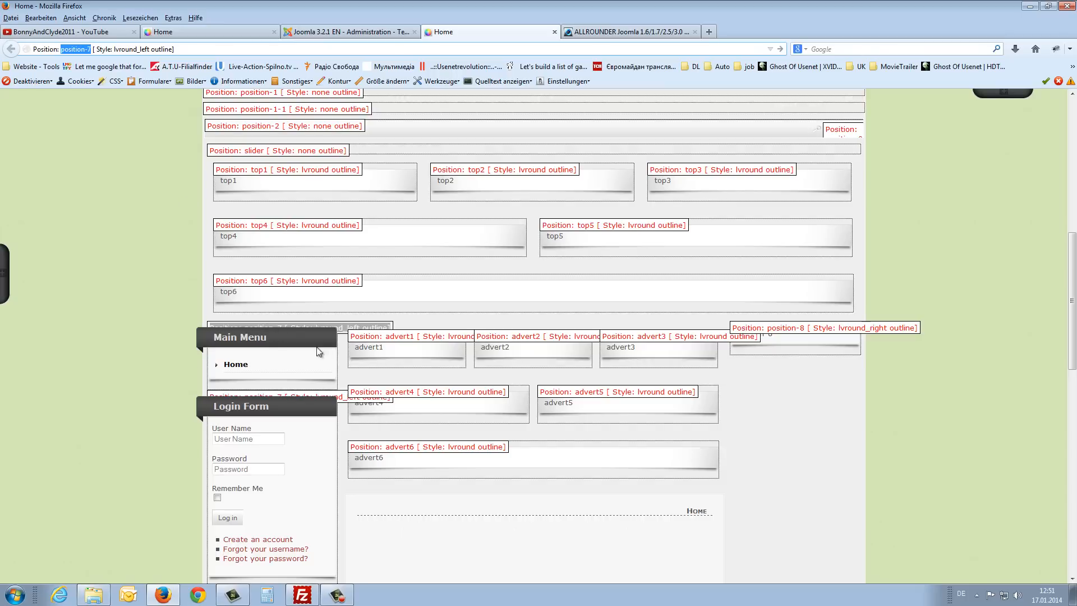
mouse_move(201, 352)
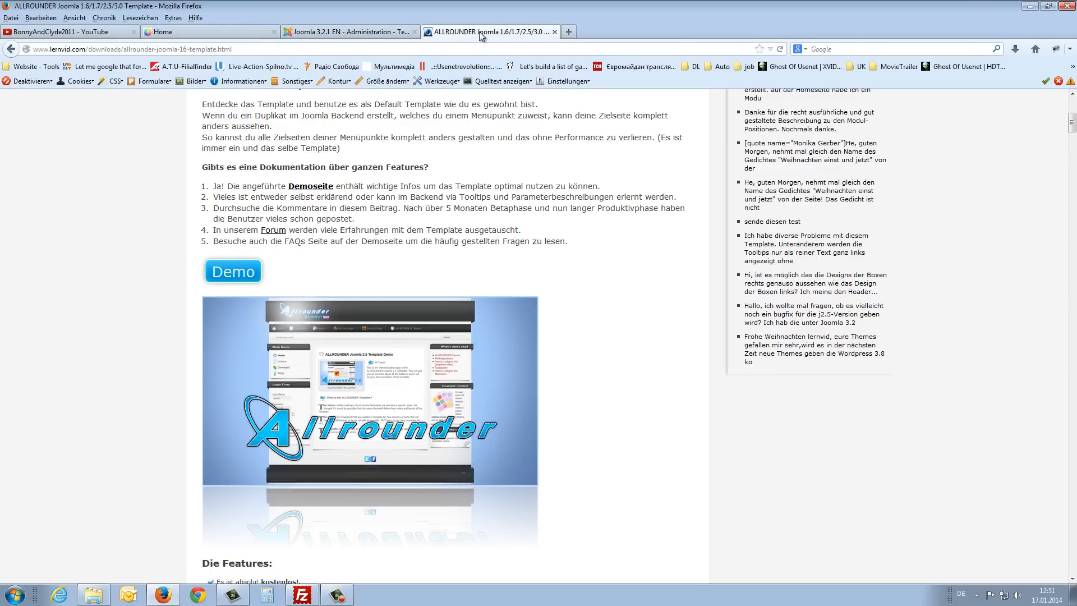
- Return to the administration tab showing Template Manager: Styles
click(349, 31)
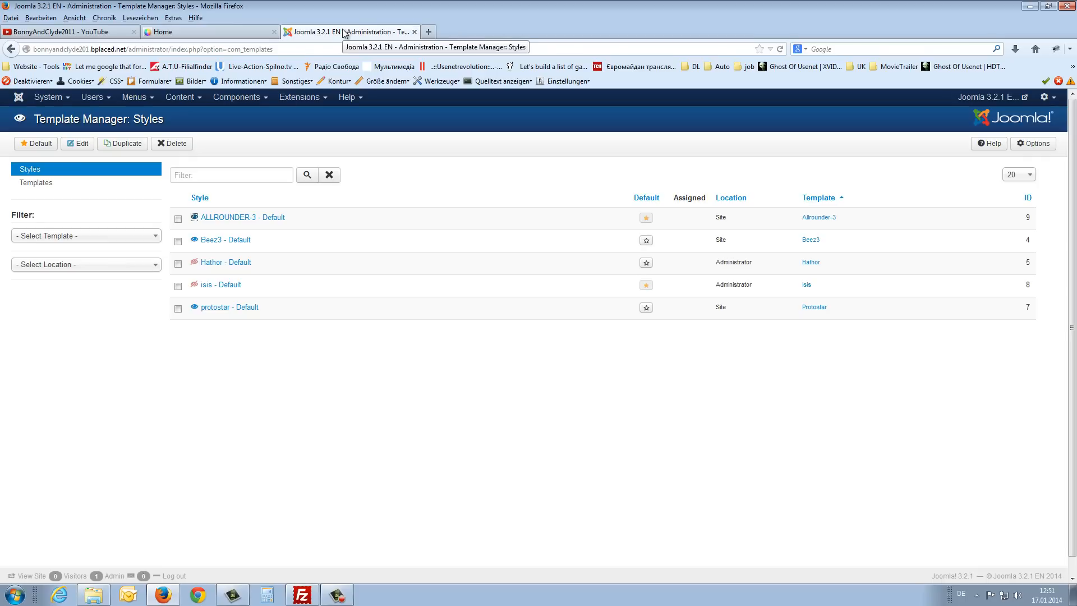
mouse_move(274, 378)
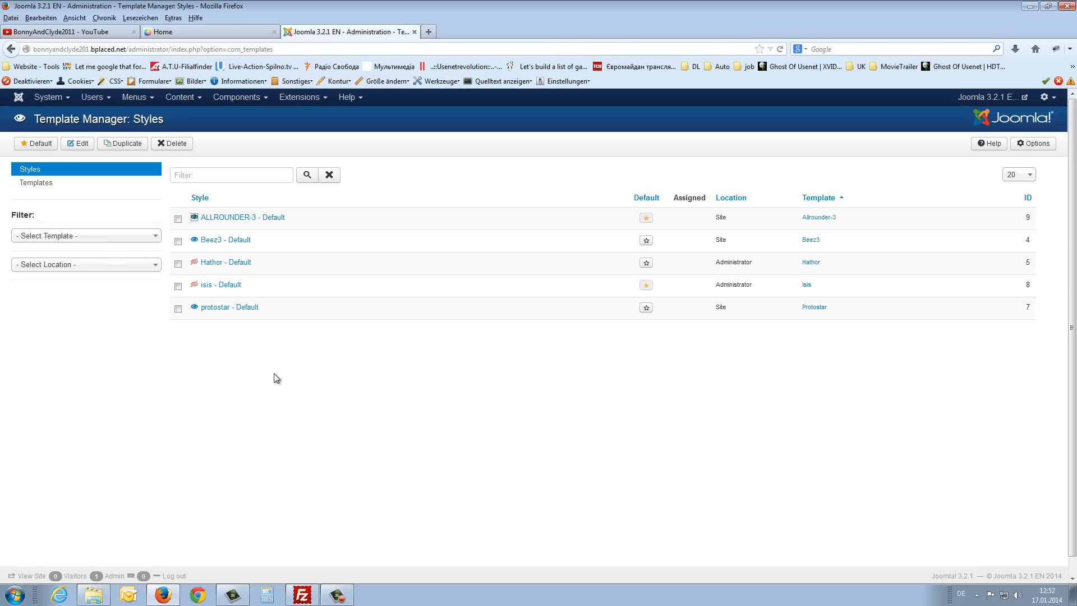
mouse_move(293, 389)
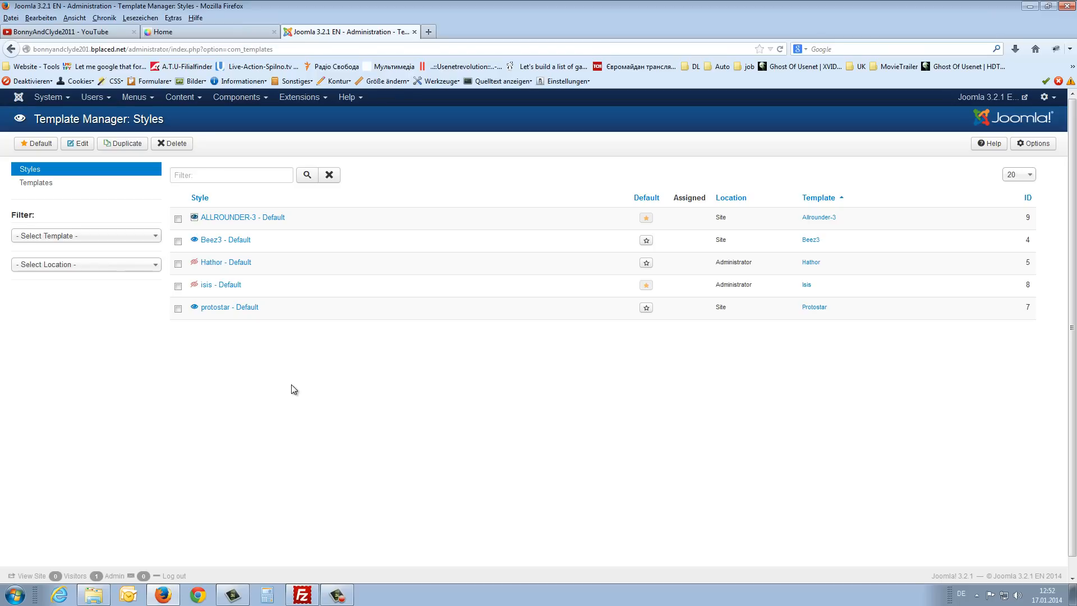
mouse_move(242, 217)
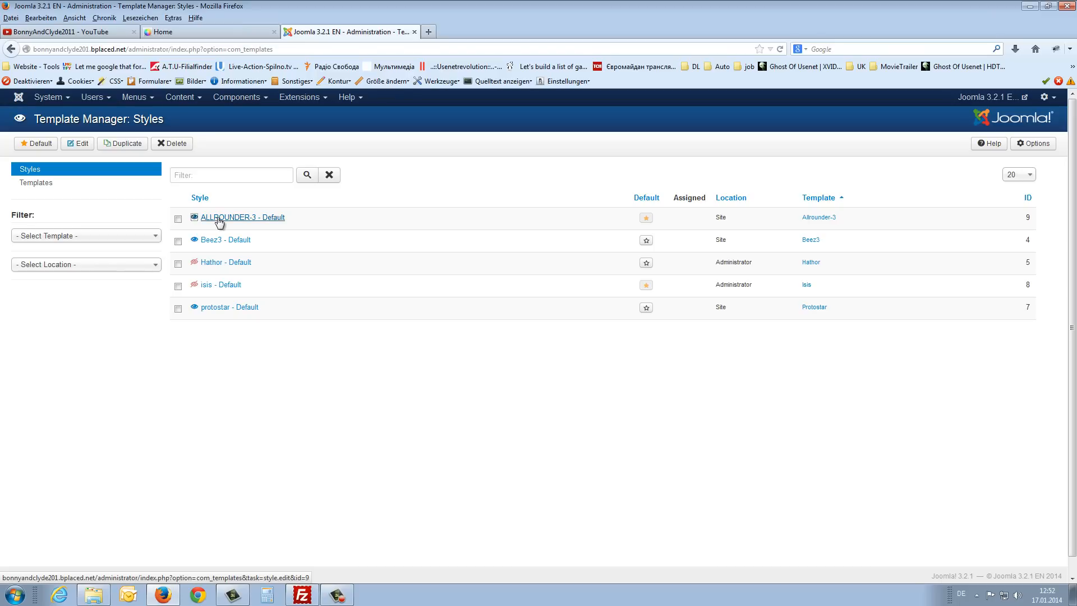
- Open the ALLROUNDER-3 - Default style and review its Welcome and Global Template Layout settings
click(242, 217)
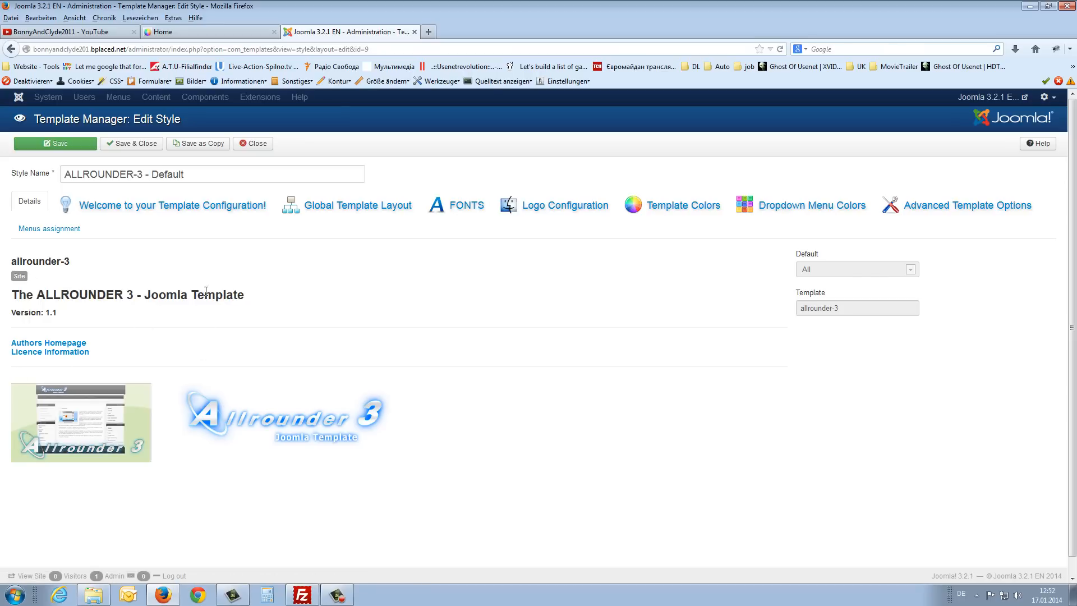
click(174, 204)
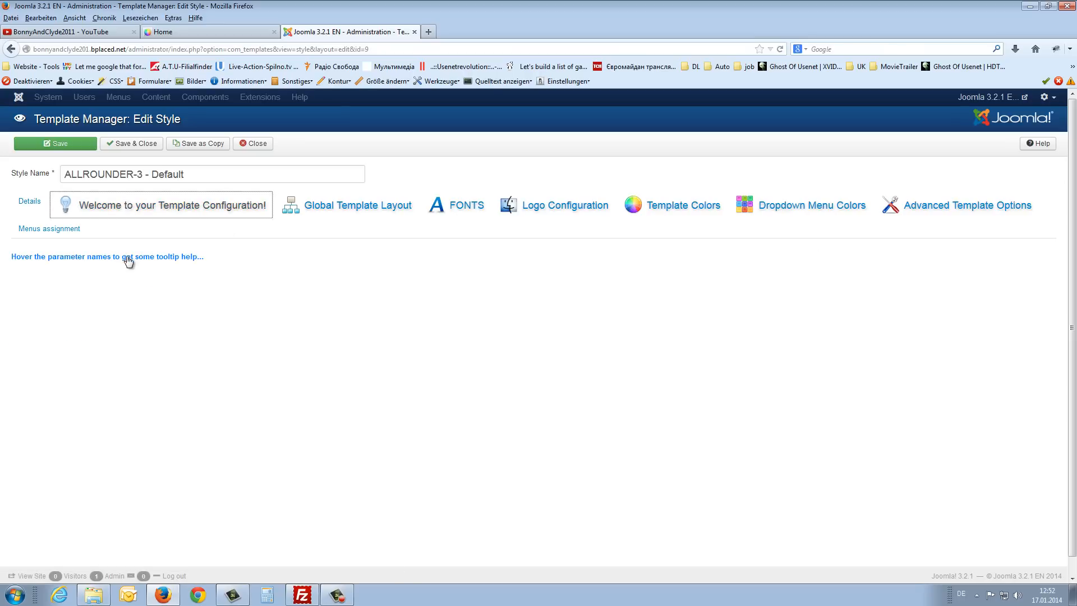
click(358, 204)
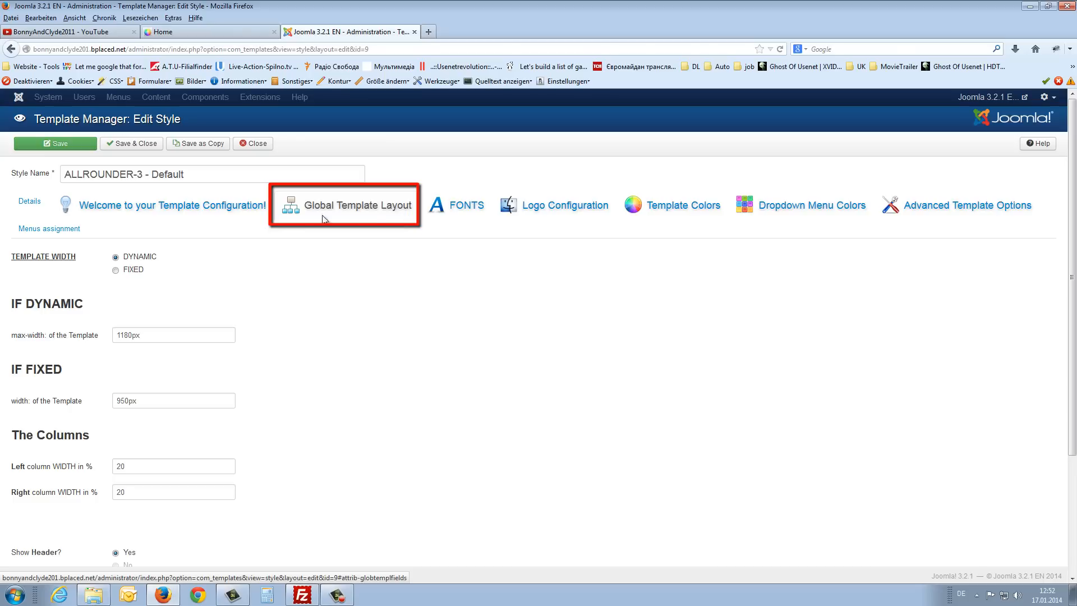
scroll(down, 3)
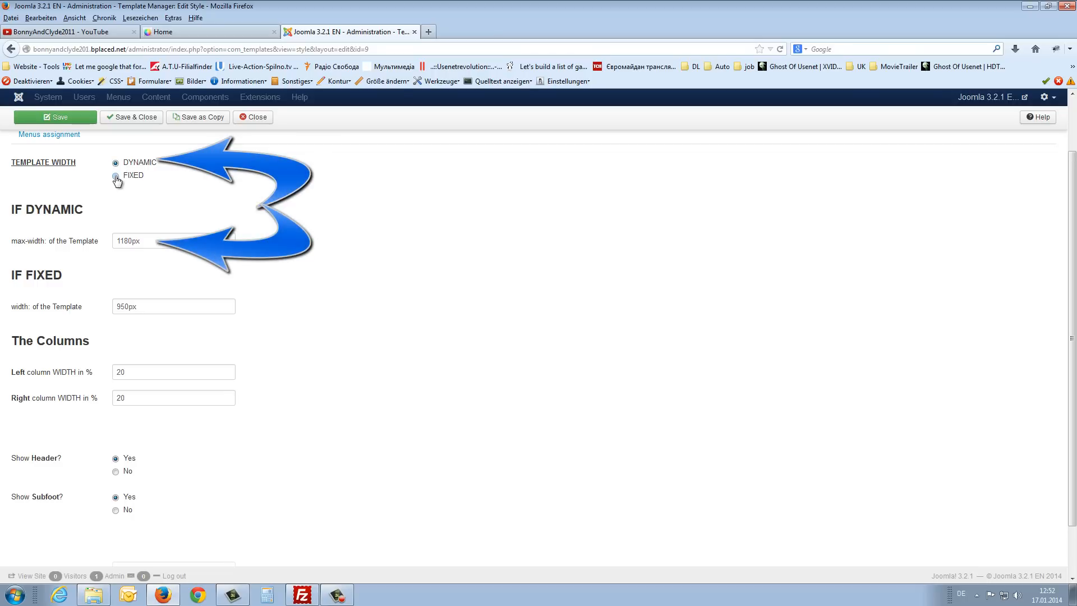
mouse_move(23, 243)
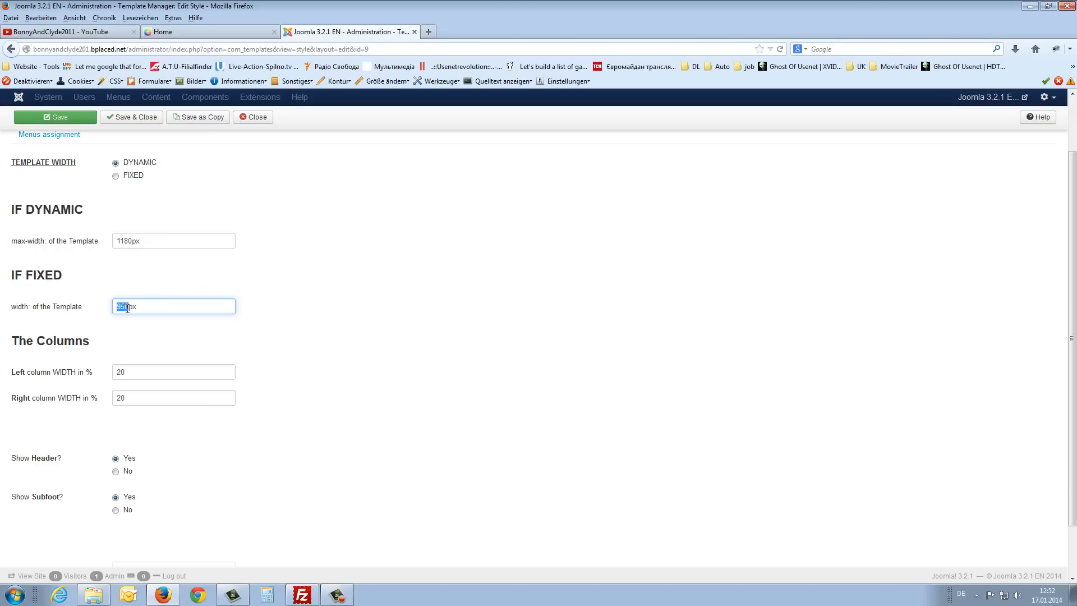
- Keep the dynamic template width at 1180px and return to the global layout settings
click(116, 175)
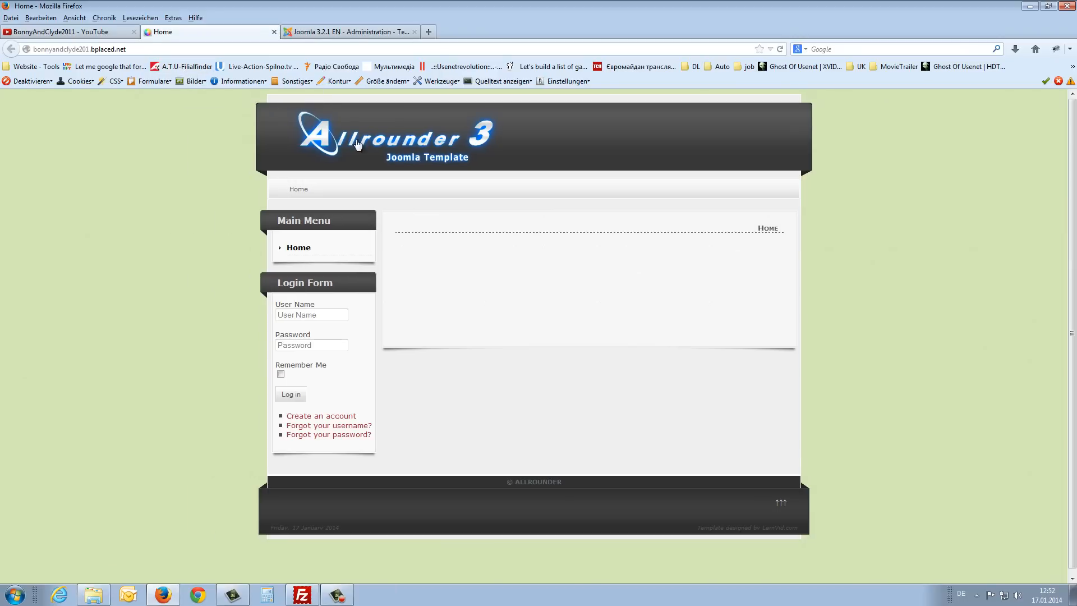
click(350, 31)
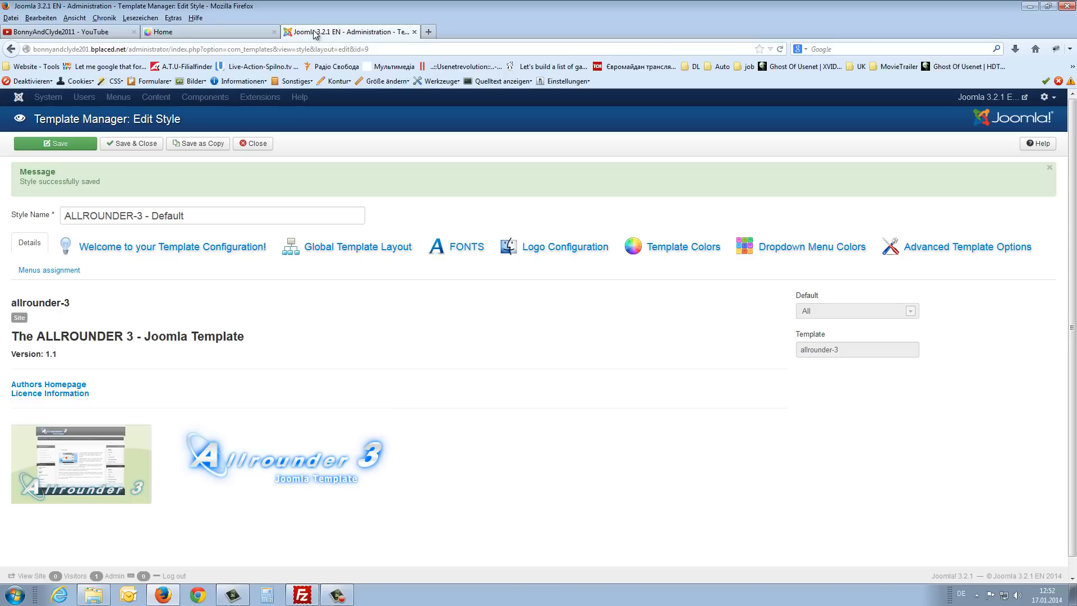
click(360, 246)
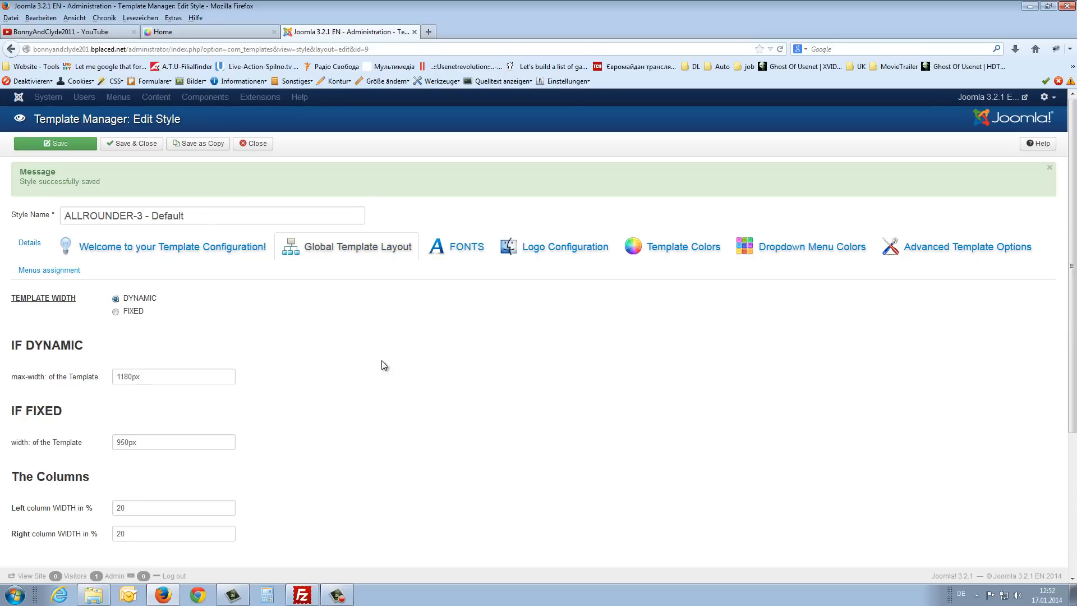
scroll(down, 3)
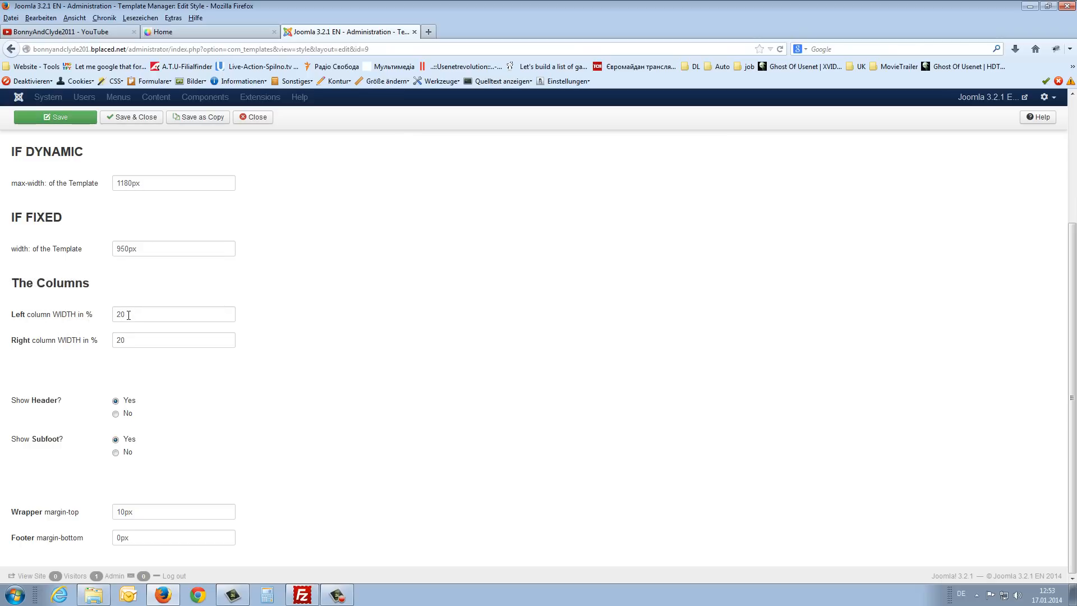
mouse_move(396, 56)
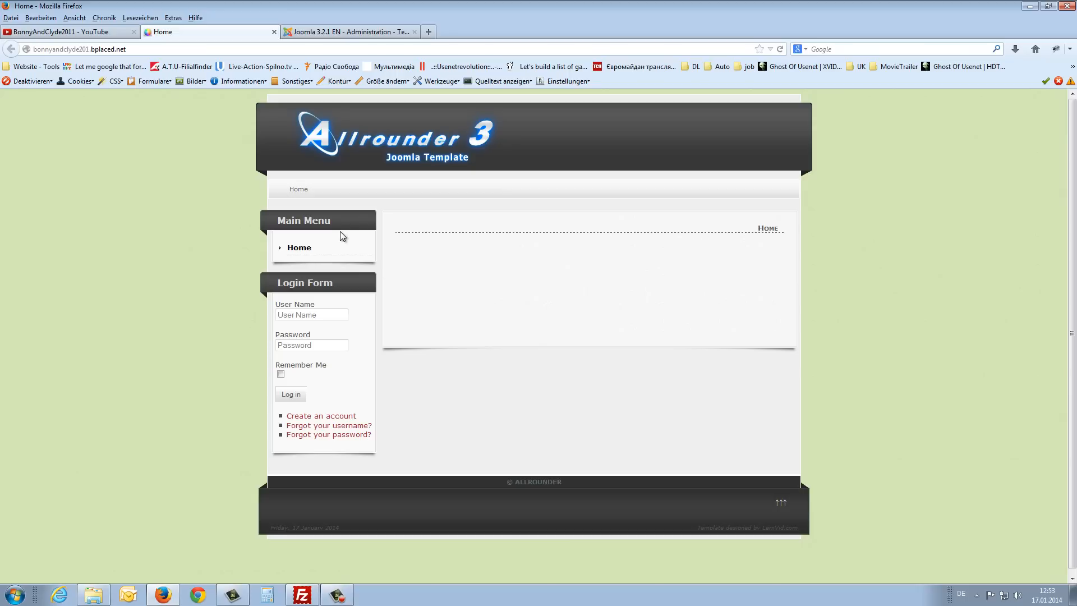
mouse_move(255, 361)
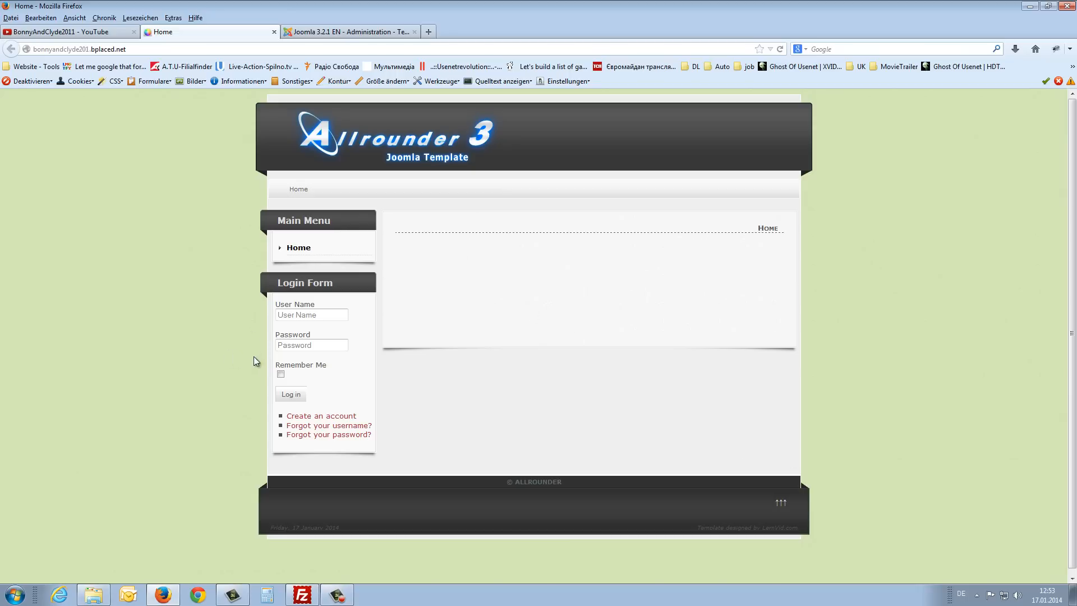
mouse_move(351, 236)
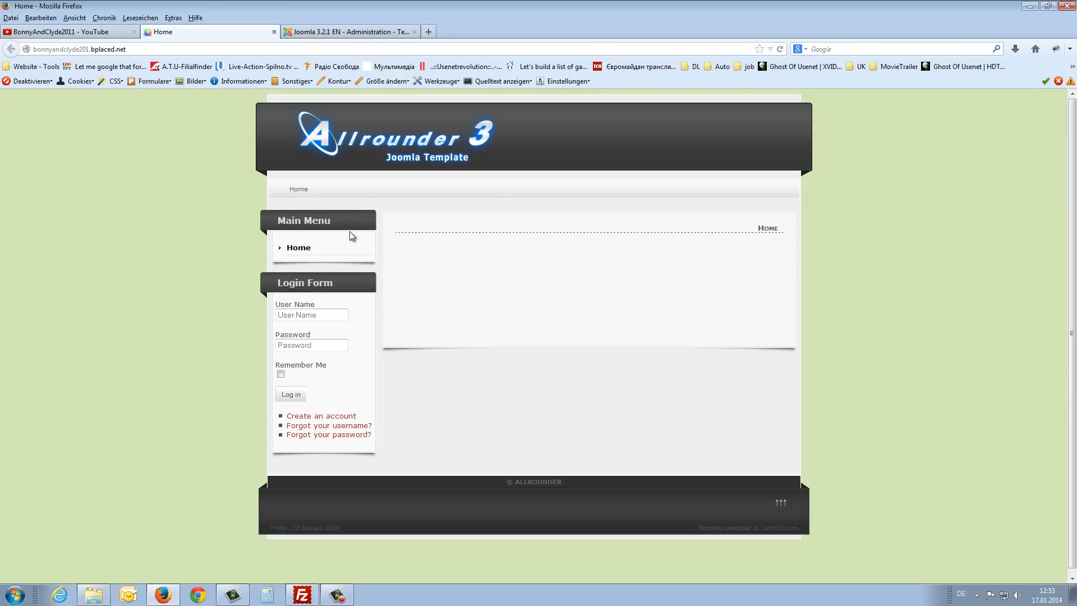
click(347, 31)
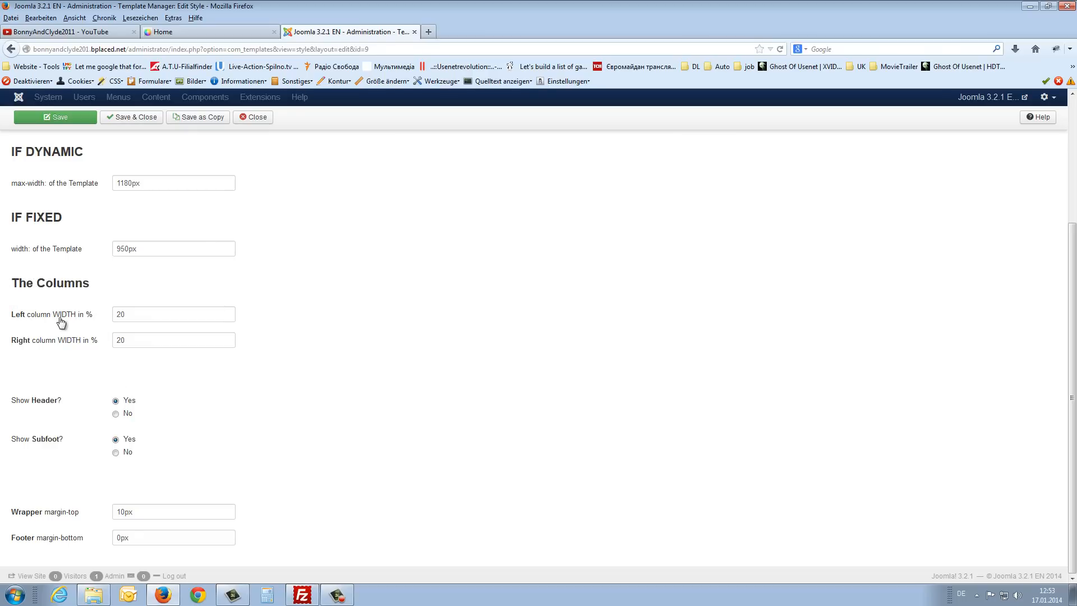
click(172, 314)
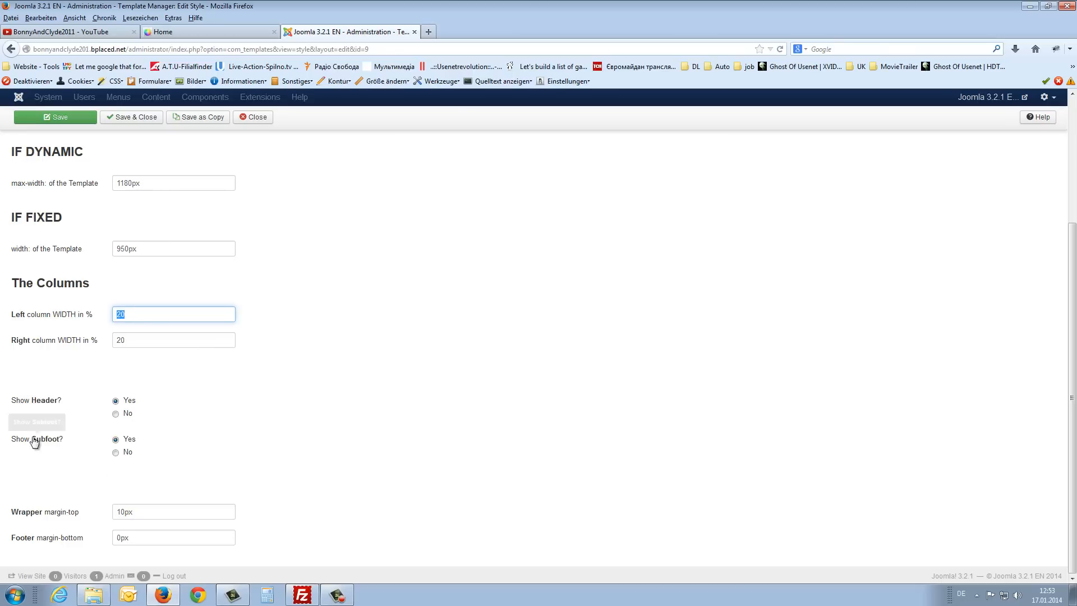
- Hide the header and subfoot and check the site front end without them
click(116, 452)
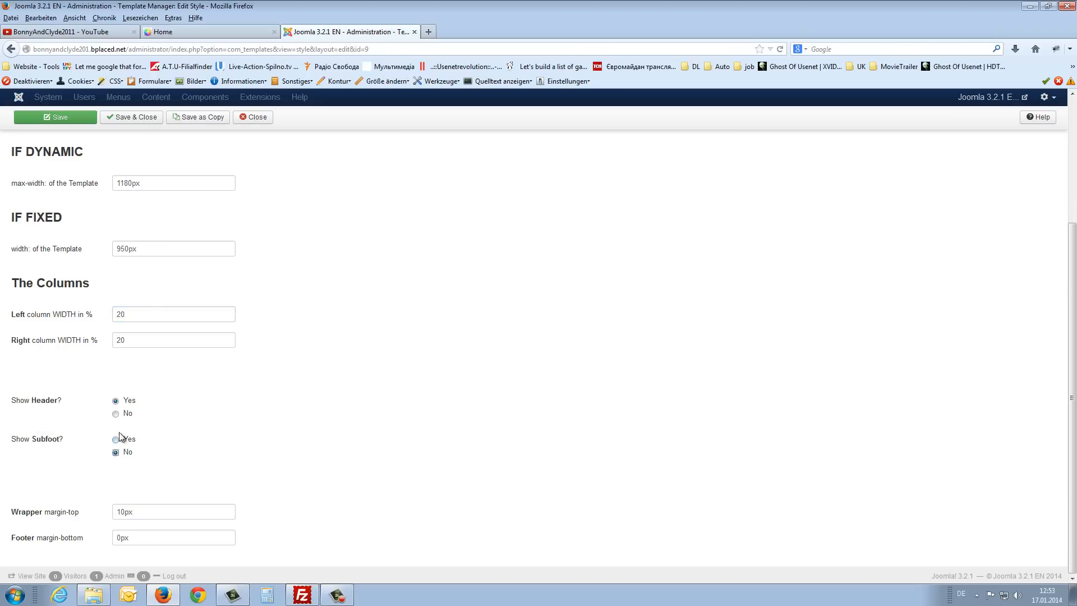
click(115, 413)
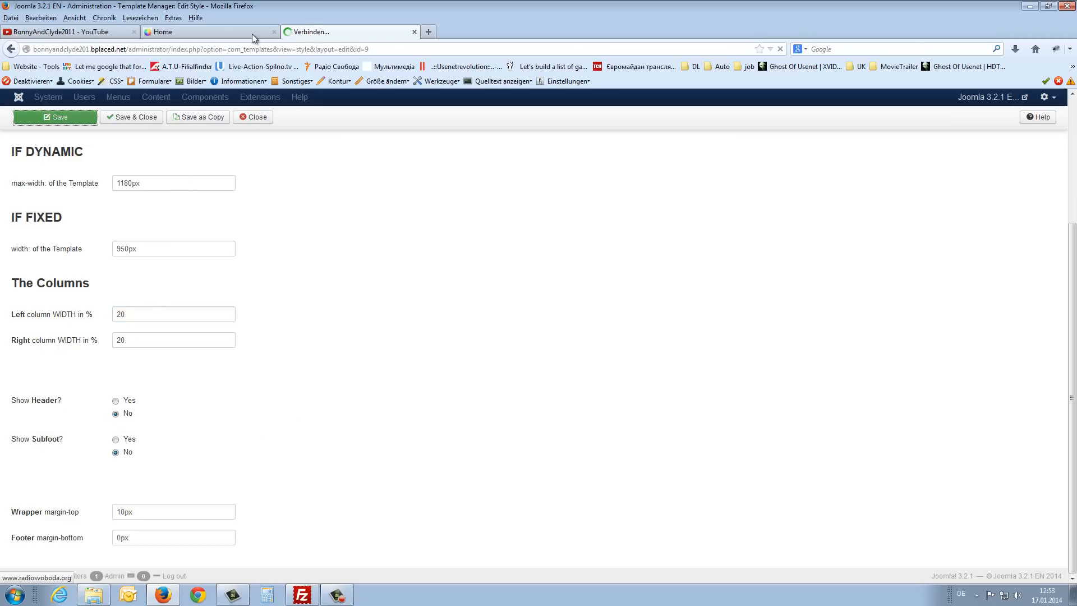
click(210, 32)
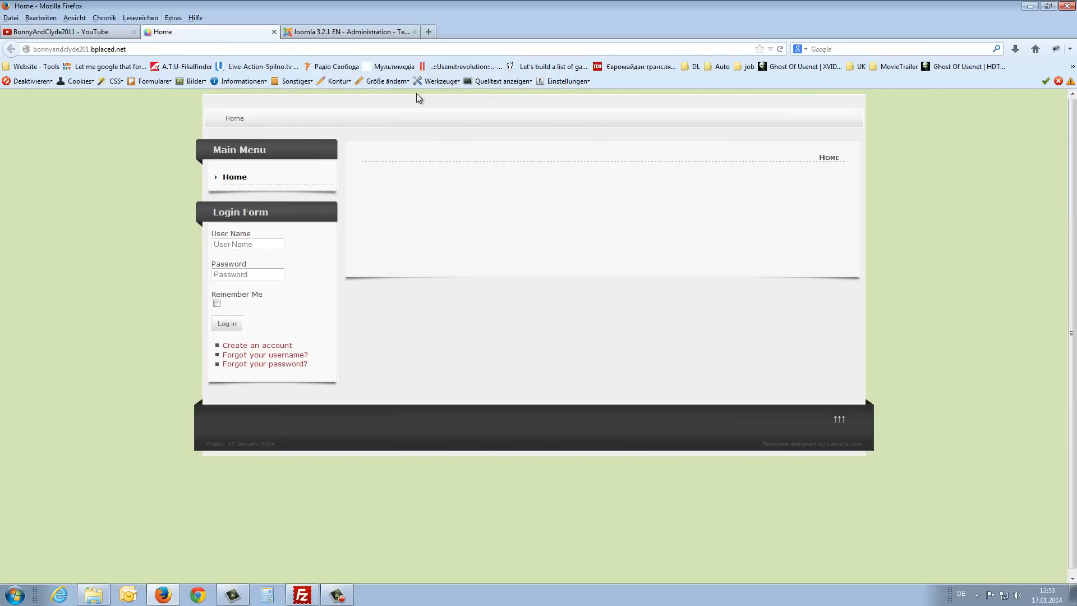
mouse_move(489, 406)
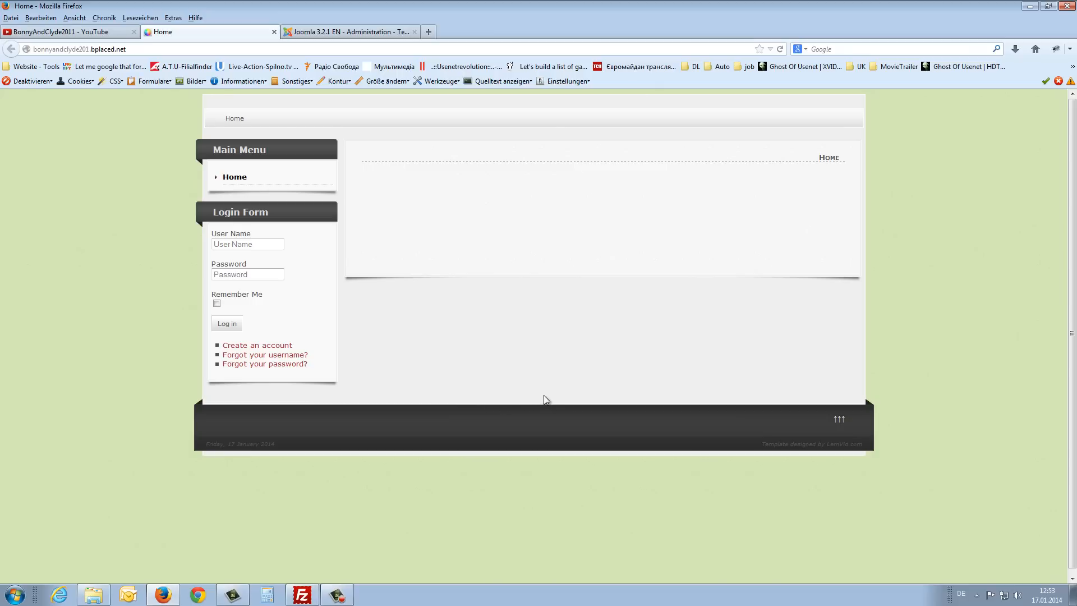
mouse_move(321, 81)
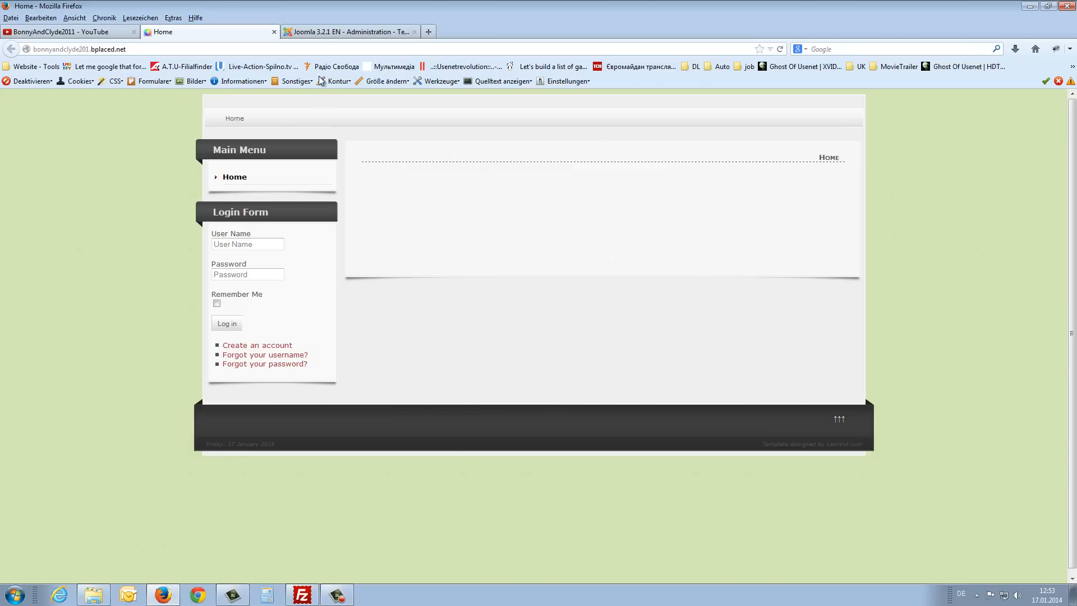
- Show the header and subfoot again, save, and return to the global layout settings
click(349, 31)
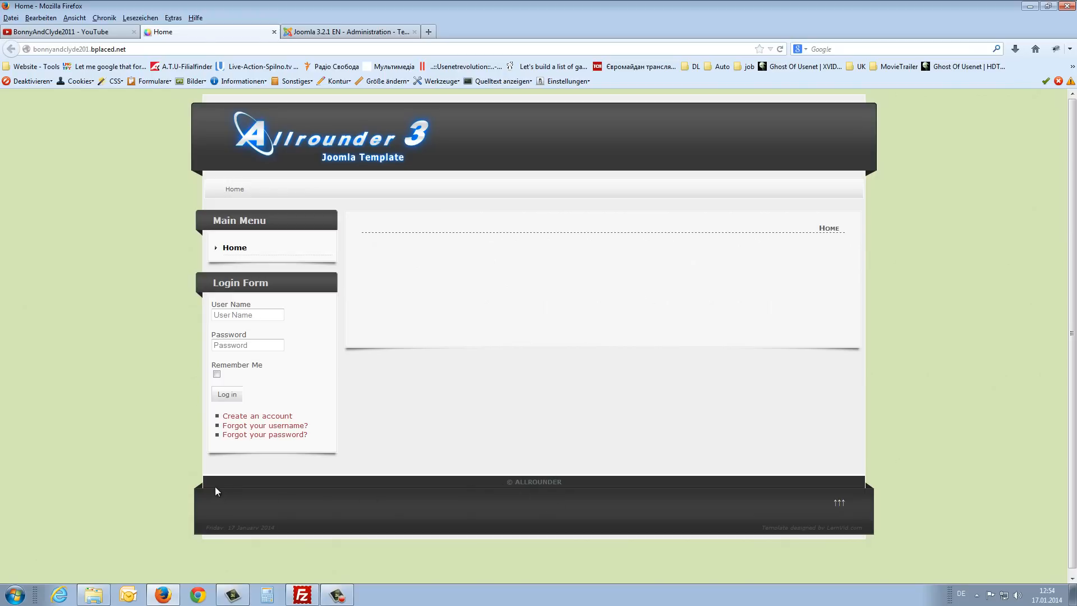
mouse_move(435, 479)
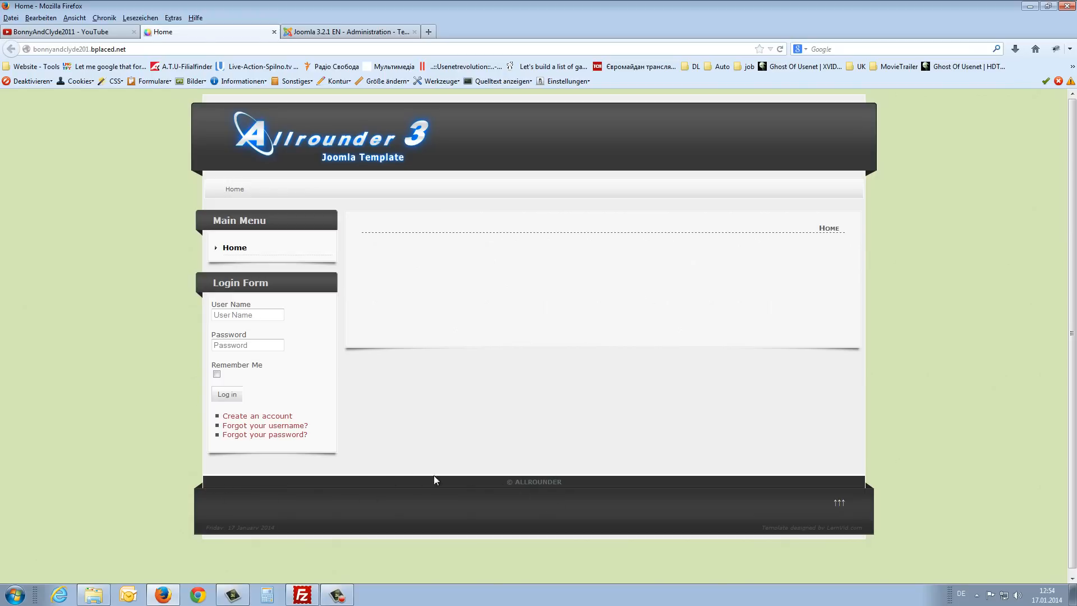
mouse_move(586, 484)
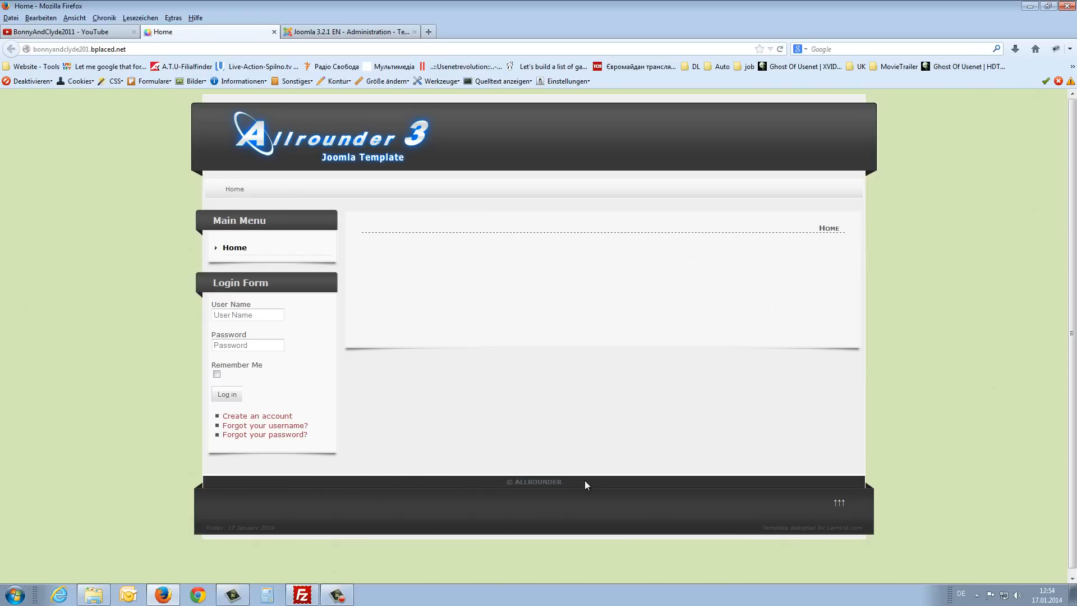
click(350, 31)
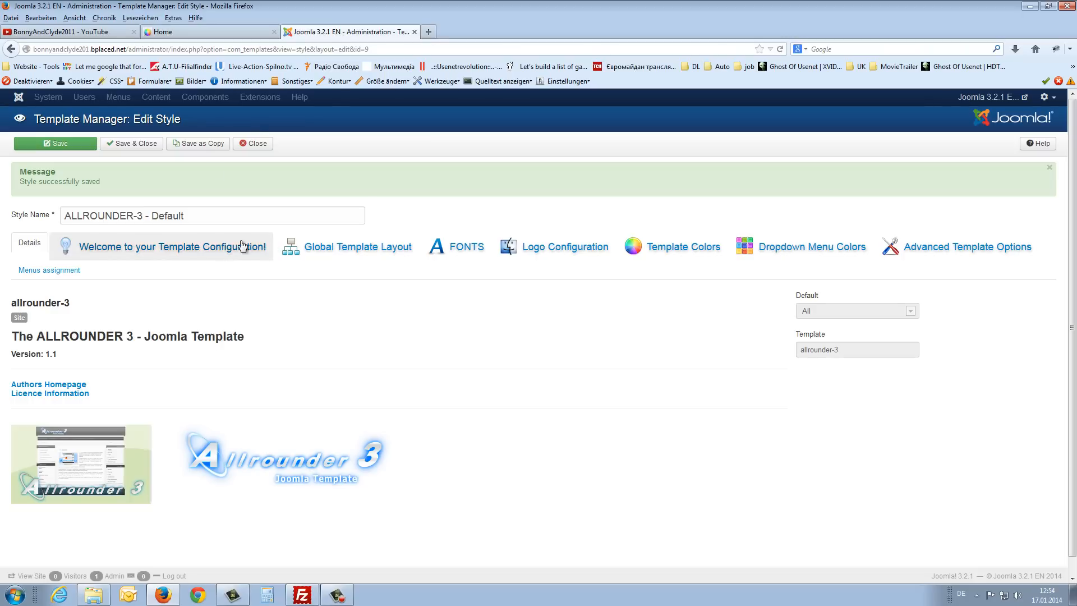
click(357, 245)
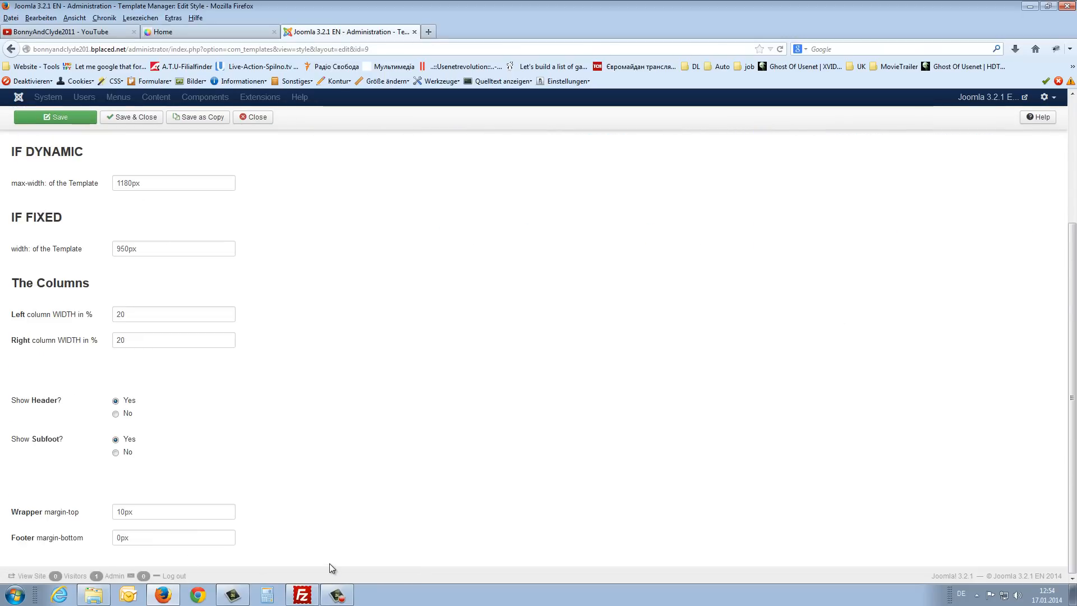
- Save the style and bring up its Logo Configuration settings
click(55, 117)
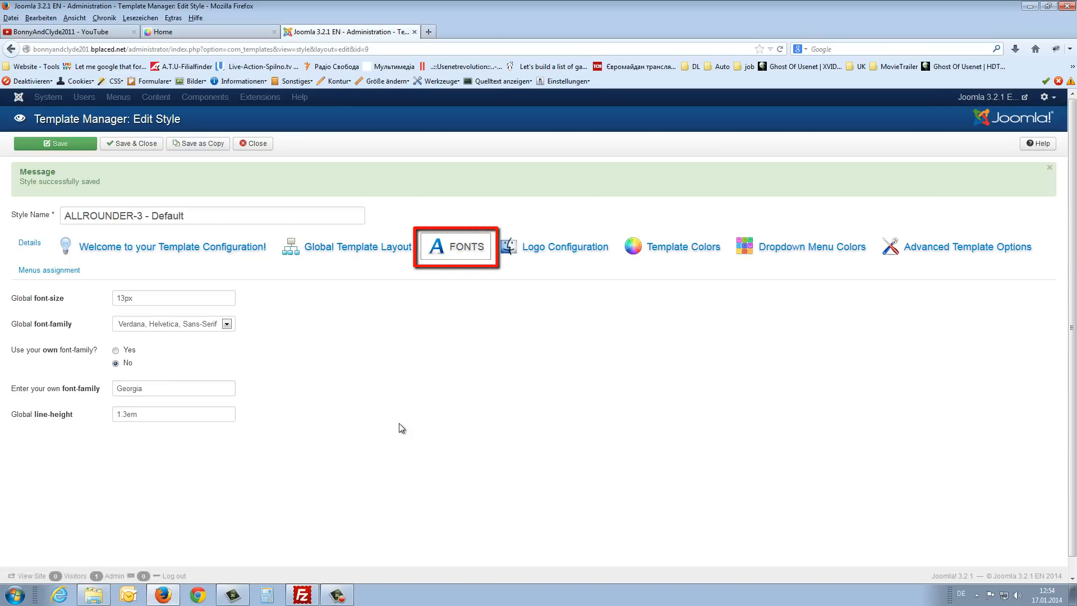
mouse_move(498, 337)
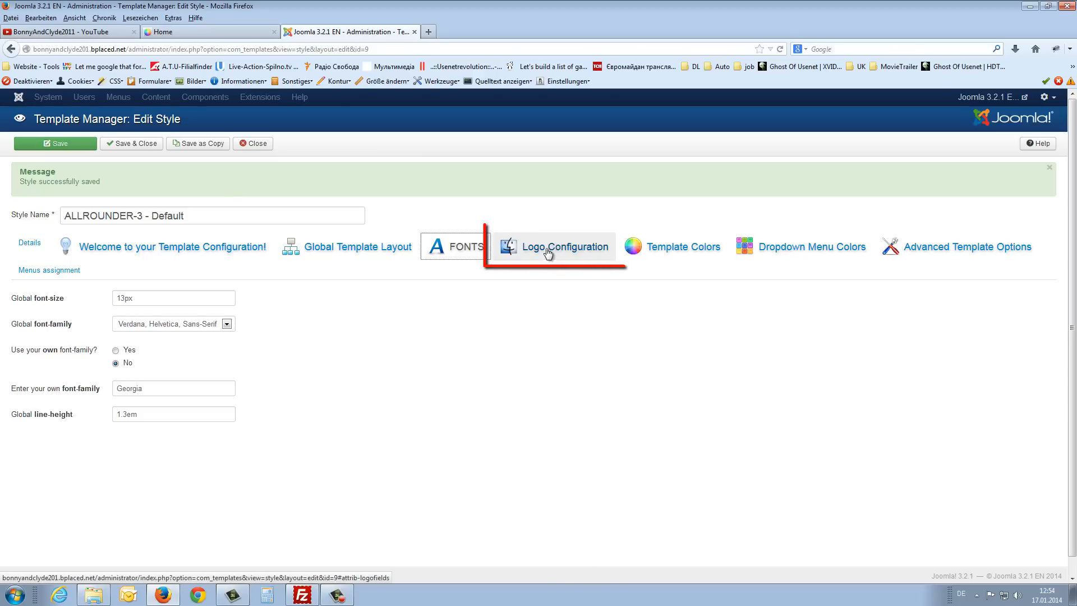
click(555, 247)
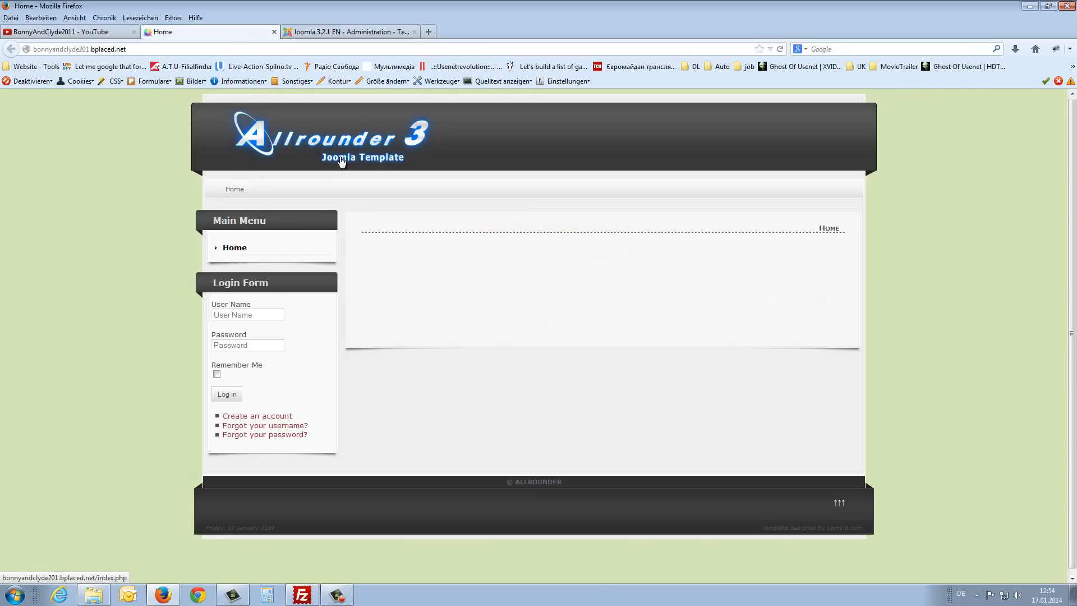
click(350, 31)
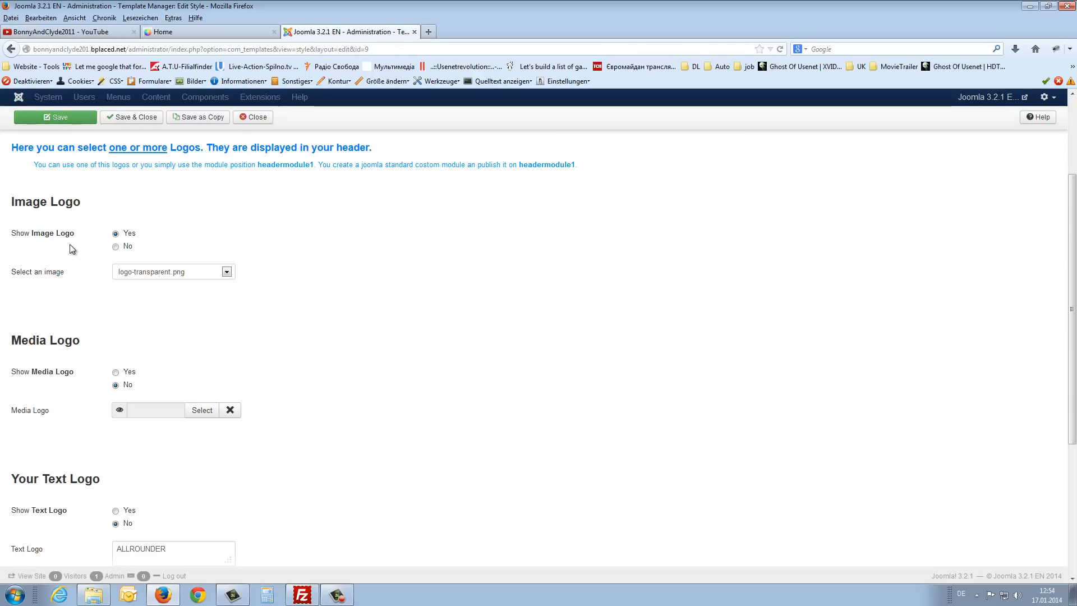
mouse_move(29, 236)
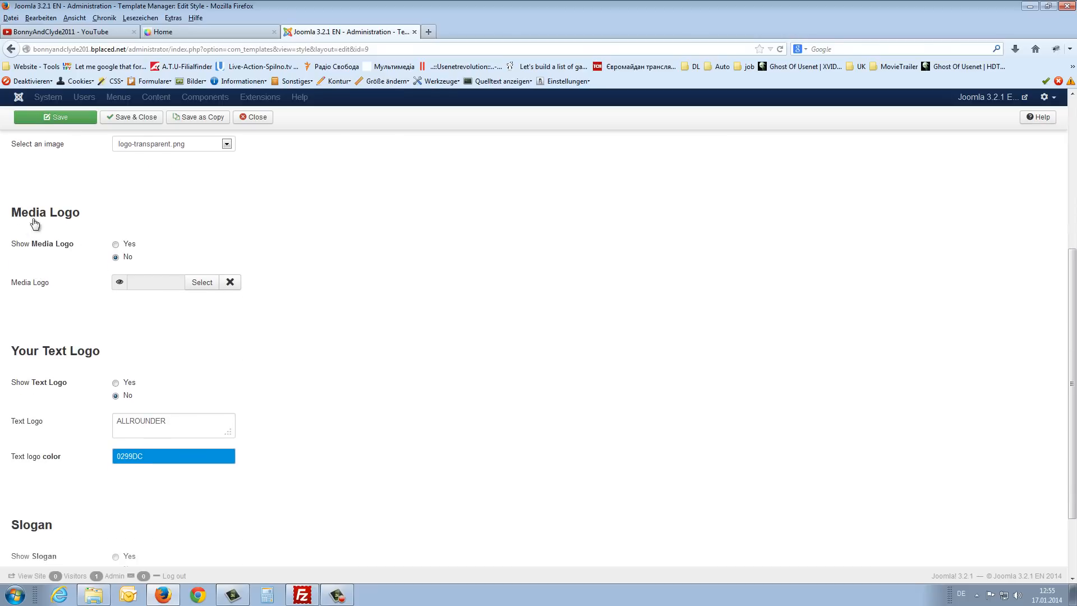
- Enable the media logo and save the style, checking the placeholder logo on the site
click(116, 243)
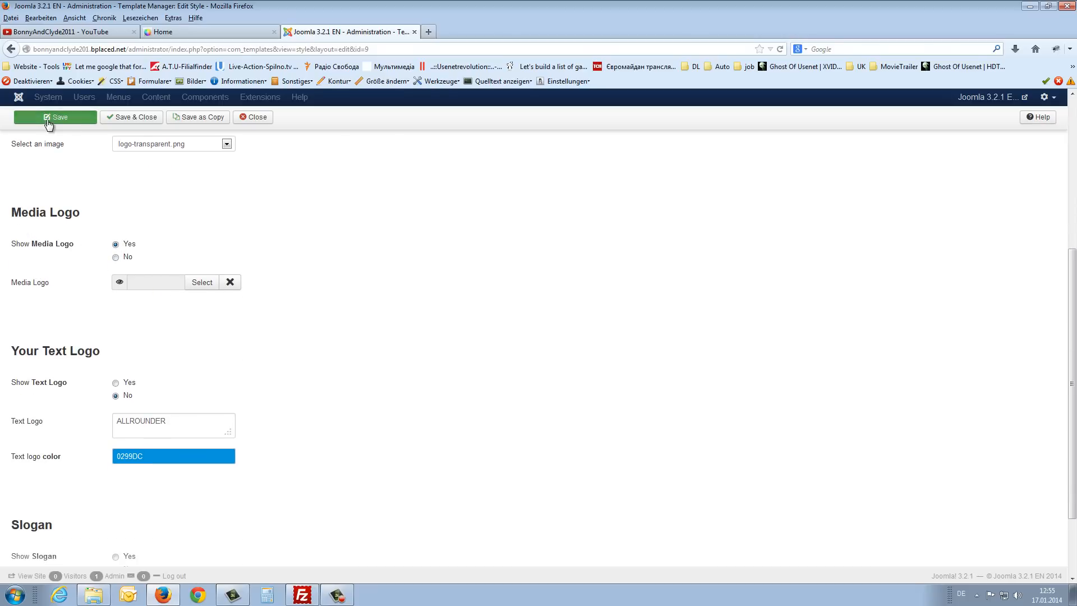
click(55, 117)
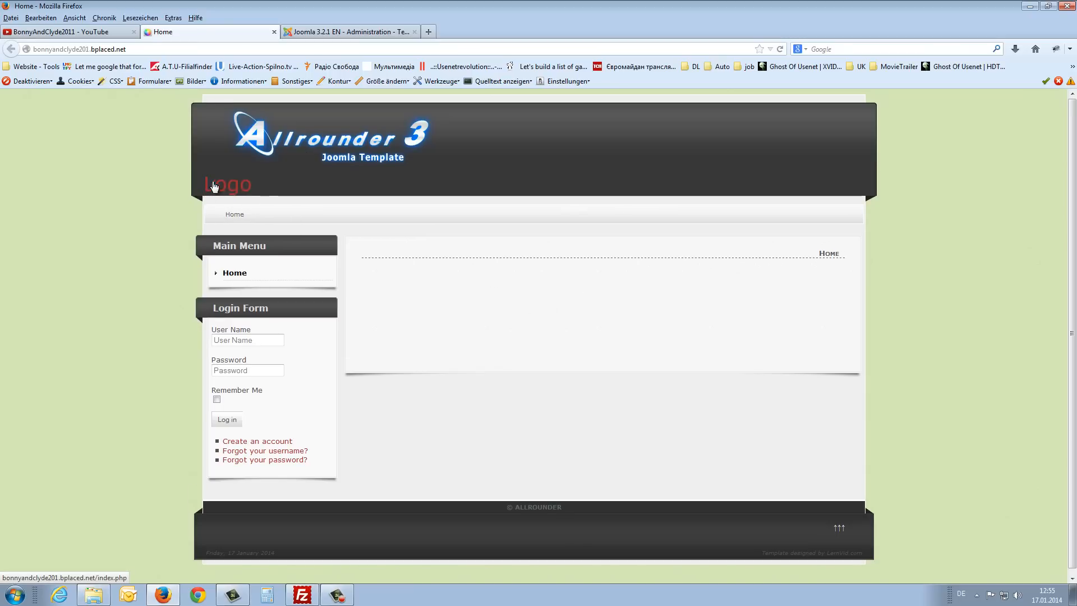
click(350, 31)
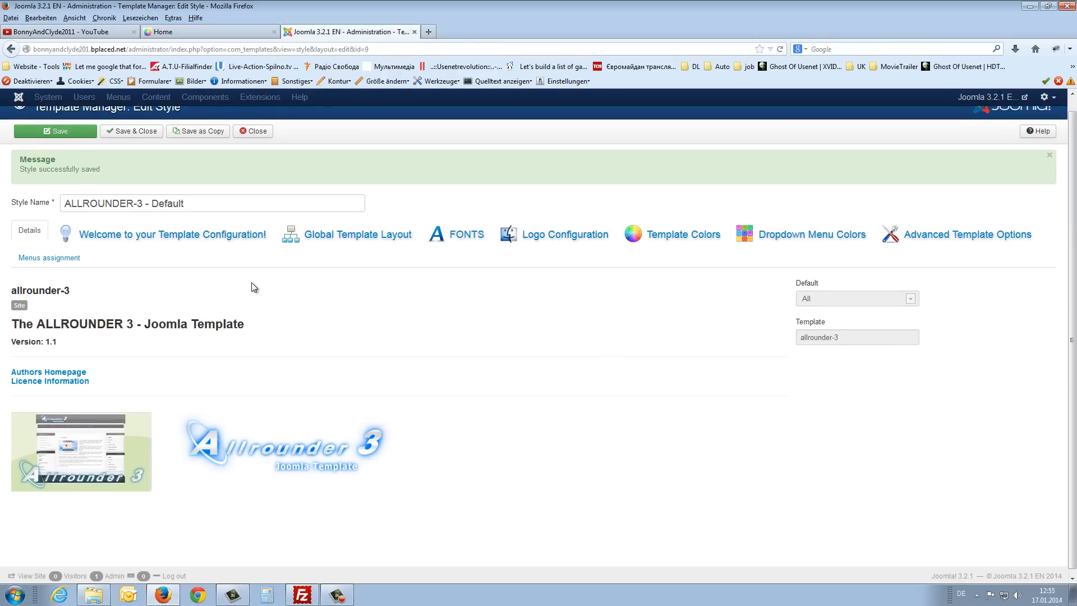
- Enable a 'Textlogo' text logo in colour CADC51 with the slogan on, then view the site
scroll(down, 3)
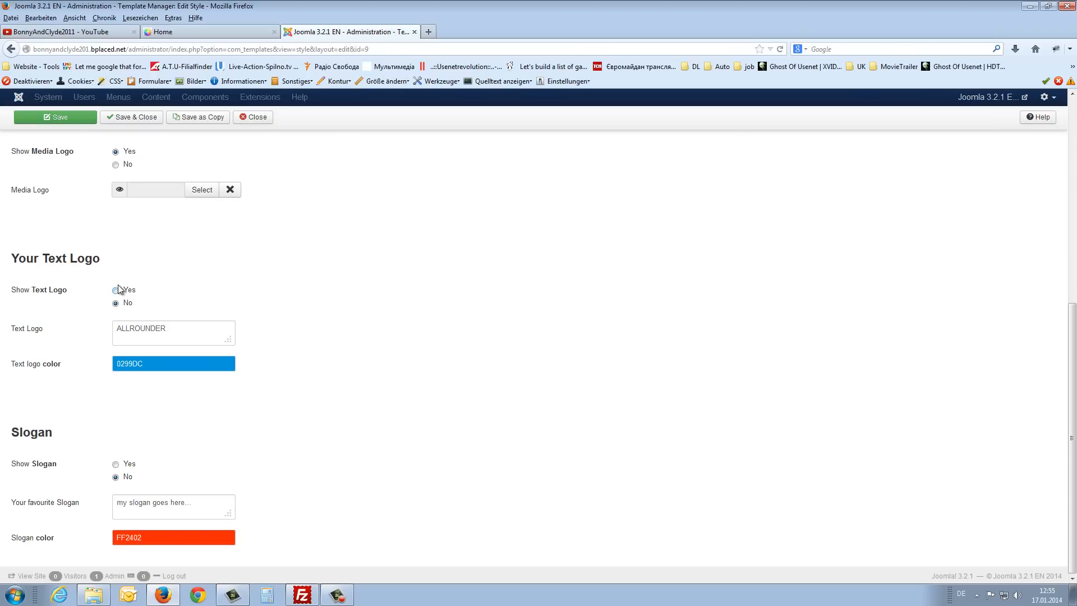
click(116, 289)
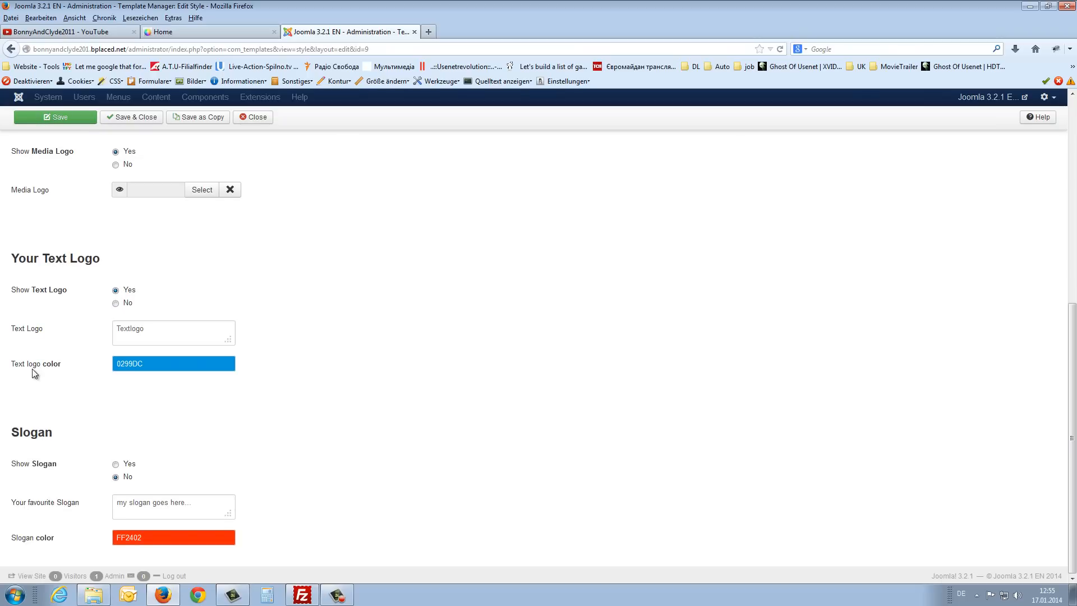
click(173, 362)
text(CADC51)
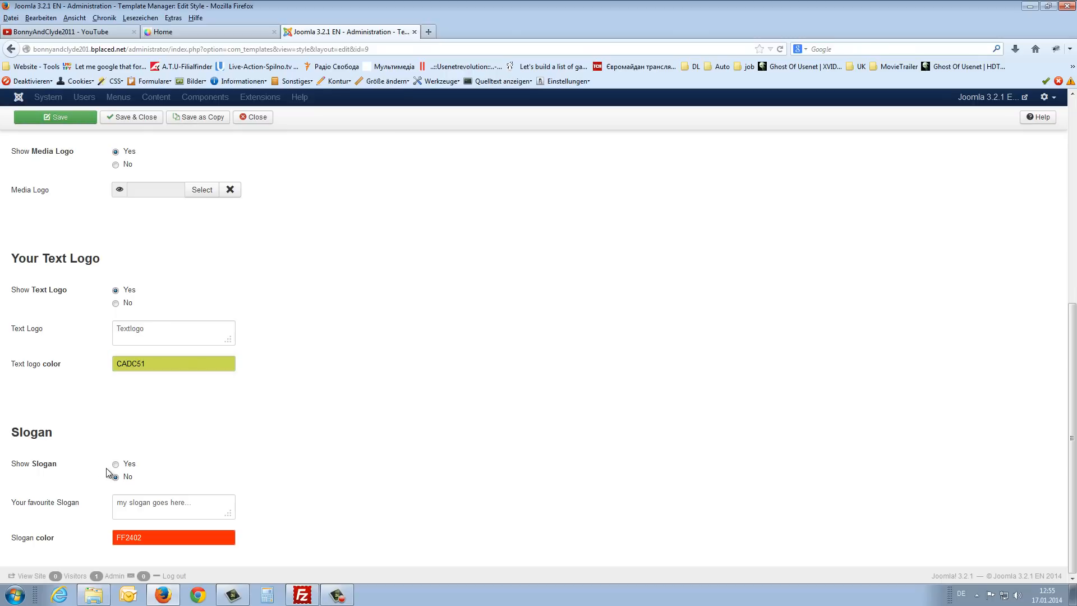
click(115, 465)
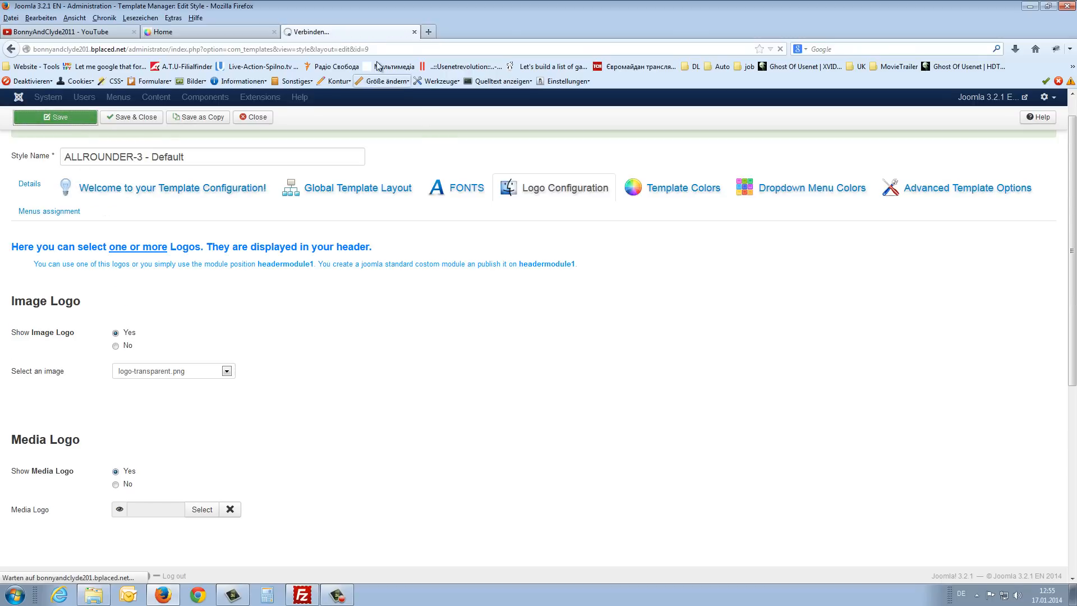
click(210, 32)
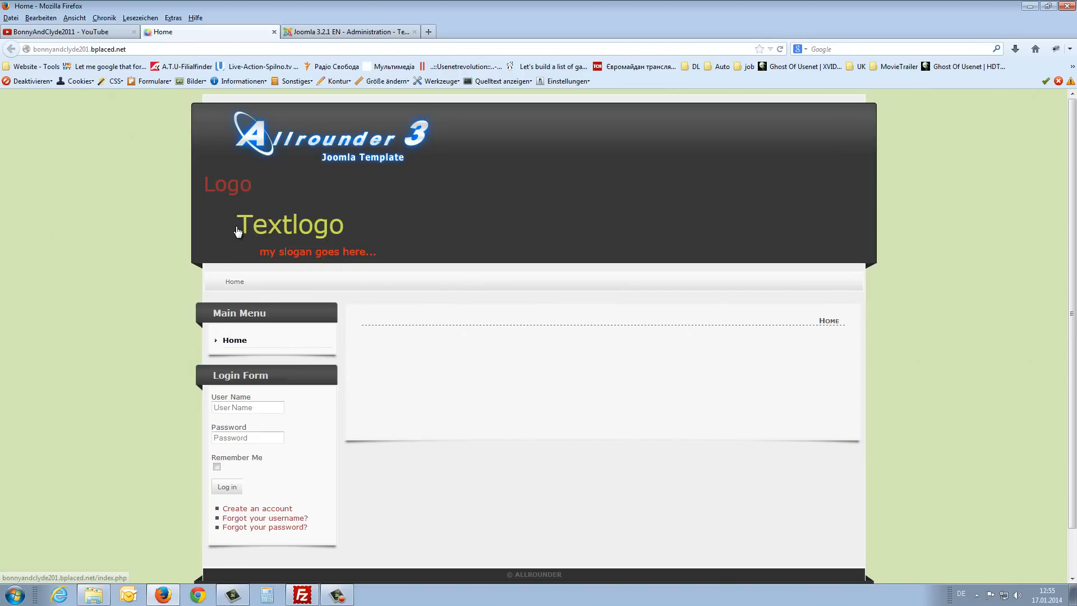
mouse_move(337, 233)
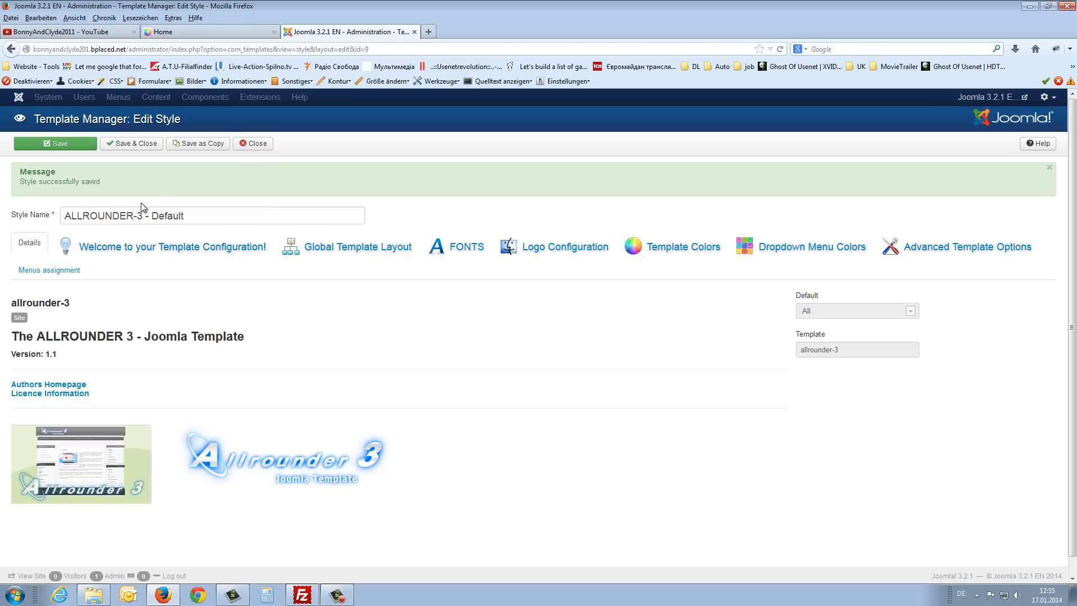
- Return from the site to the saved ALLROUNDER-3 - Default style editor
click(565, 245)
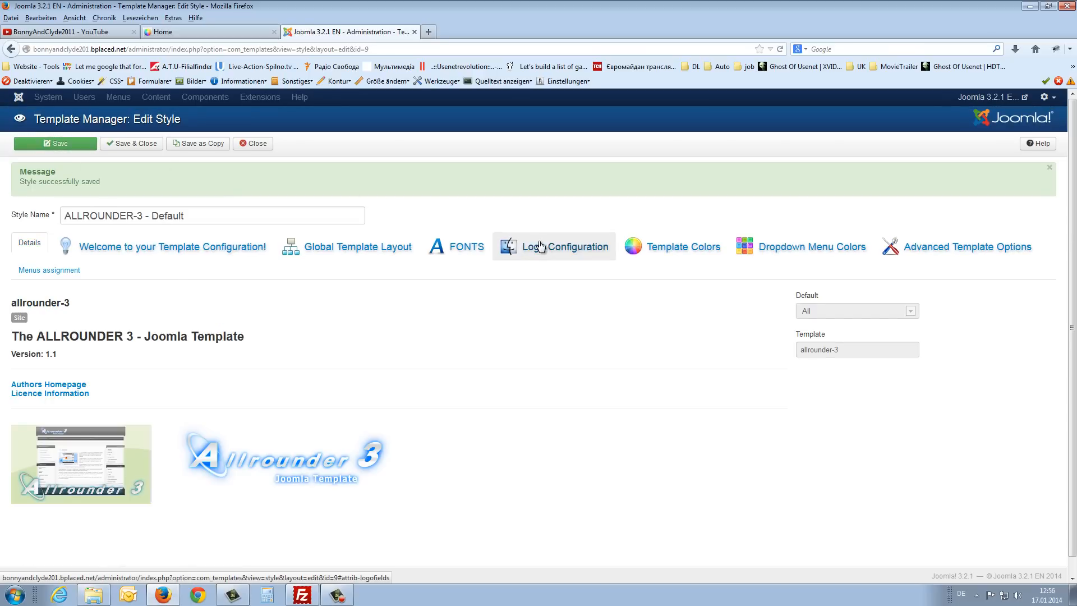
- Review the Template Colors fields with own template colours still set to No
click(684, 246)
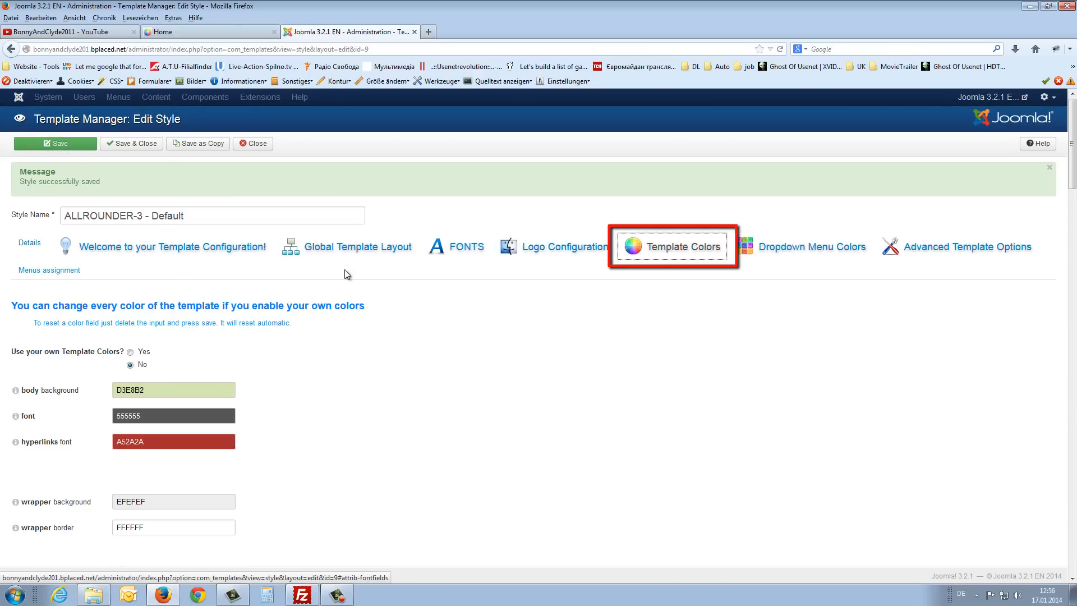
scroll(down, 3)
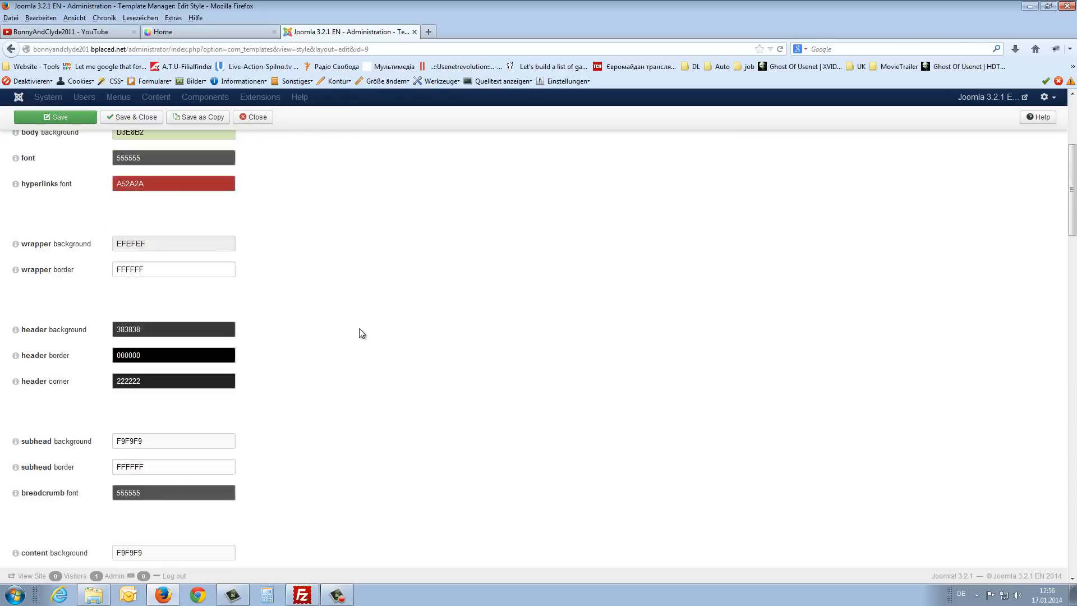
scroll(down, 3)
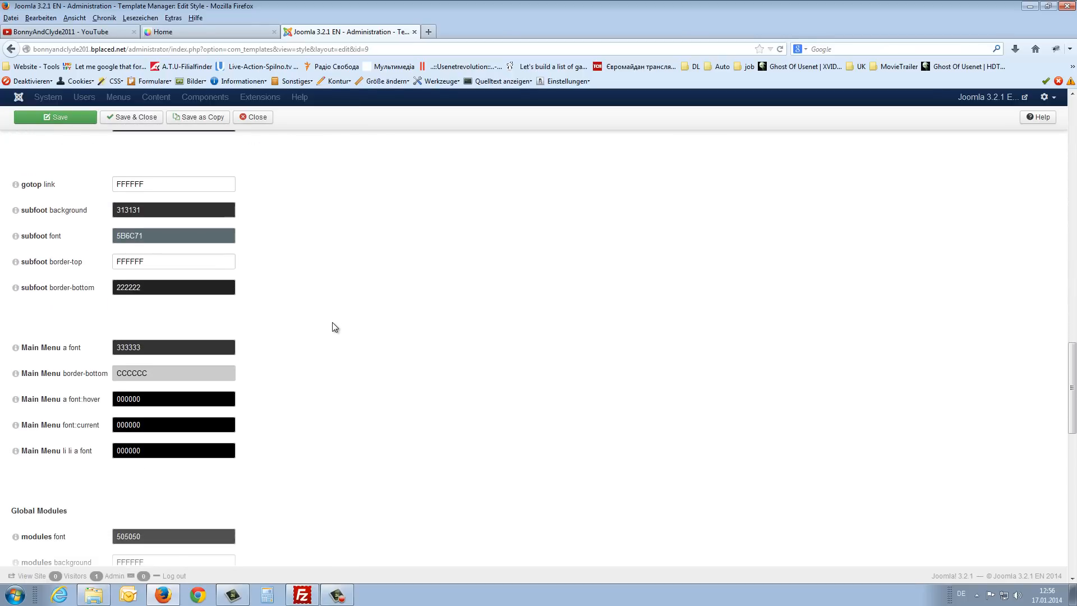
scroll(down, 3)
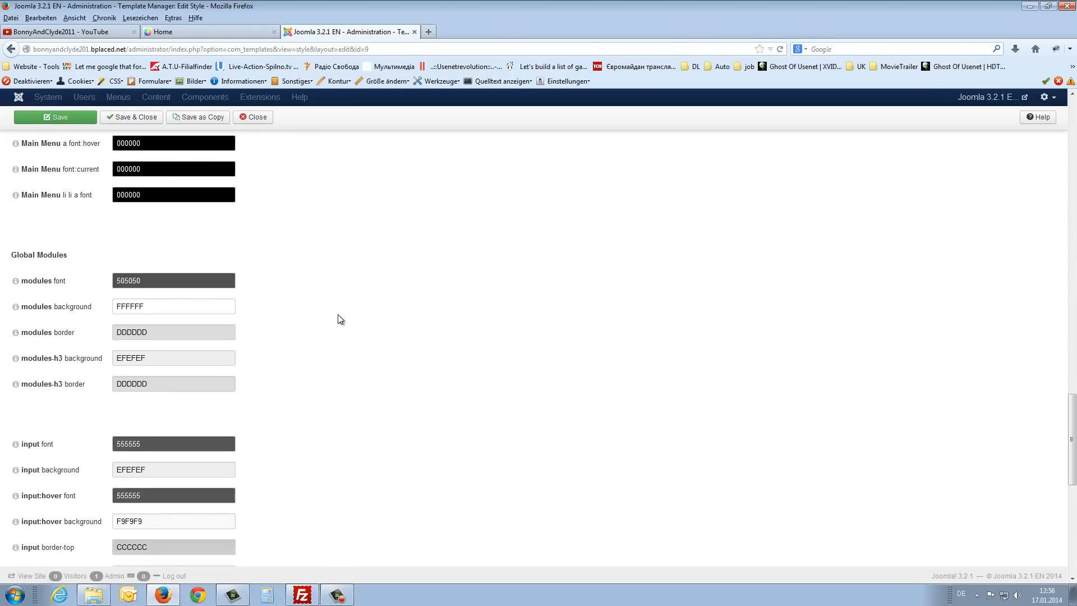
scroll(down, 3)
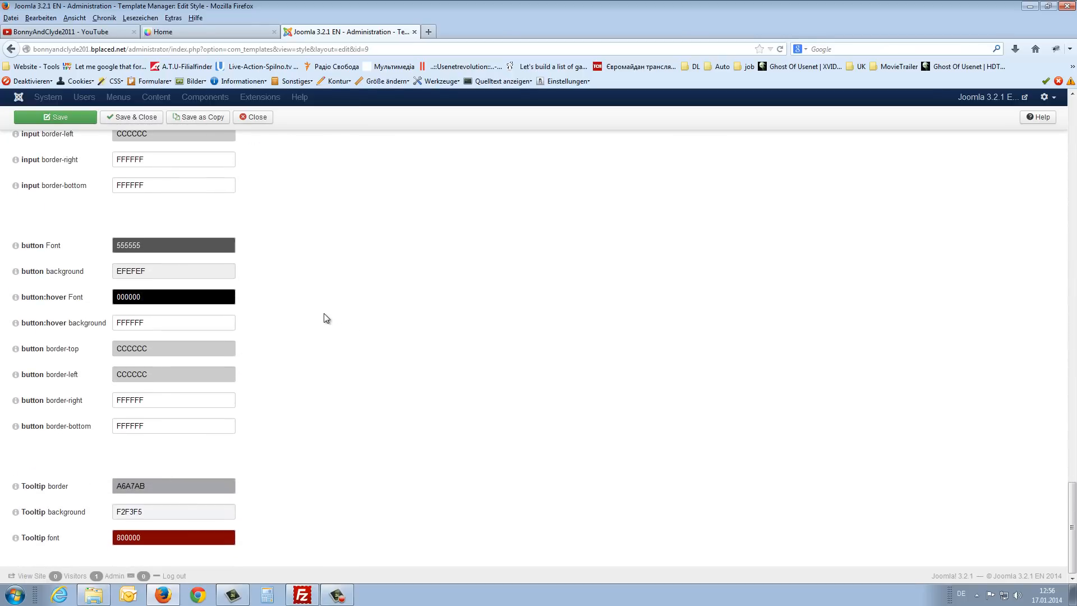
click(55, 116)
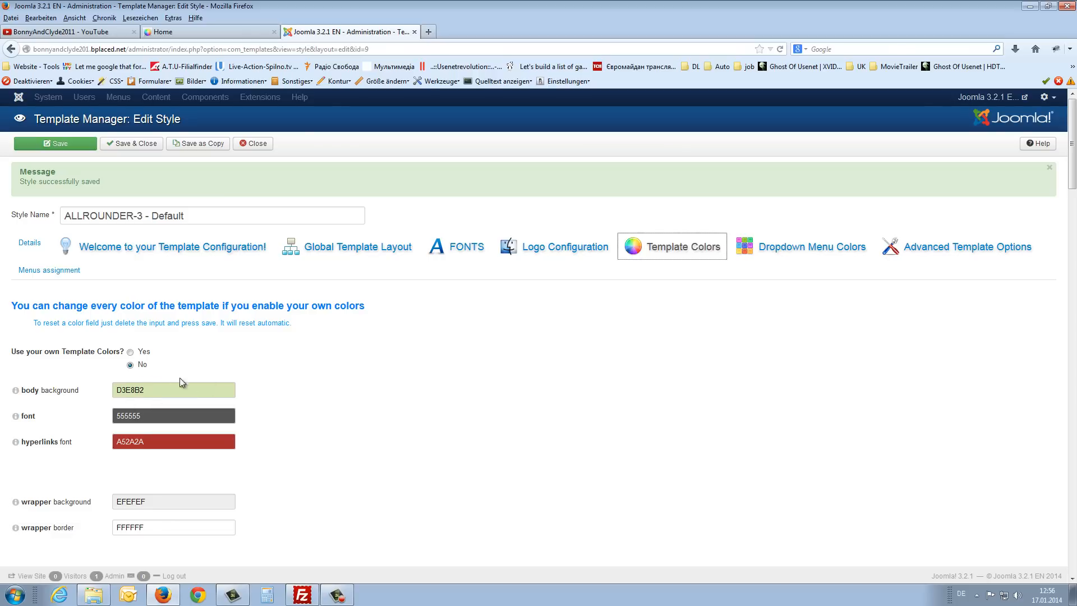
mouse_move(63, 427)
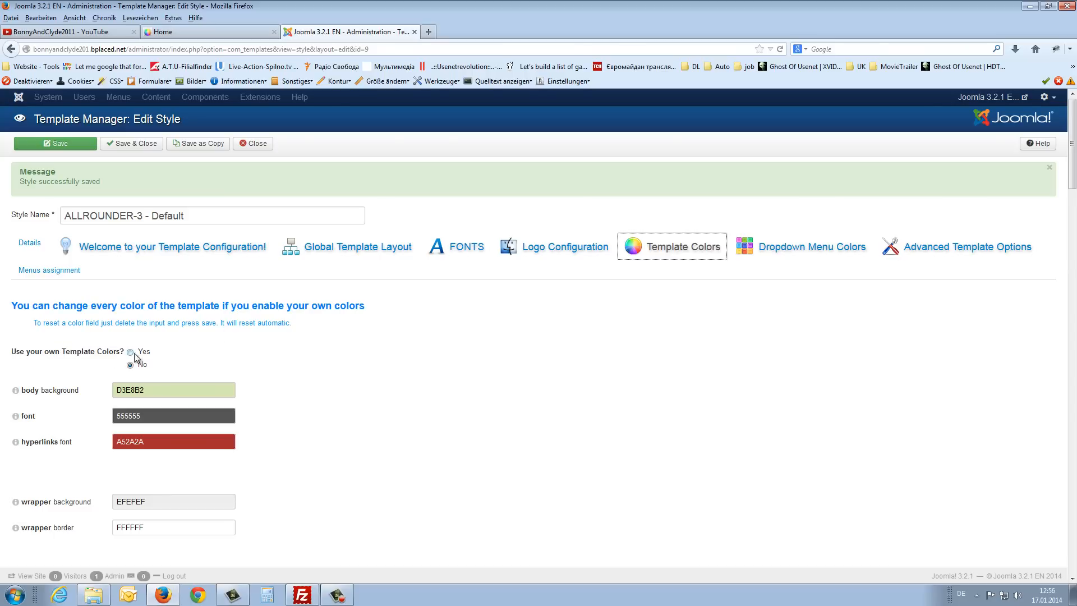
- Enable own template colours with a blue 1A3CE8 body background, save, and view the site
click(130, 351)
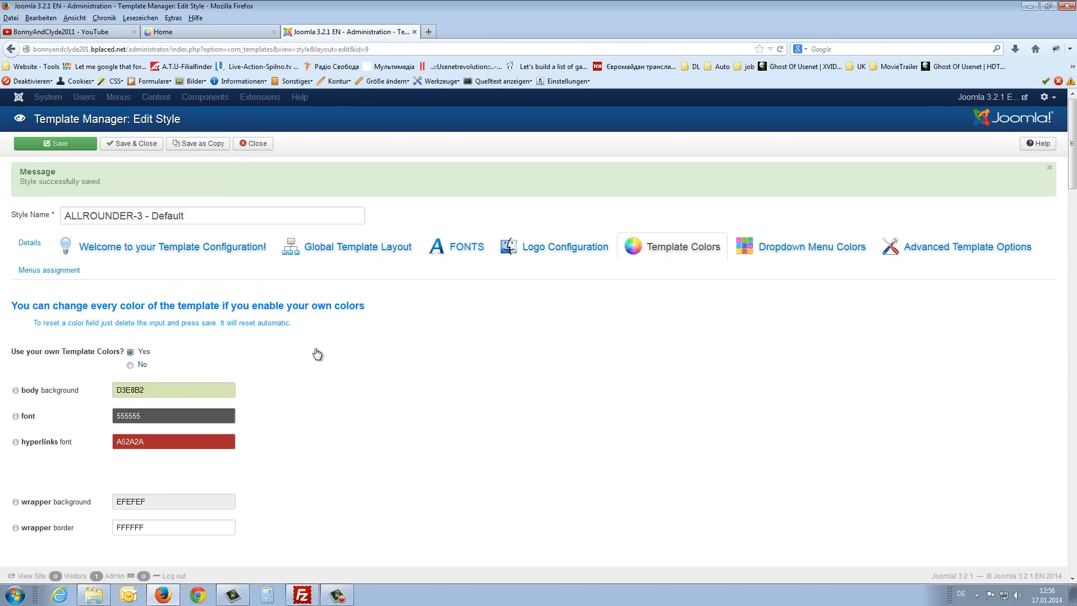
scroll(down, 3)
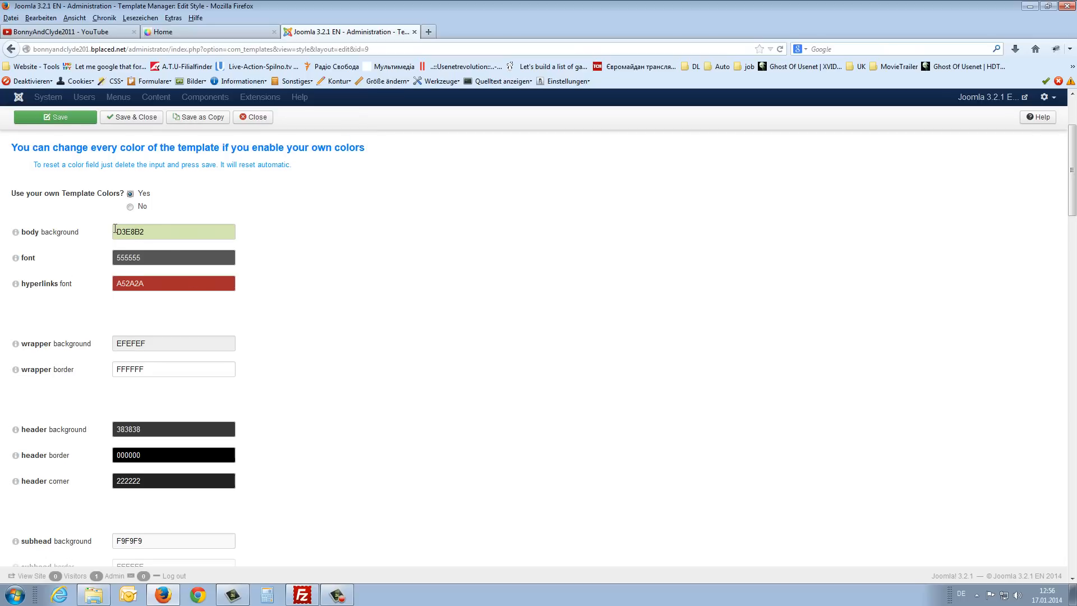
click(173, 231)
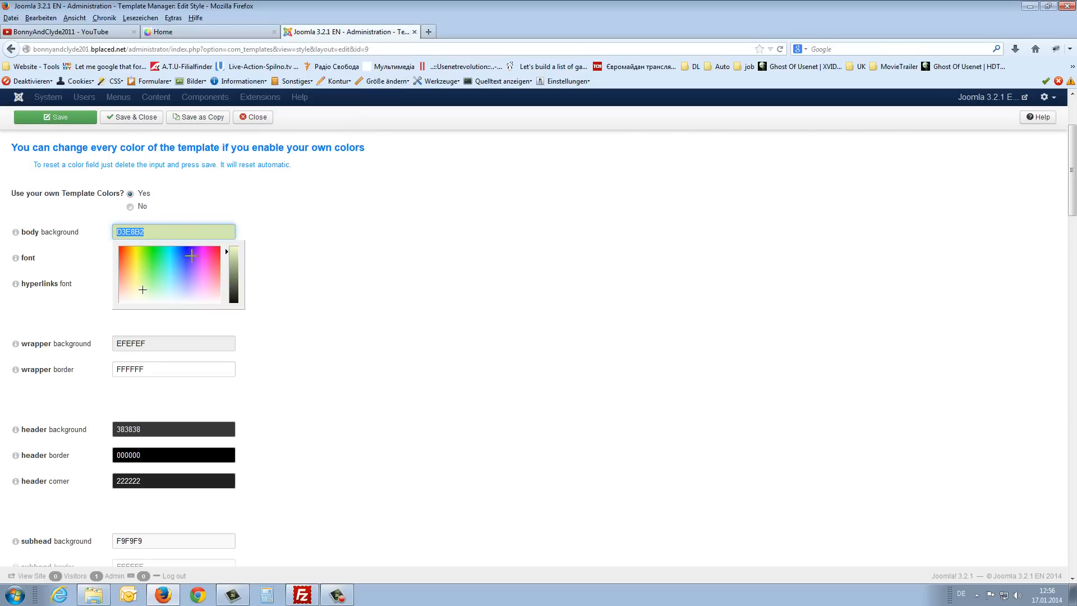
click(130, 206)
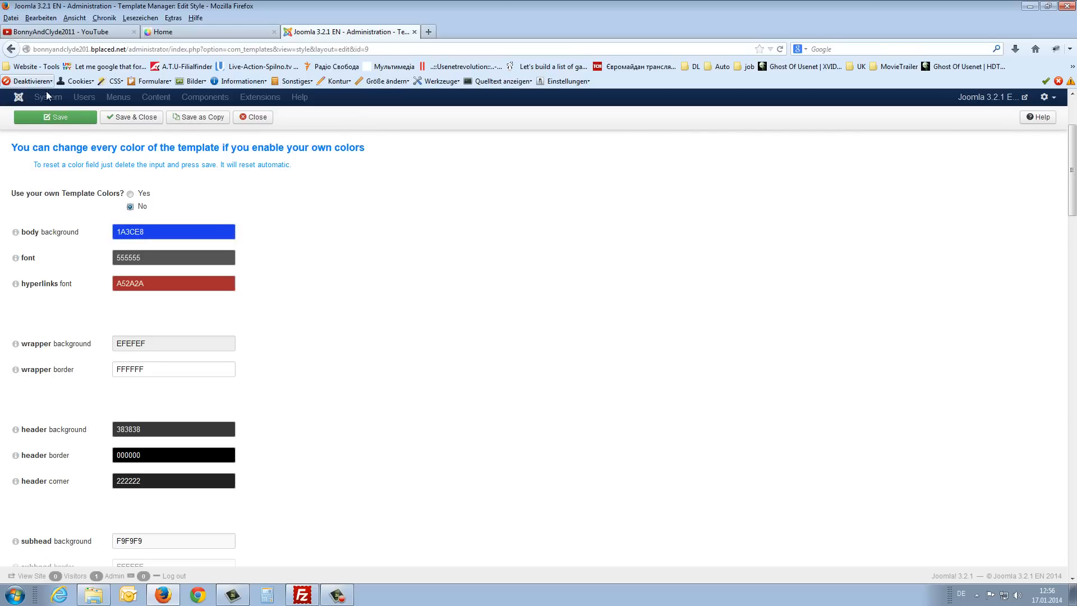
click(54, 117)
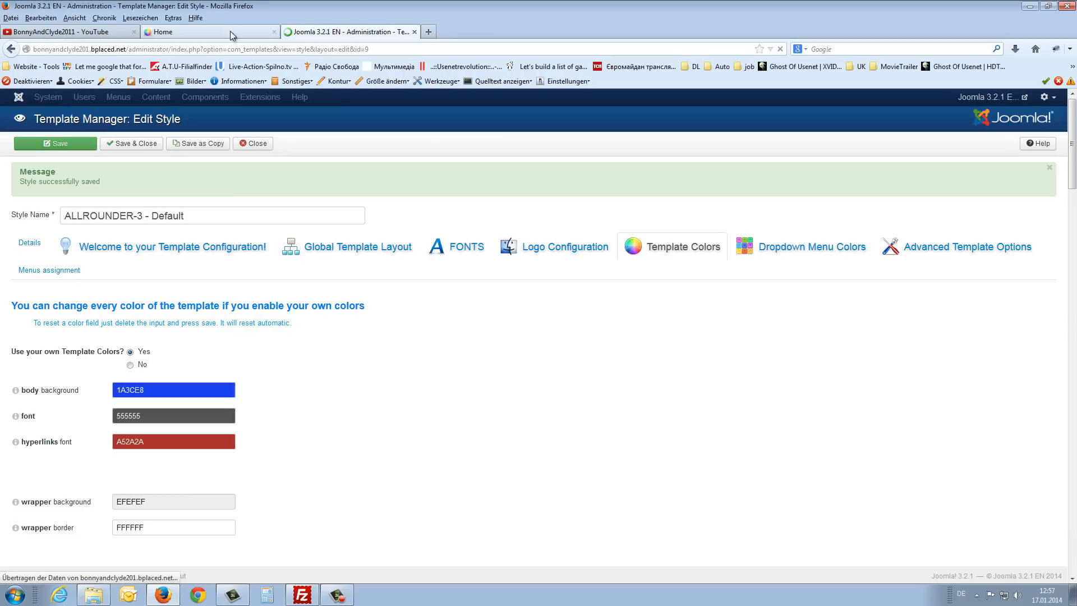
click(199, 32)
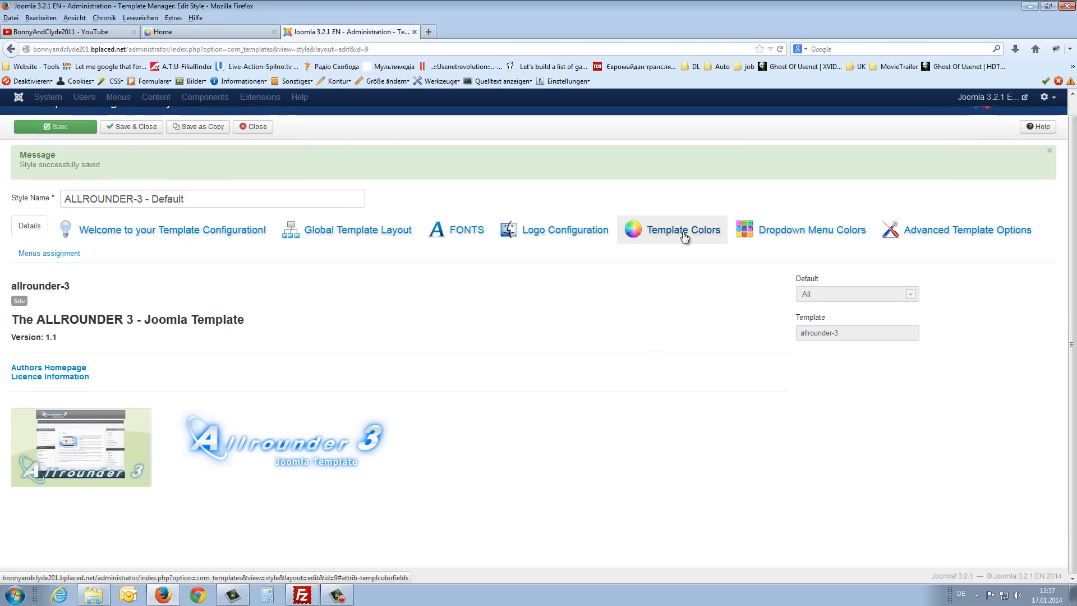
- Clear the body background value in Template Colors so it reverts to the default D3E8B2
click(683, 228)
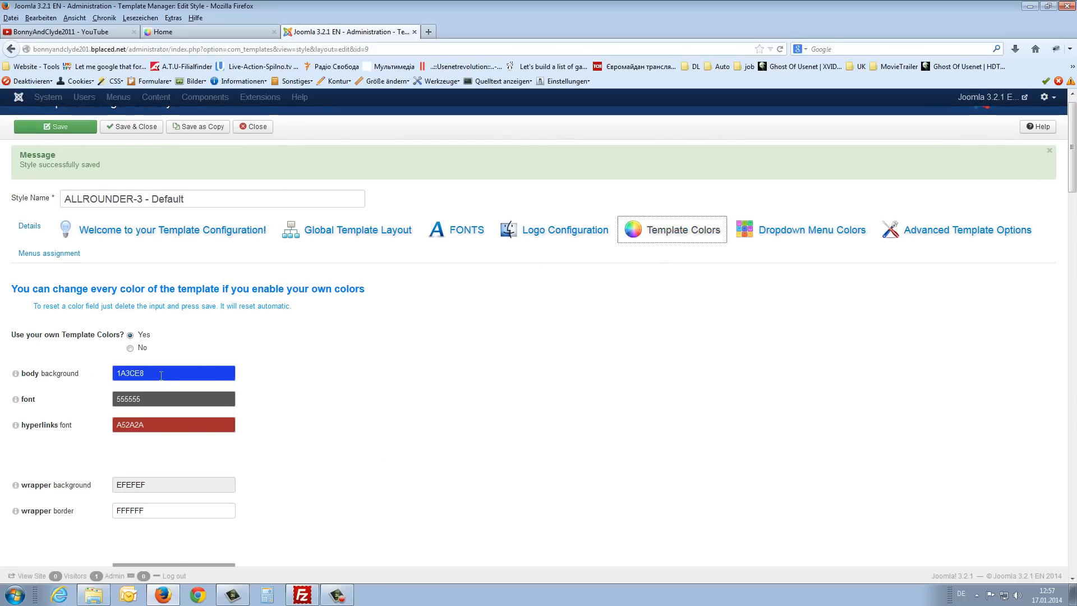
click(173, 372)
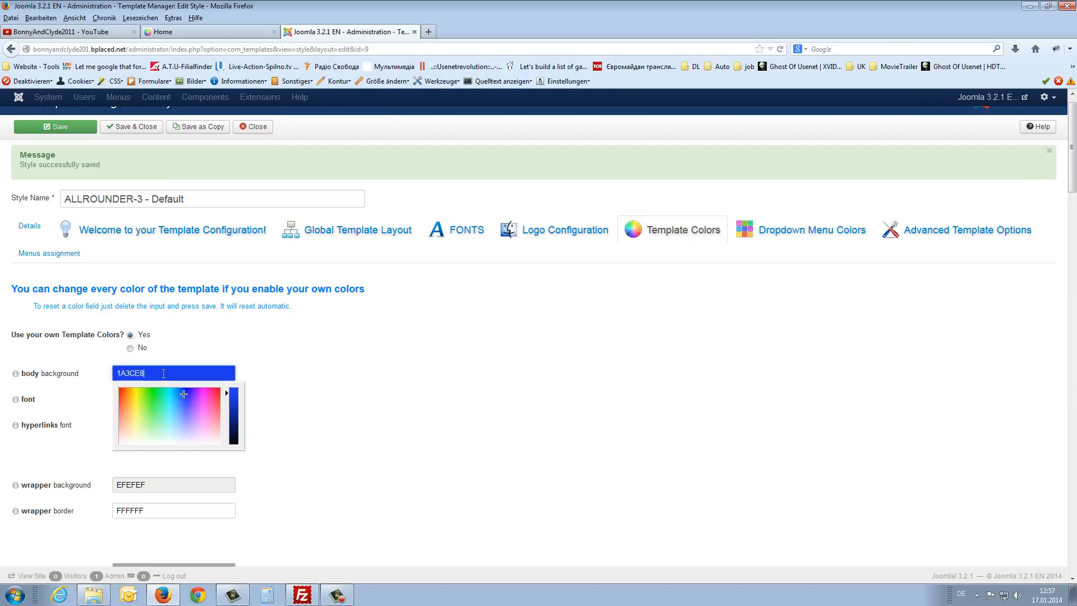
double_click(137, 373)
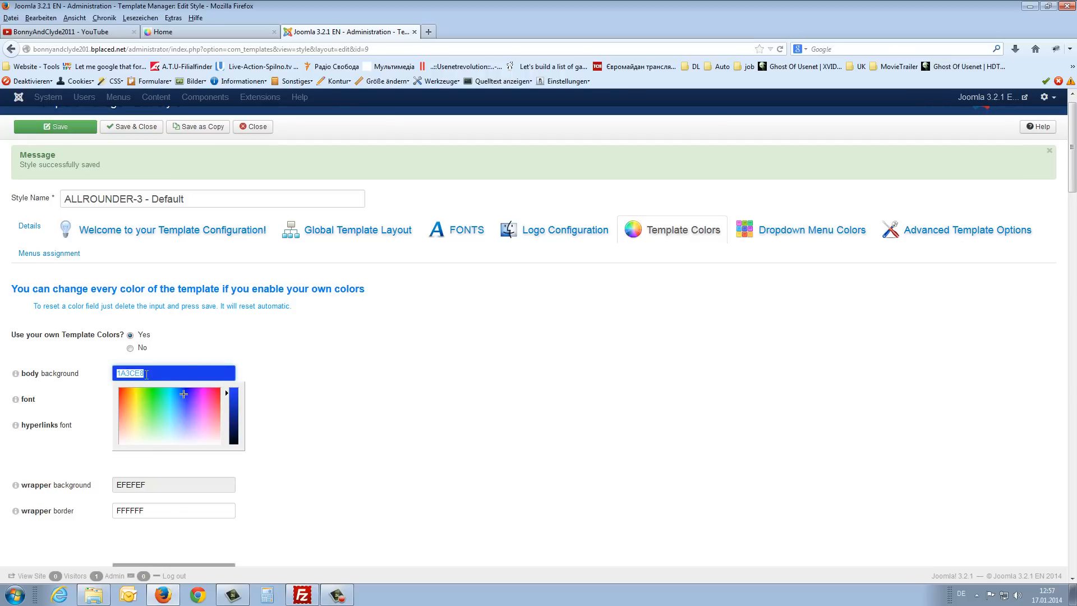
click(55, 127)
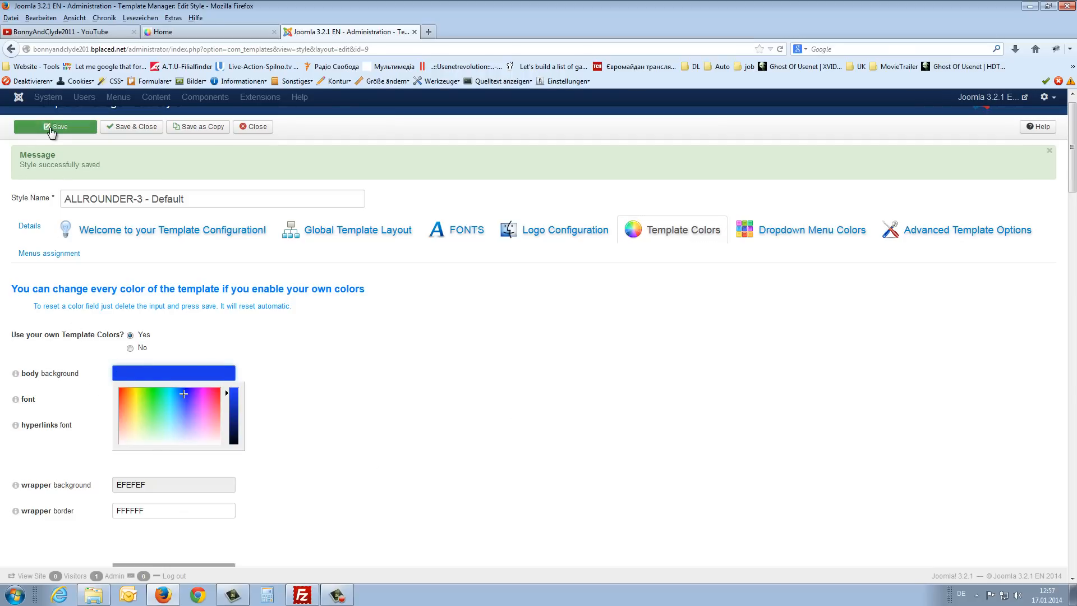
- Save the template colours and review the colour settings again
click(29, 247)
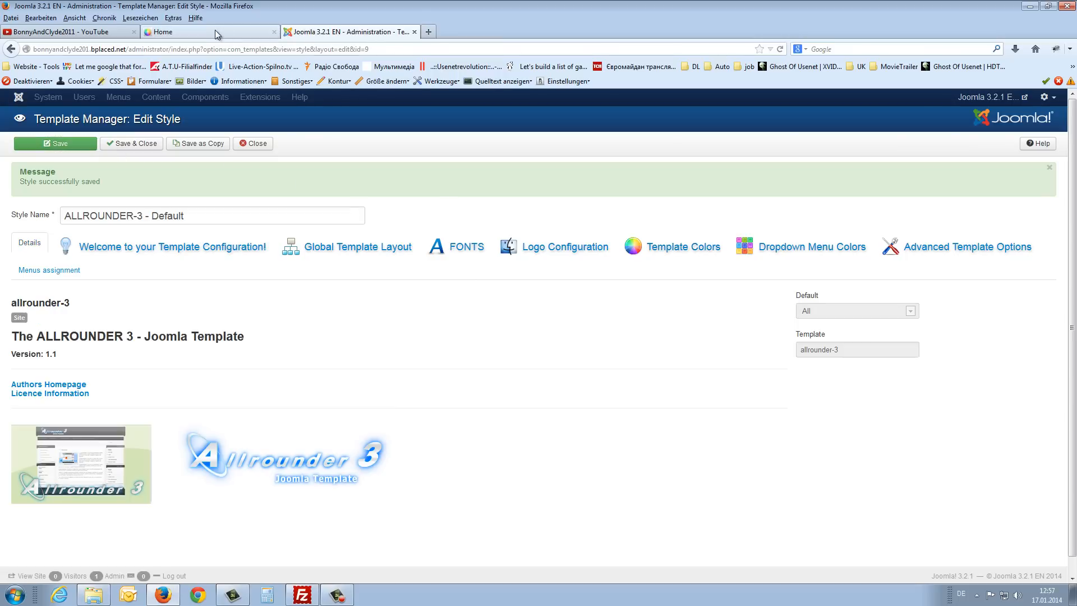
click(210, 31)
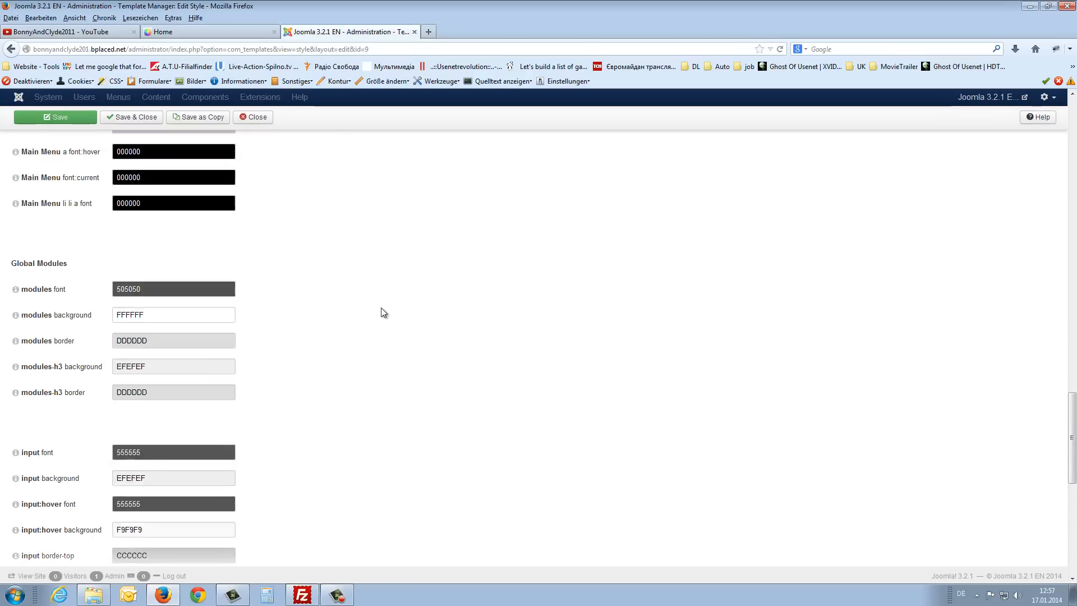
click(55, 116)
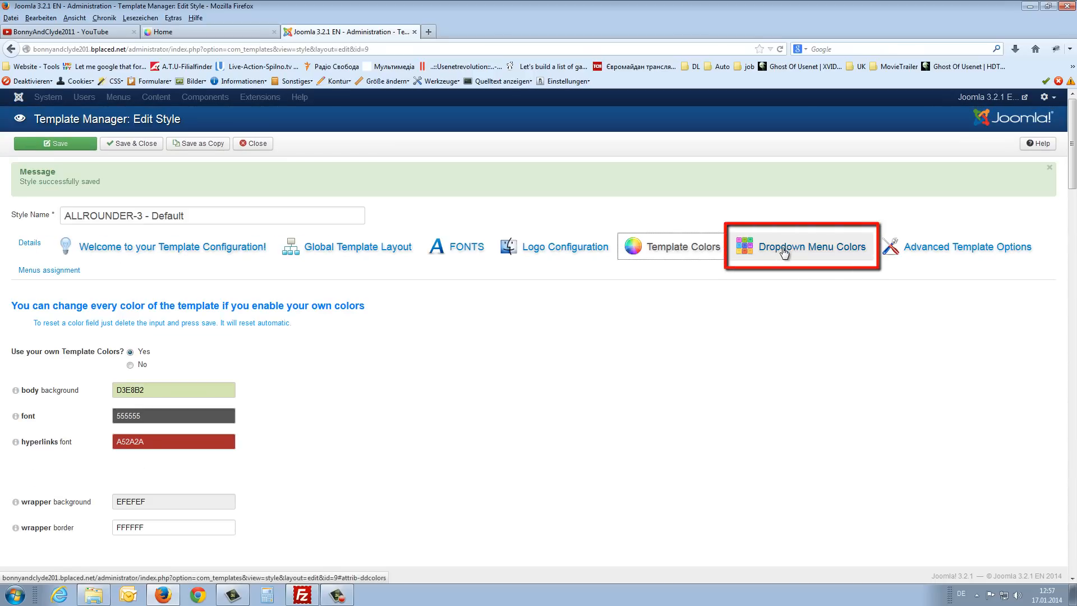
- Review the smooth dropdown menu style and colours, then show the Advanced Template Options
click(800, 247)
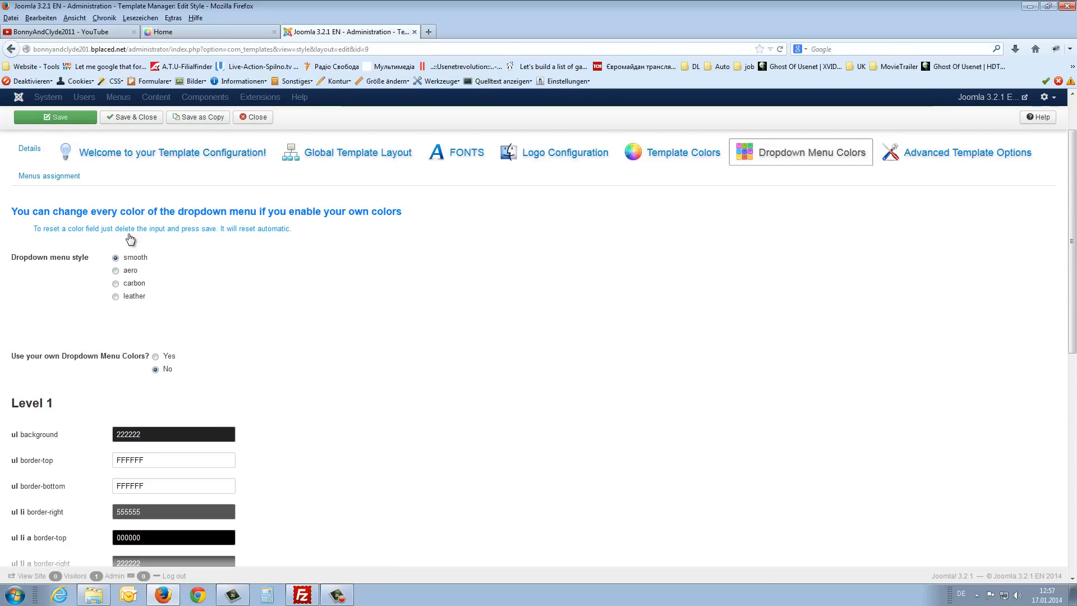
mouse_move(26, 265)
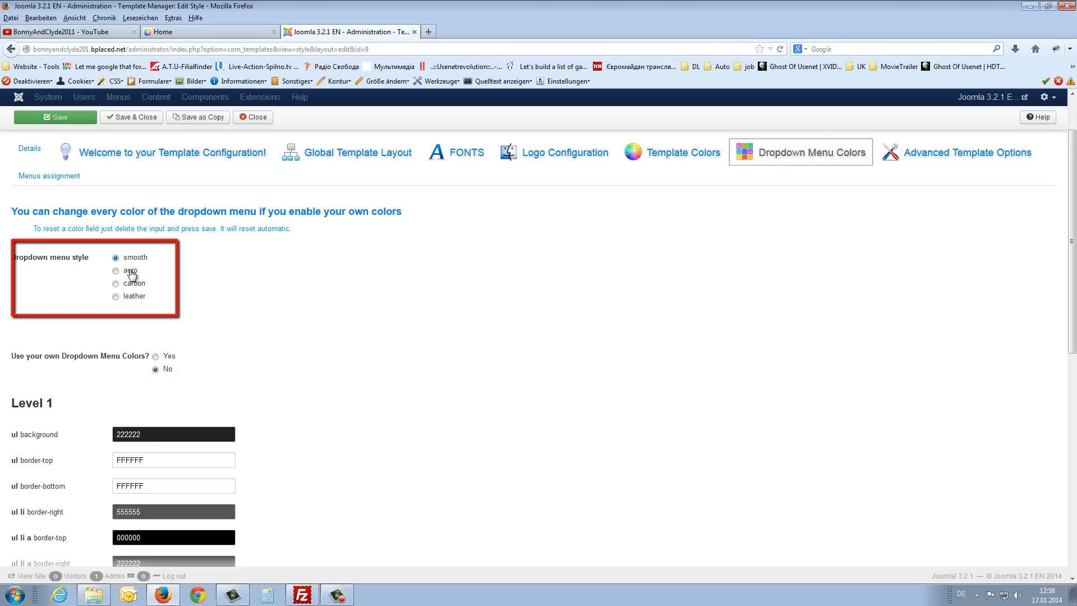
mouse_move(31, 357)
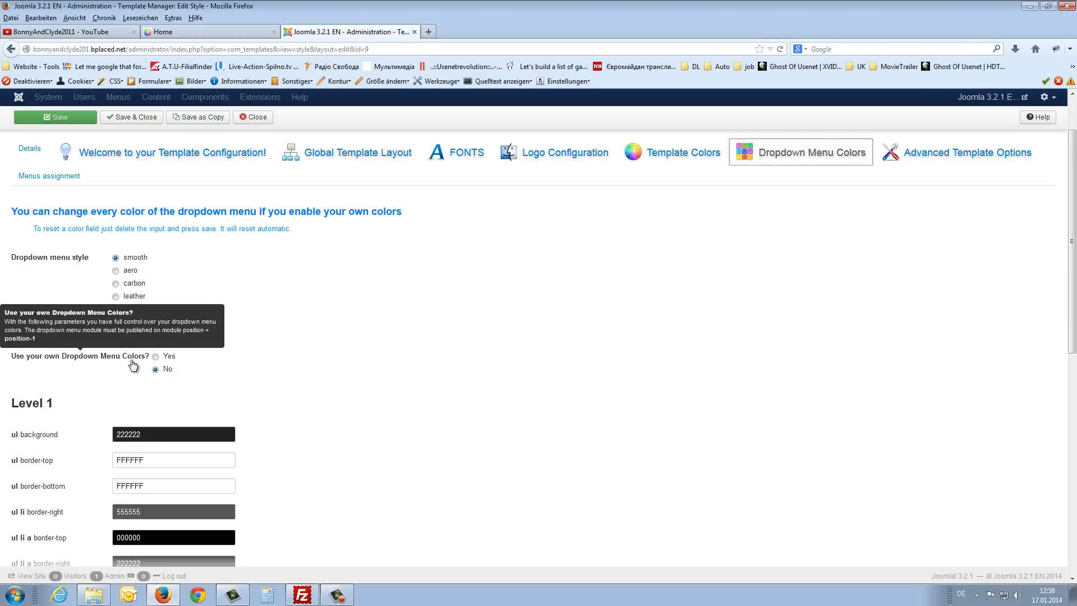
scroll(down, 3)
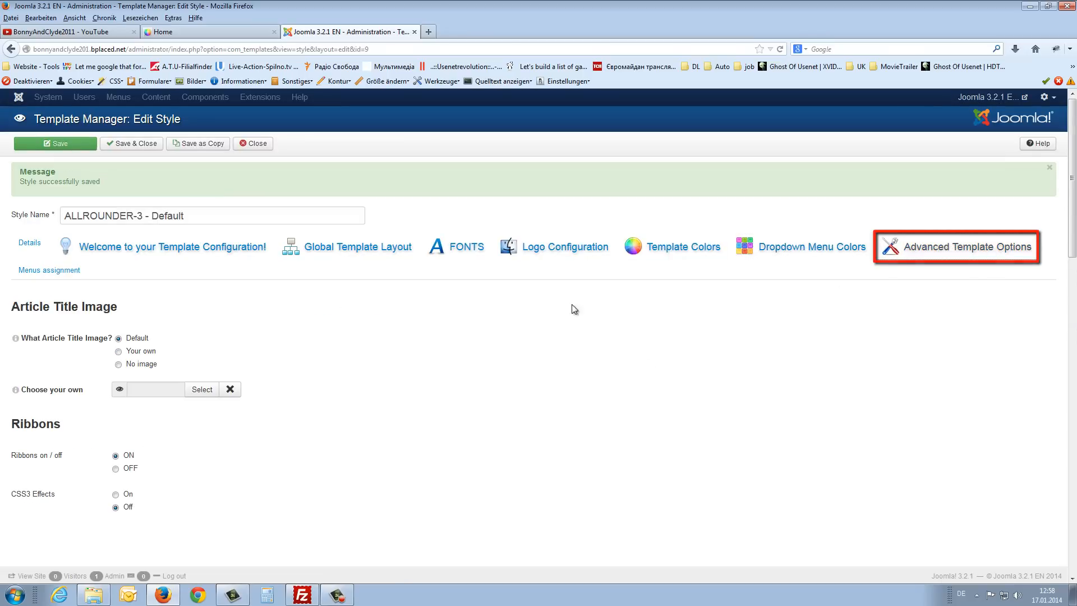
- Switch Ribbons on/off to OFF, save the style, and view the ribbon-free home page
scroll(down, 3)
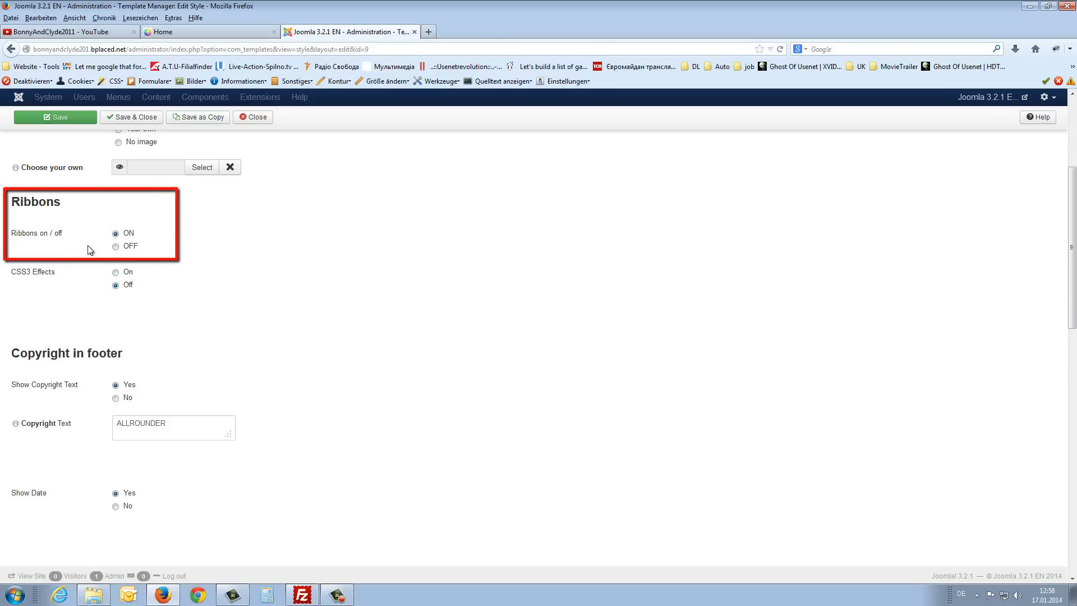
click(115, 246)
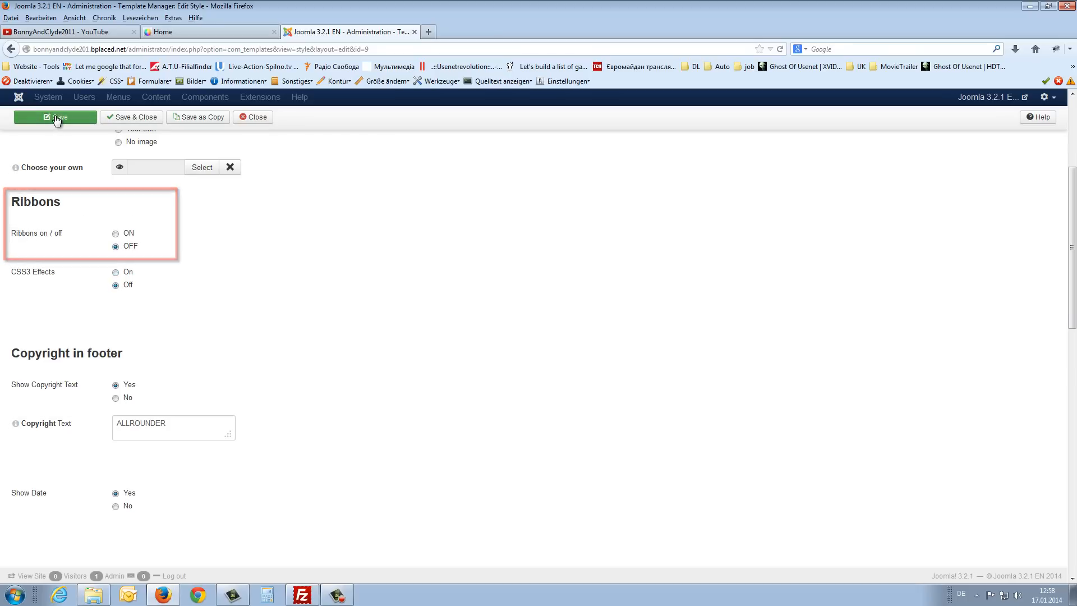
click(210, 31)
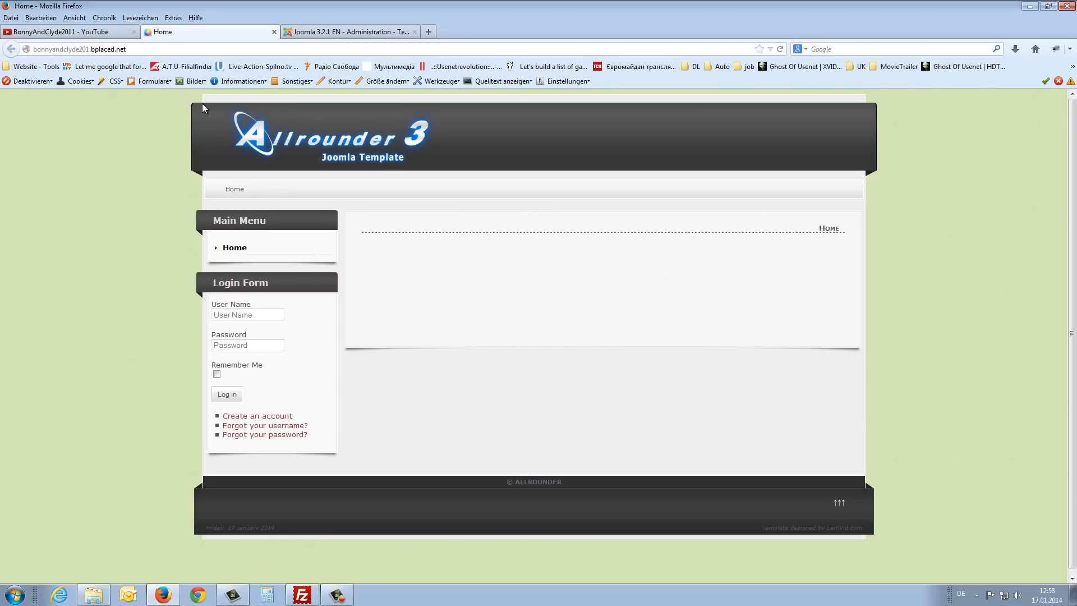
mouse_move(206, 528)
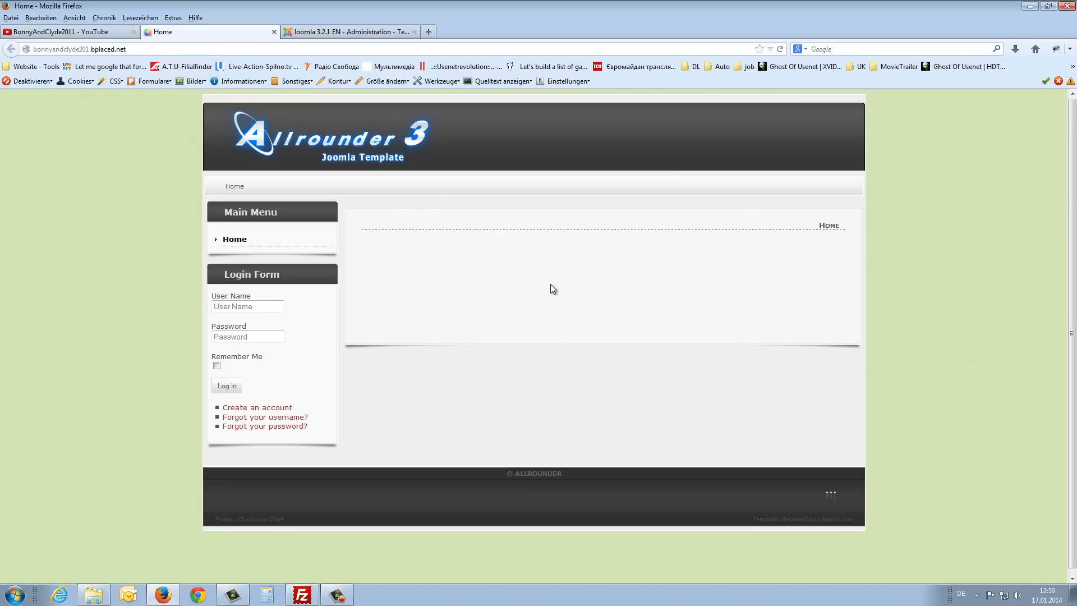
click(347, 31)
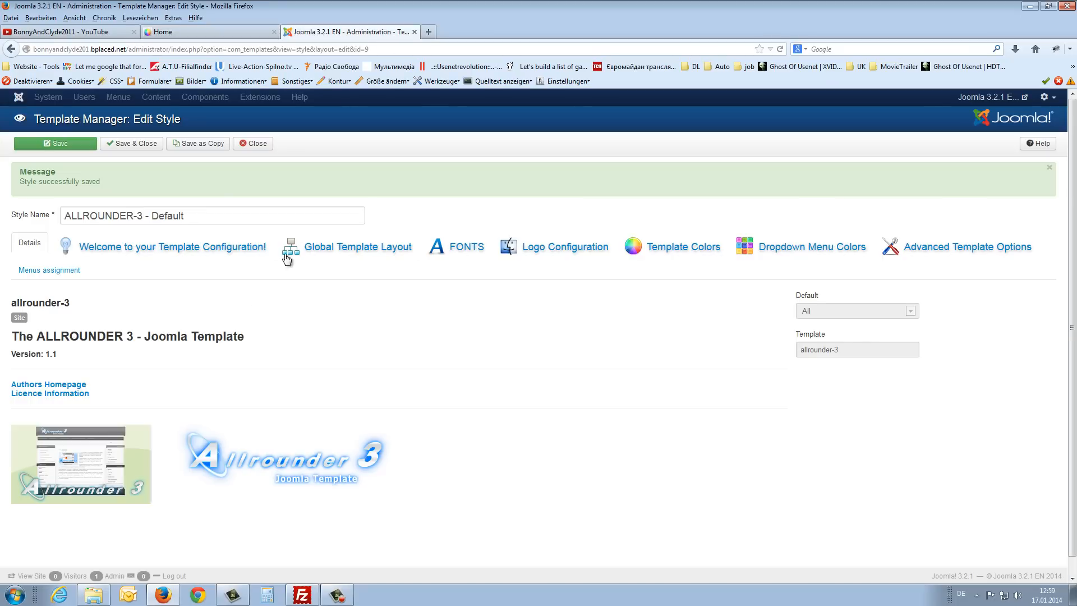
- Set Ribbons back ON in Advanced Template Options and compare the copyright text with the site's © ALLROUNDER footer
click(967, 247)
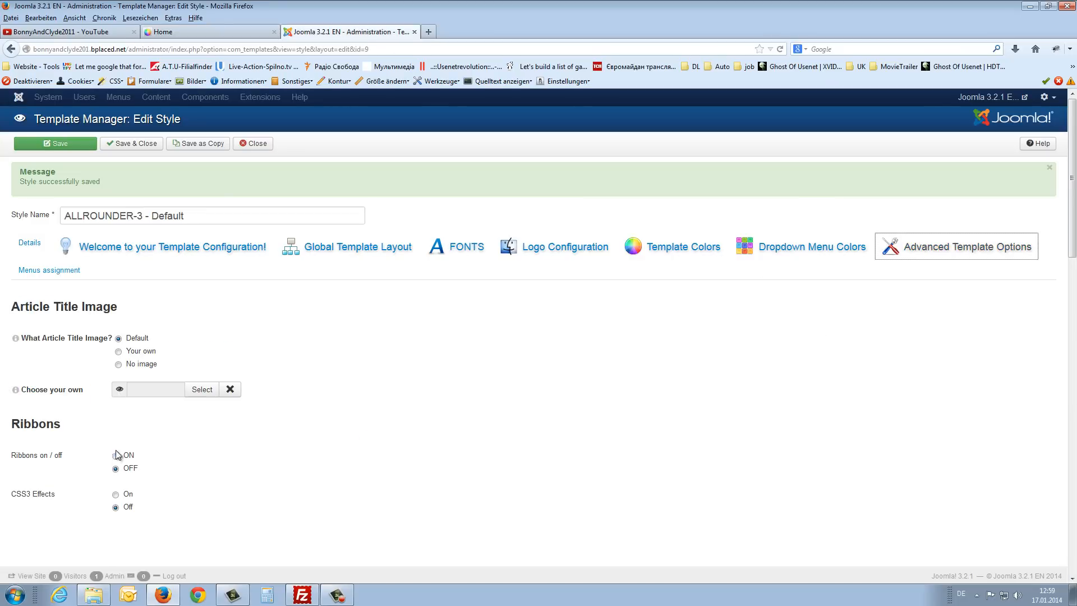
scroll(down, 3)
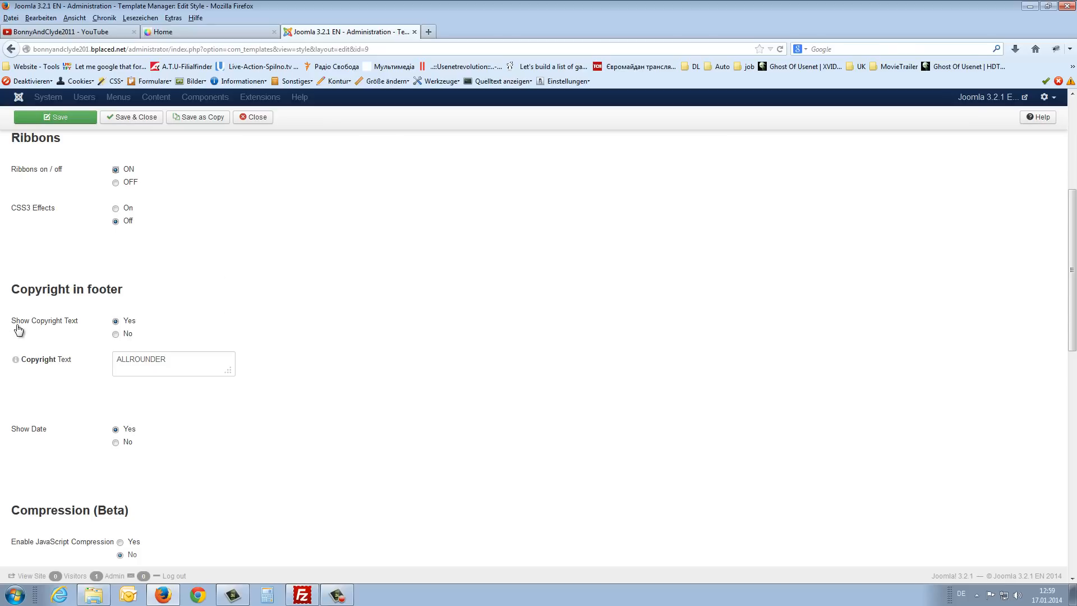
mouse_move(68, 327)
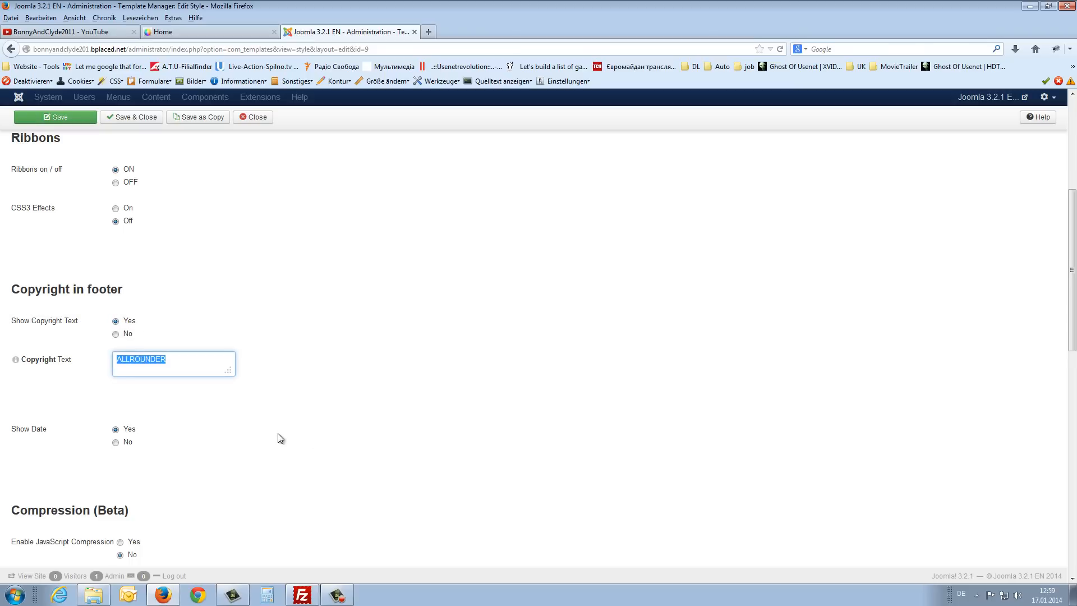
mouse_move(152, 319)
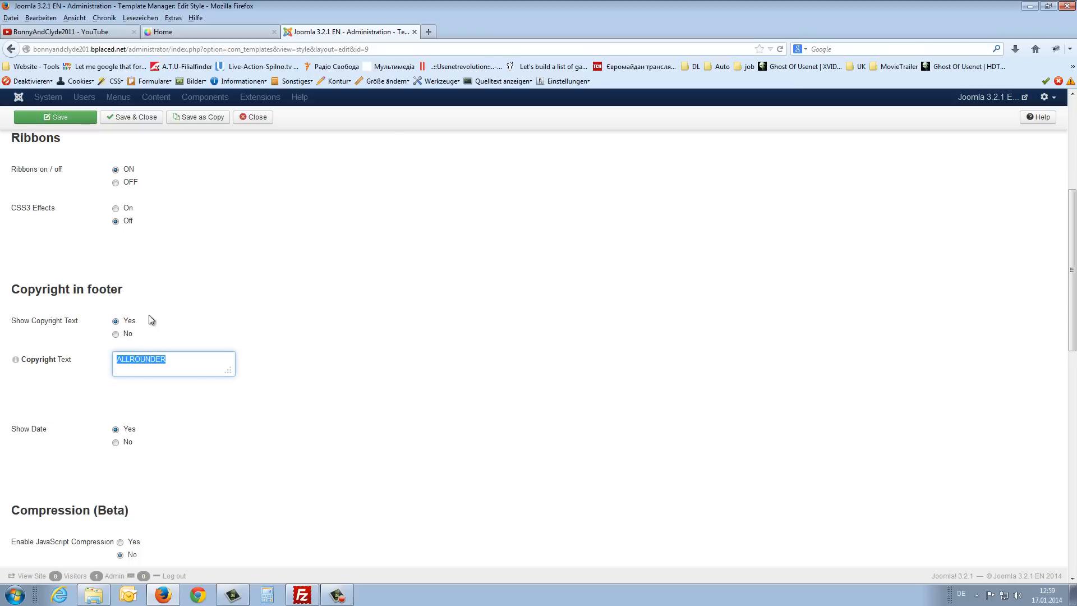
click(209, 32)
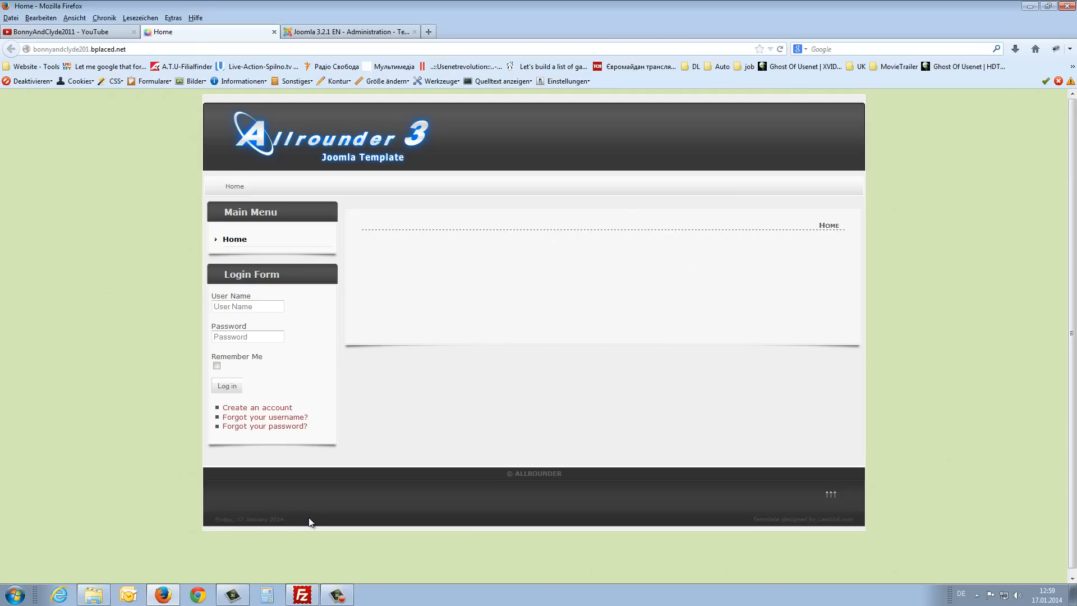
click(350, 32)
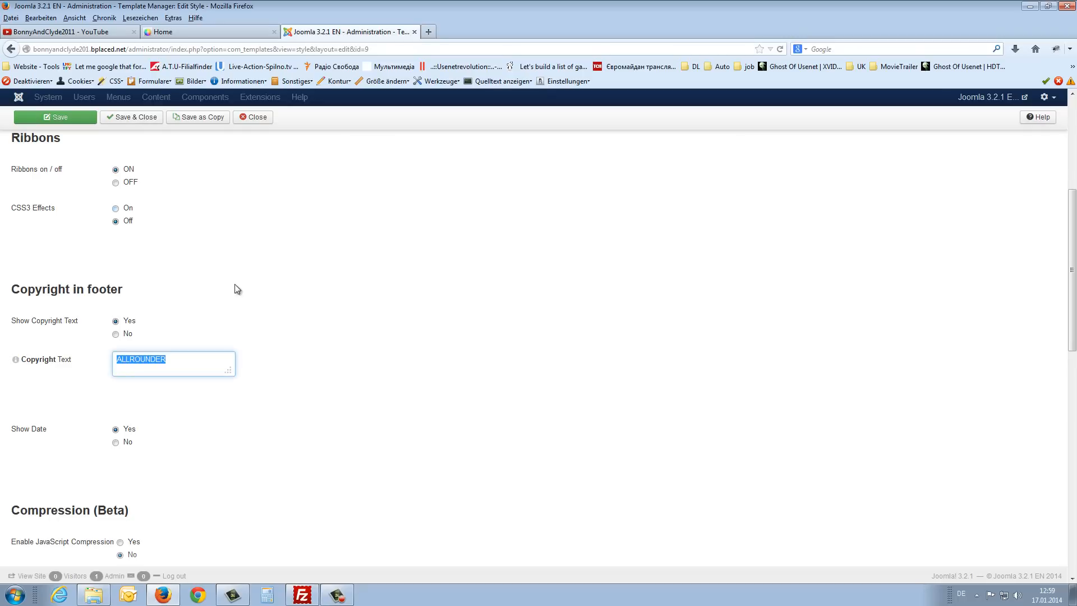
scroll(down, 3)
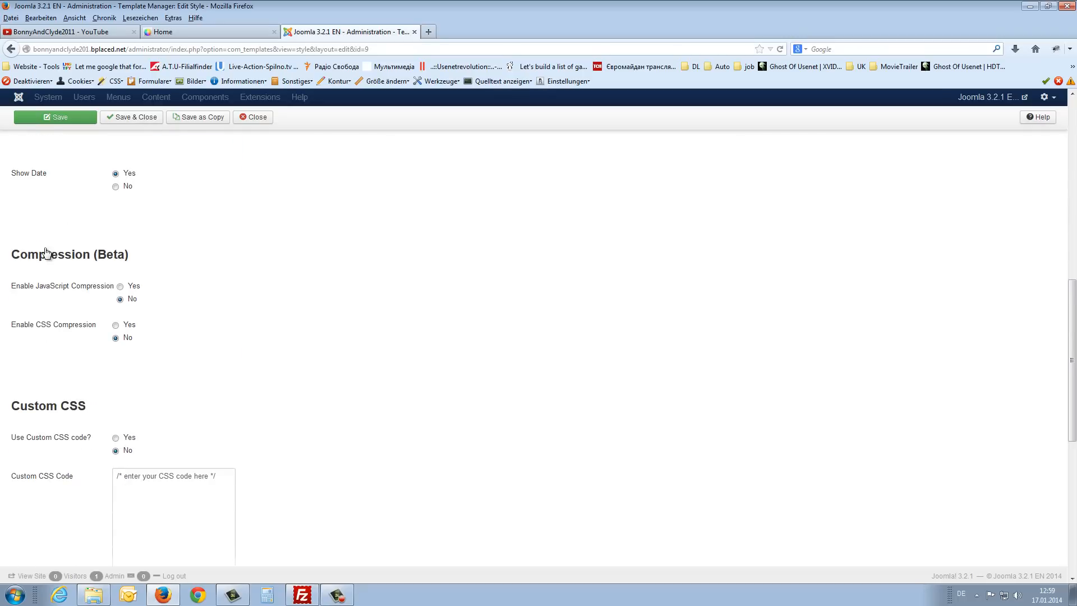
mouse_move(156, 259)
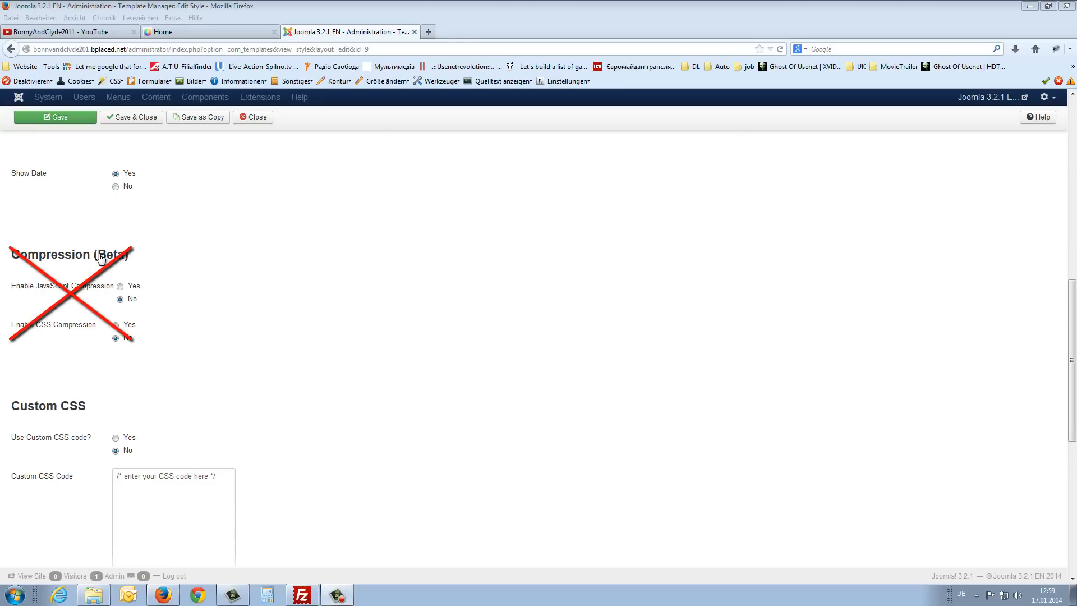
mouse_move(4, 337)
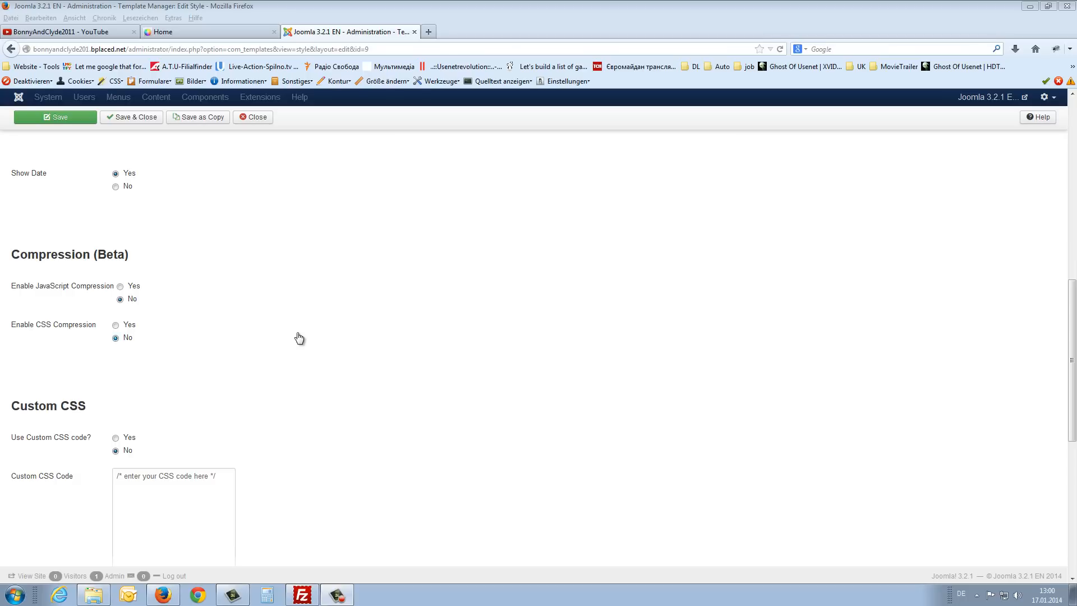
scroll(down, 3)
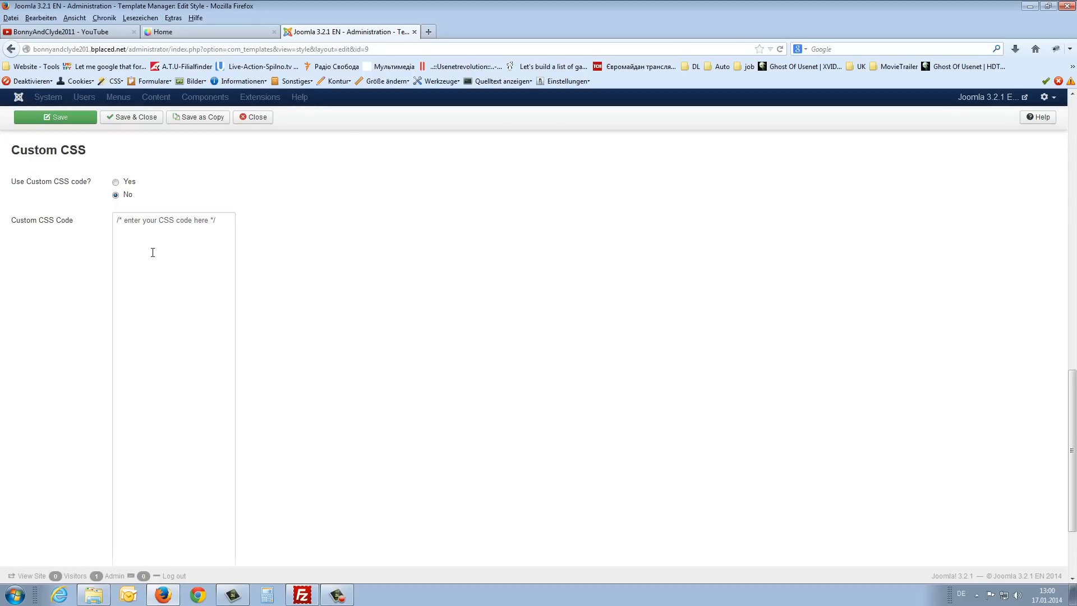
mouse_move(75, 189)
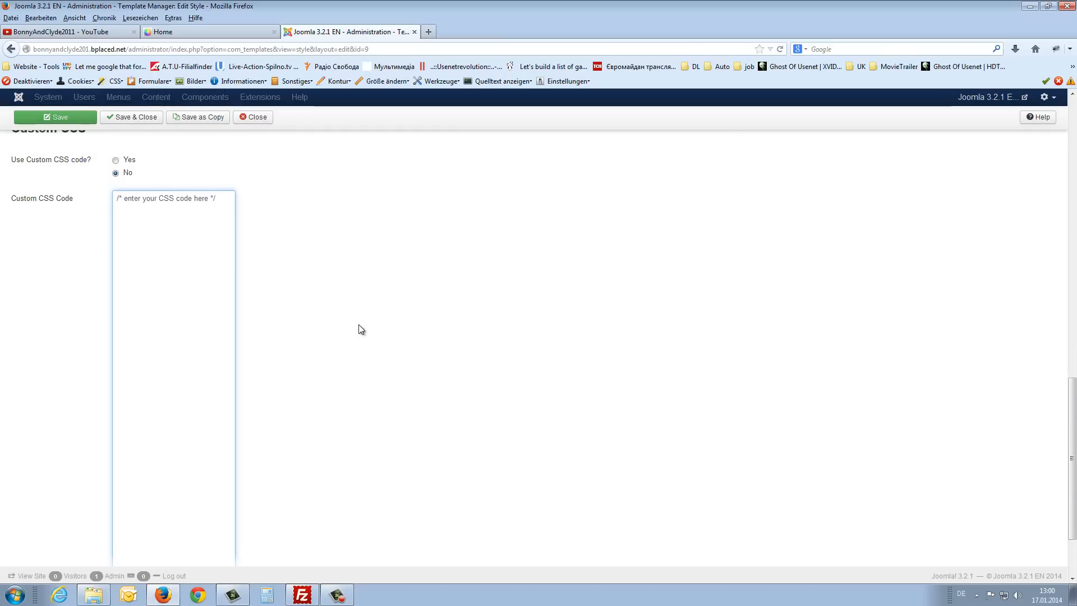
- Save the ALLROUNDER-3 style and view the Allrounder 3 design on the home page
click(55, 117)
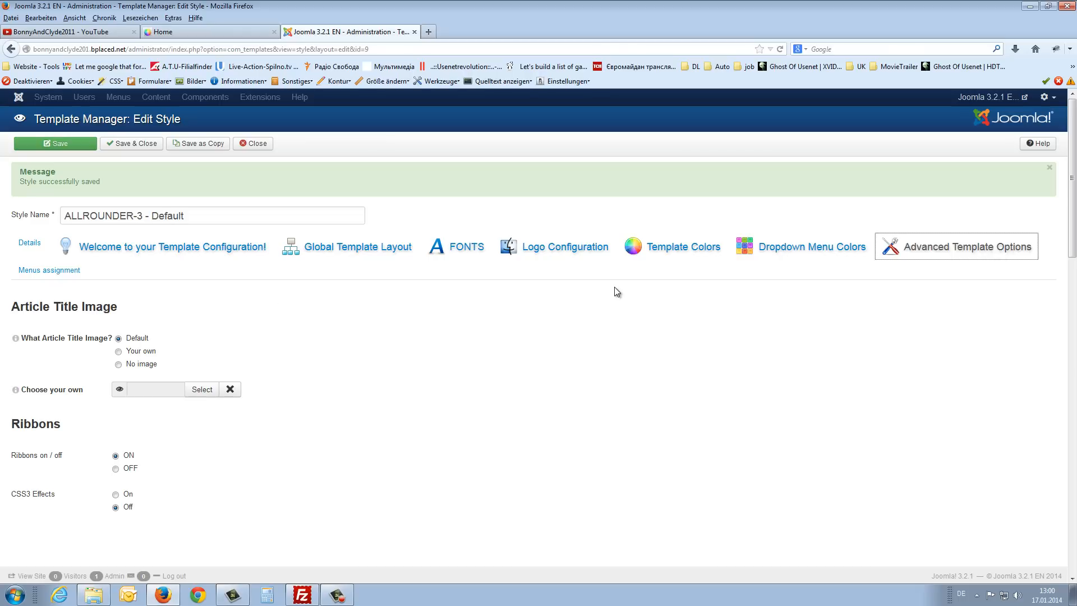
click(209, 31)
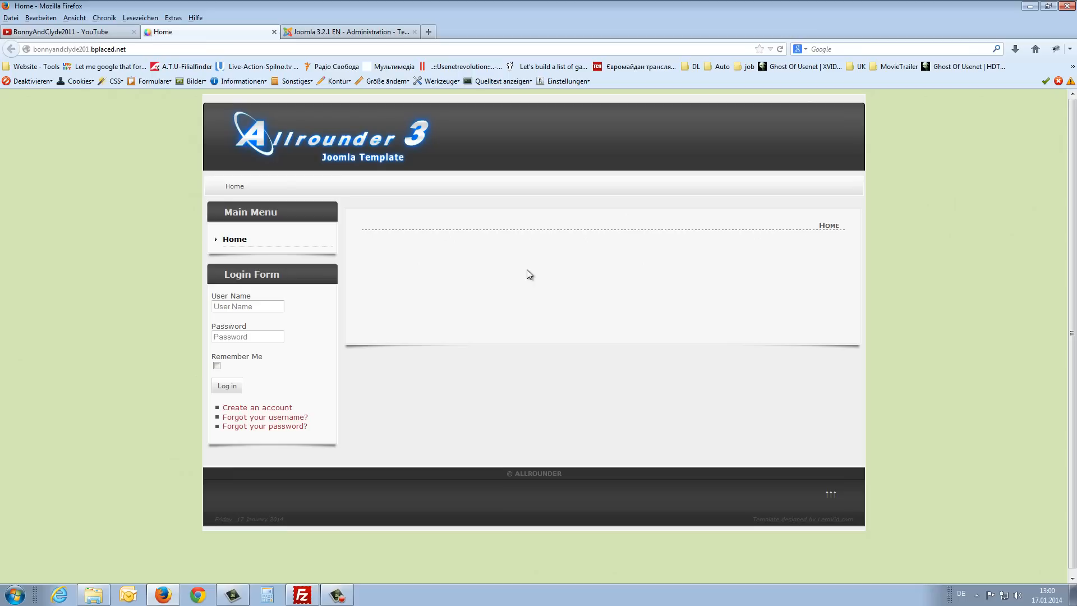
mouse_move(137, 167)
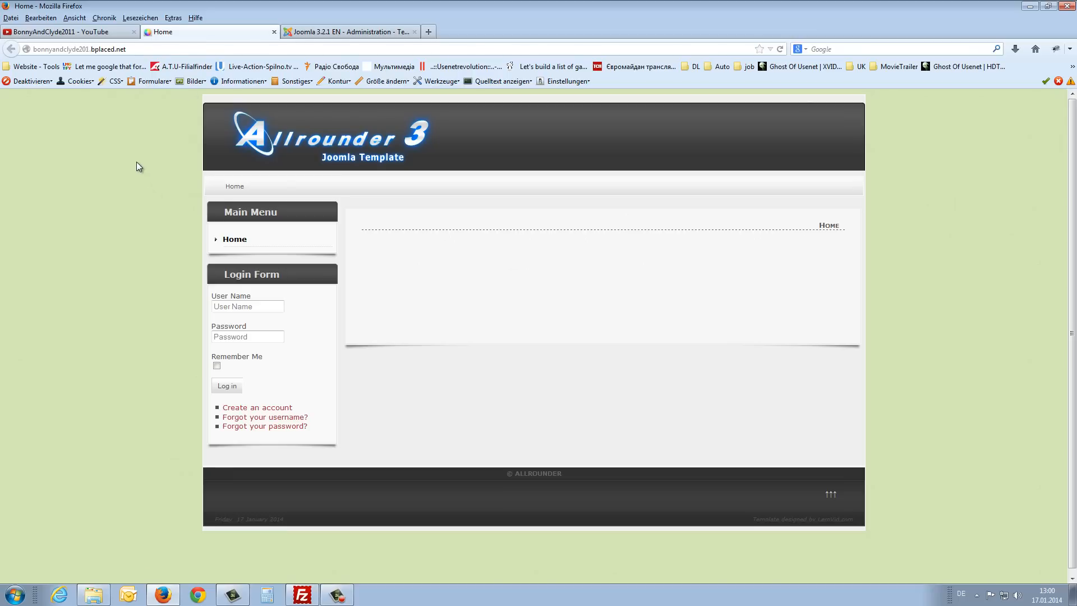